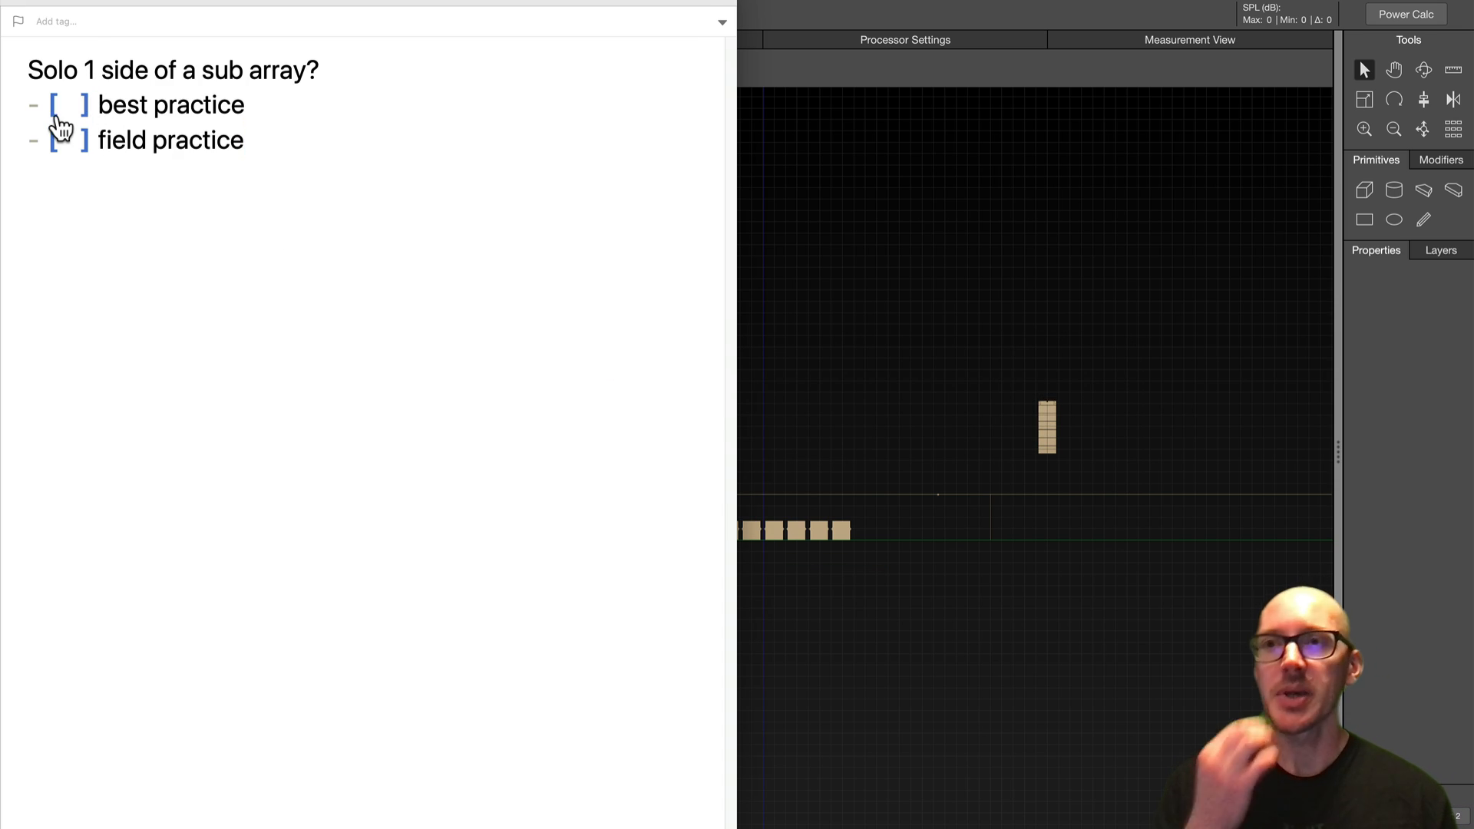
Change the camera from Front View to Isometric View 4, showing the audience plane and loudspeakers
{"action": "left_click", "coordinate": [66, 104]}
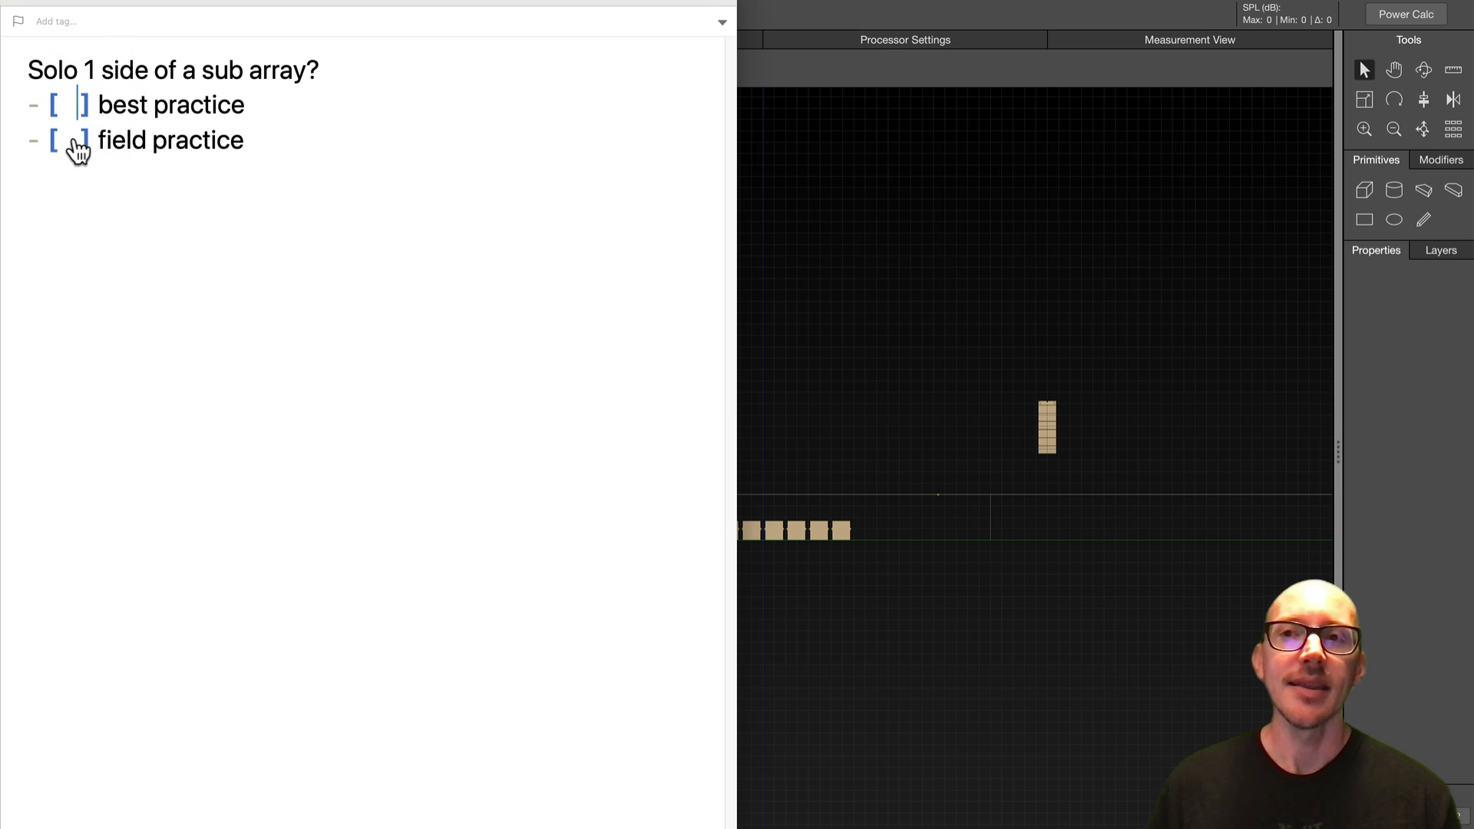
{"action": "mouse_move", "coordinate": [74, 148]}
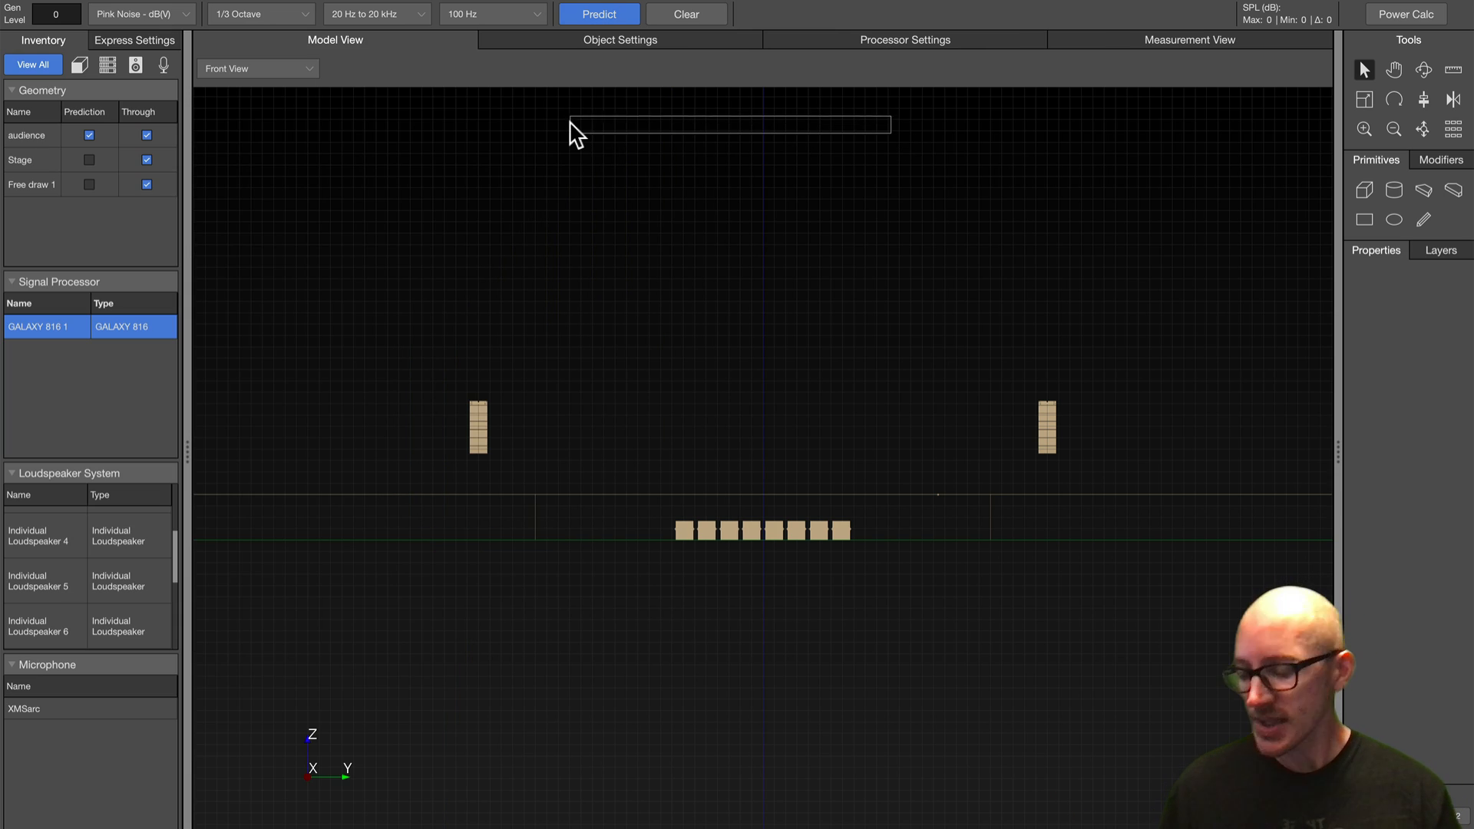
{"action": "left_click", "coordinate": [258, 67]}
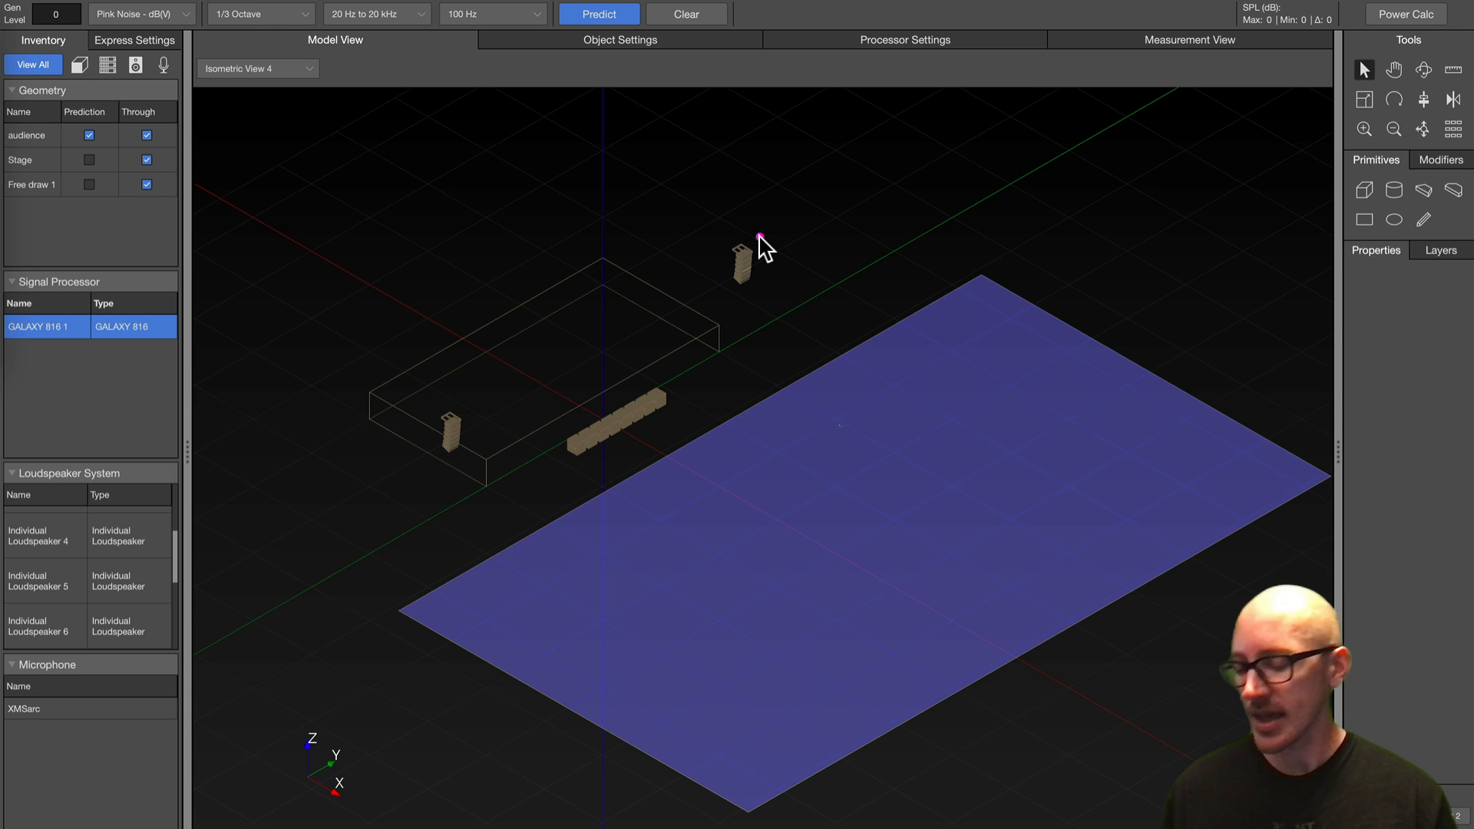
{"action": "left_click", "coordinate": [742, 268]}
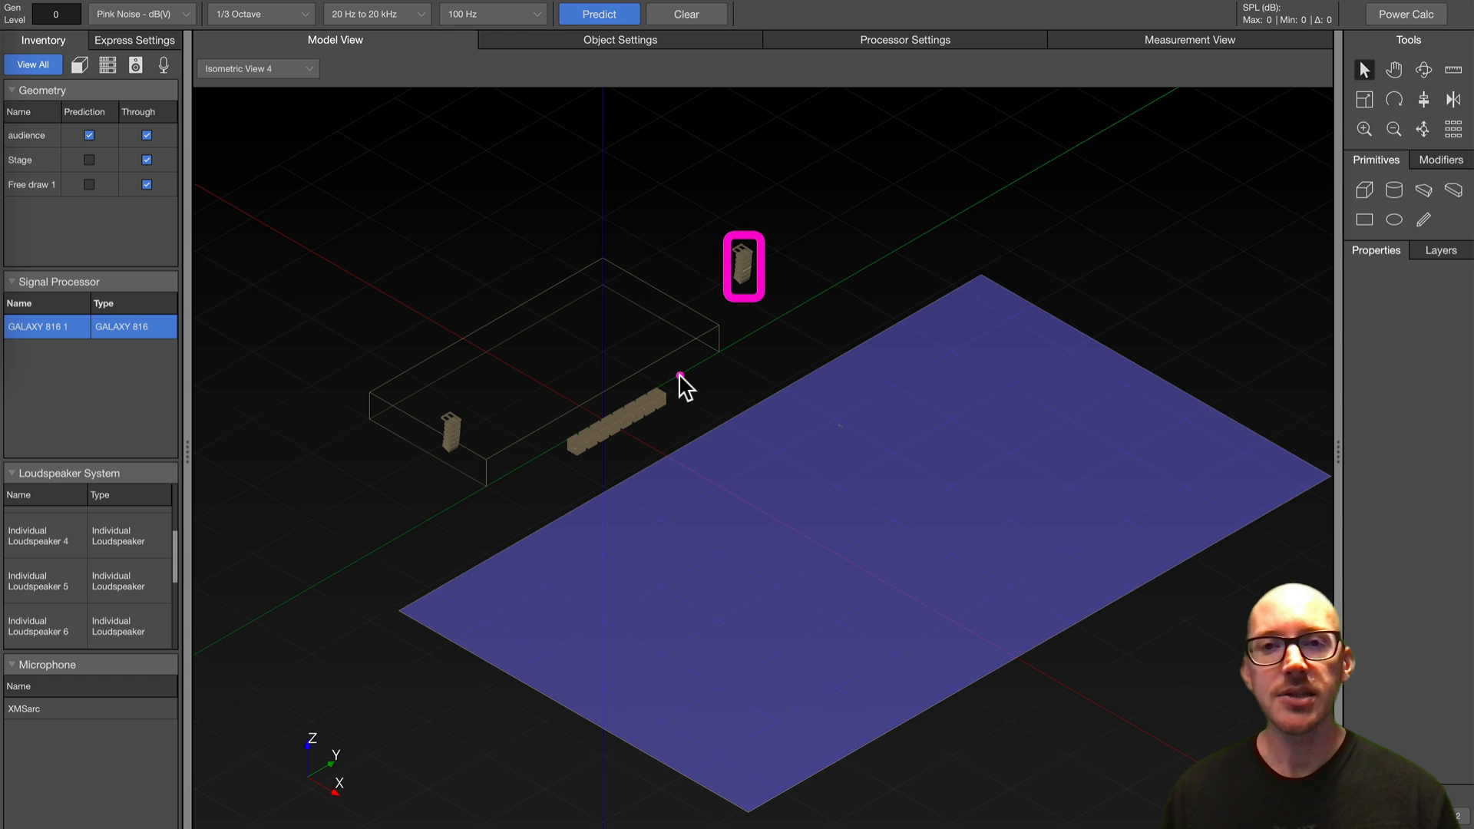
{"action": "left_click", "coordinate": [616, 428]}
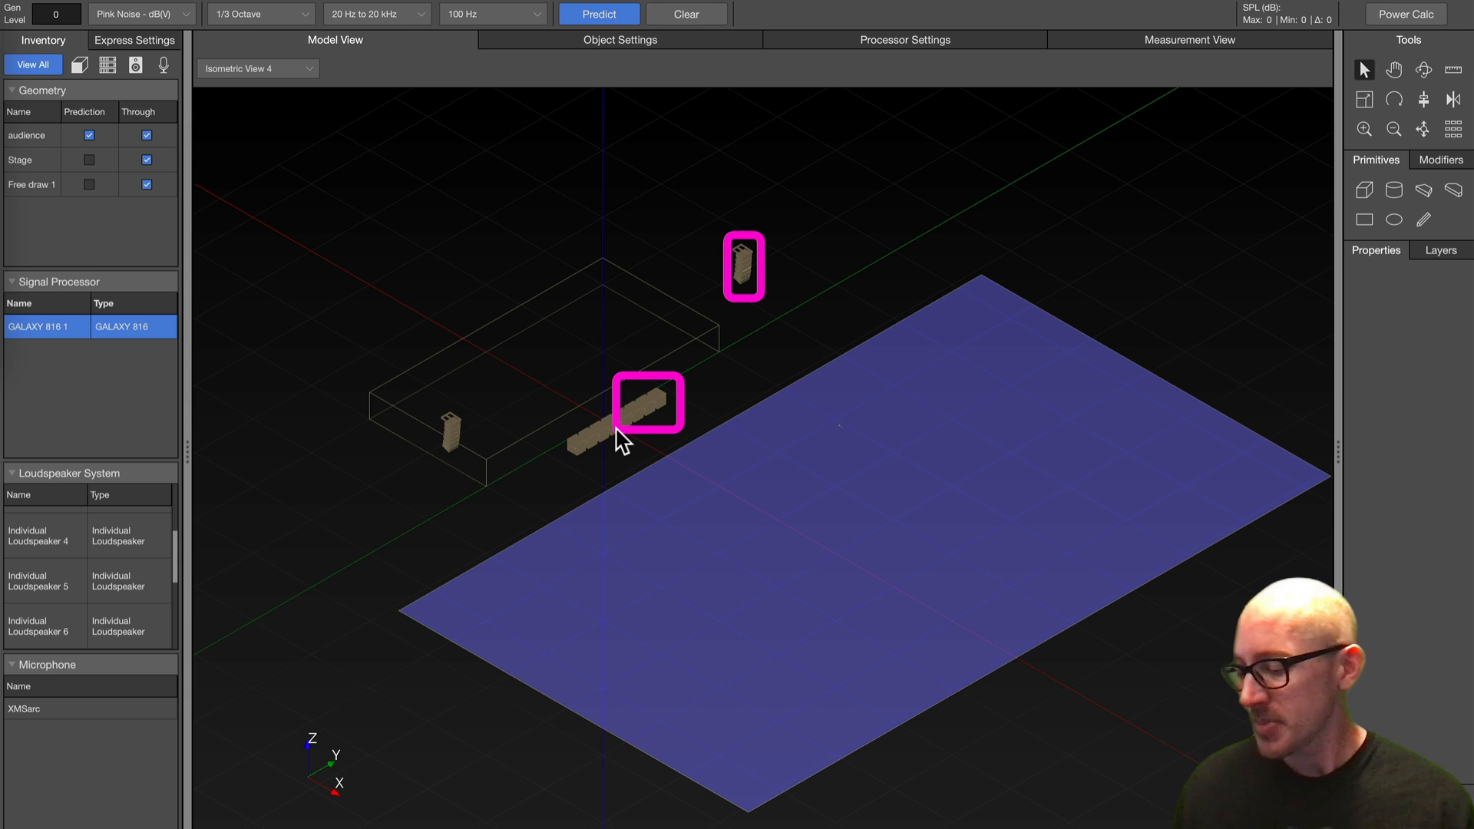
{"action": "mouse_move", "coordinate": [904, 255]}
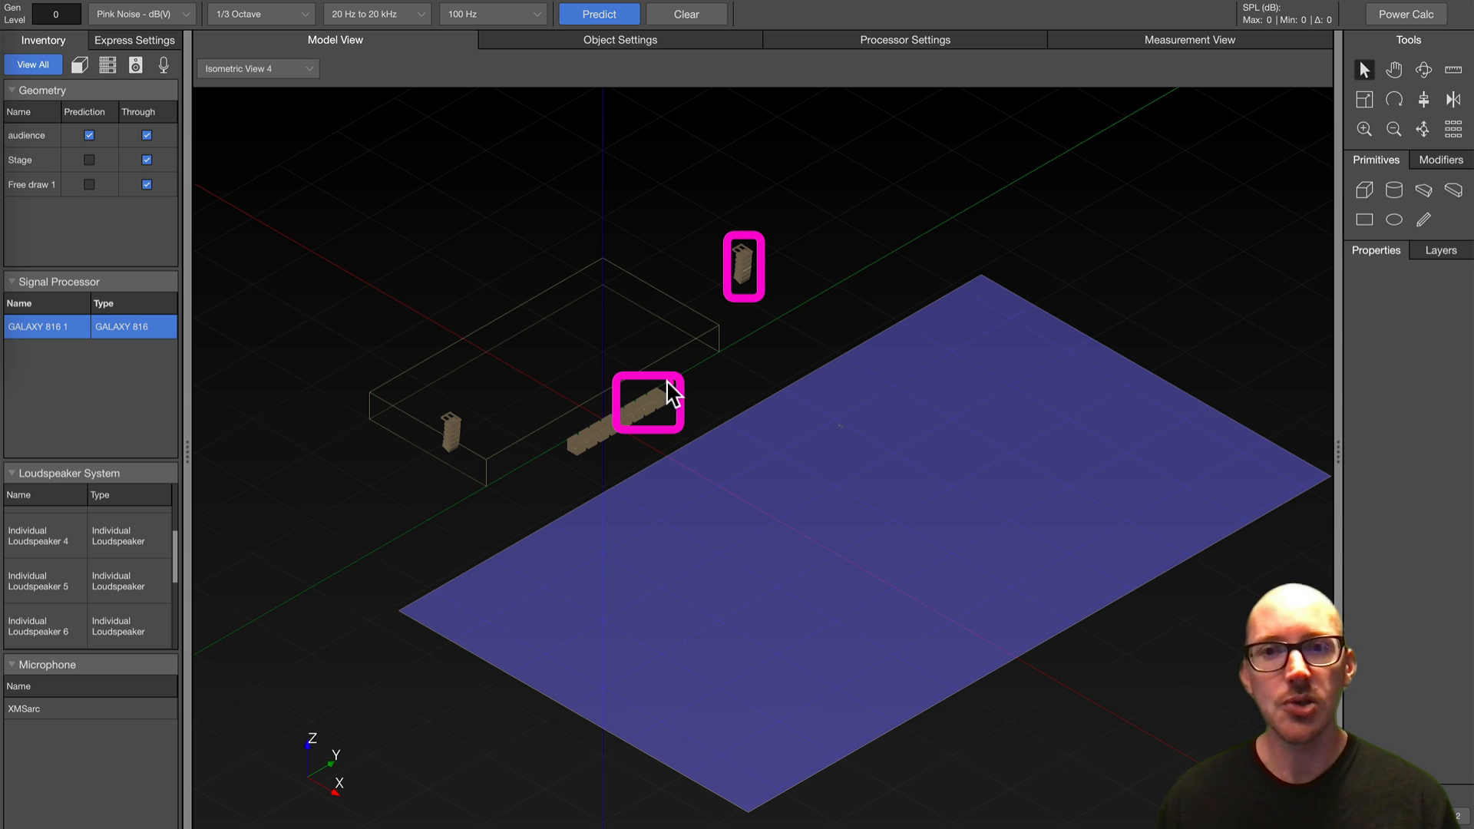
{"action": "mouse_move", "coordinate": [627, 416]}
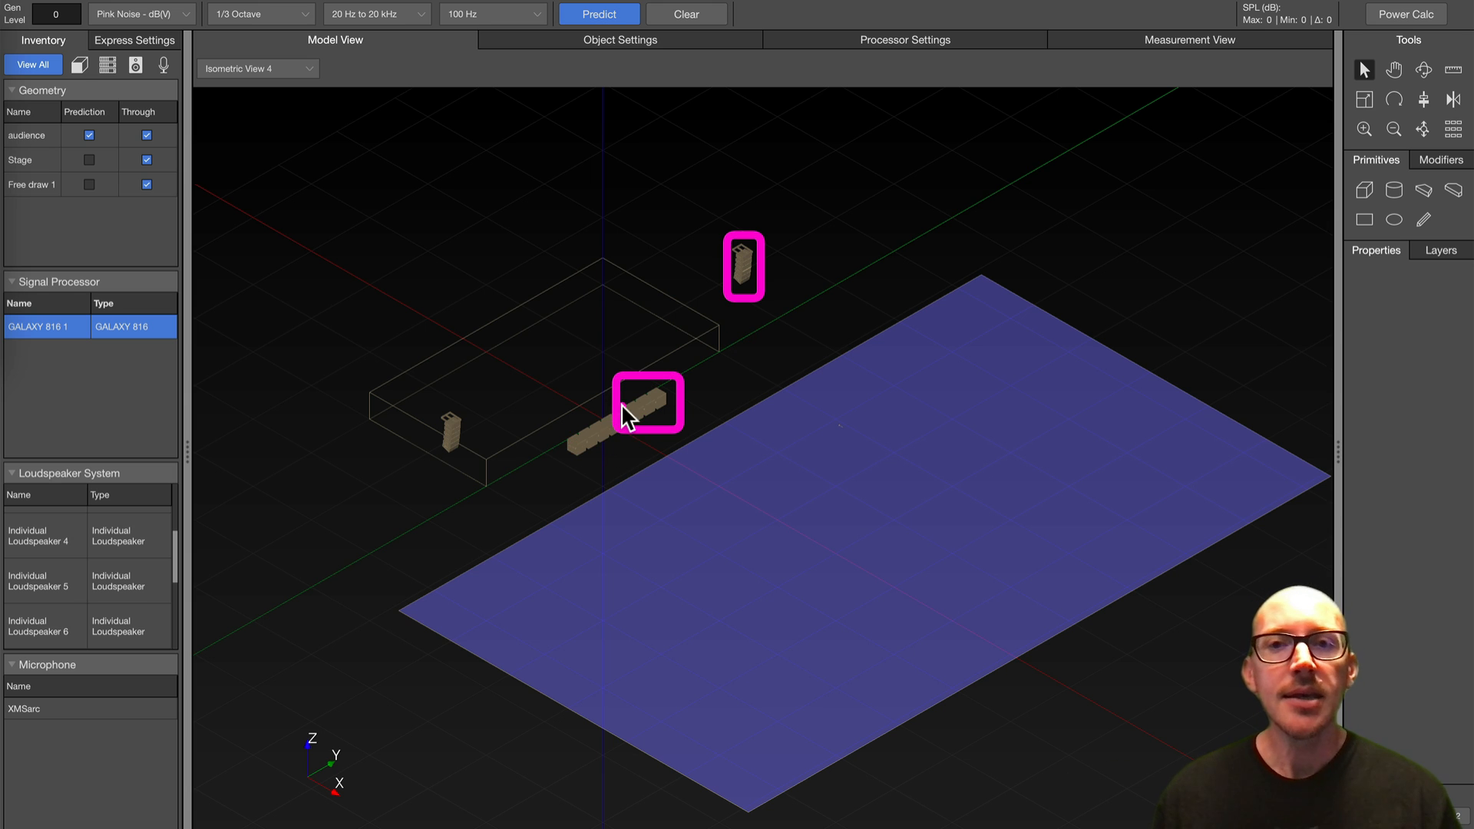
{"action": "mouse_move", "coordinate": [646, 399]}
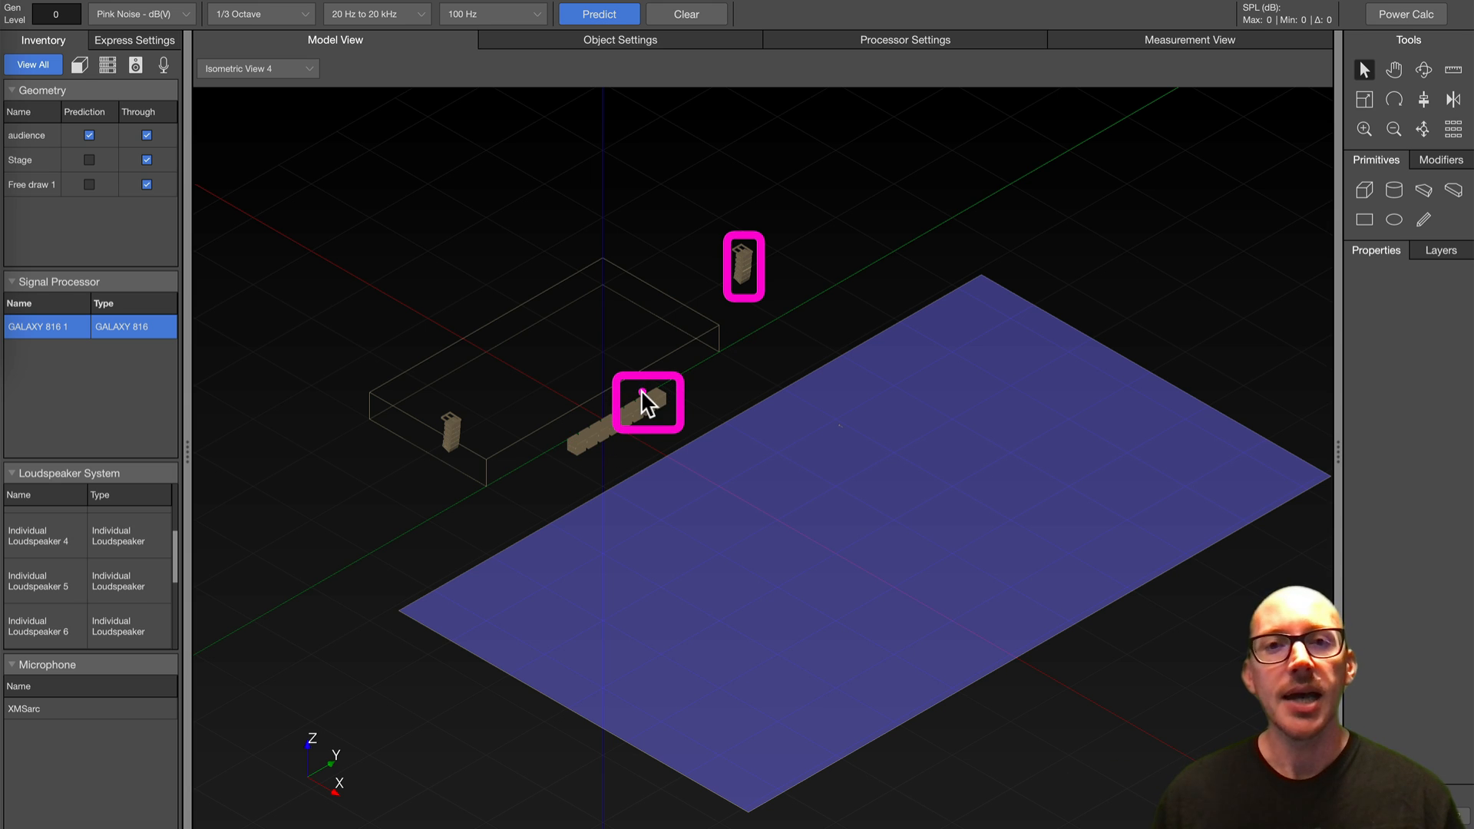
{"action": "mouse_move", "coordinate": [678, 472]}
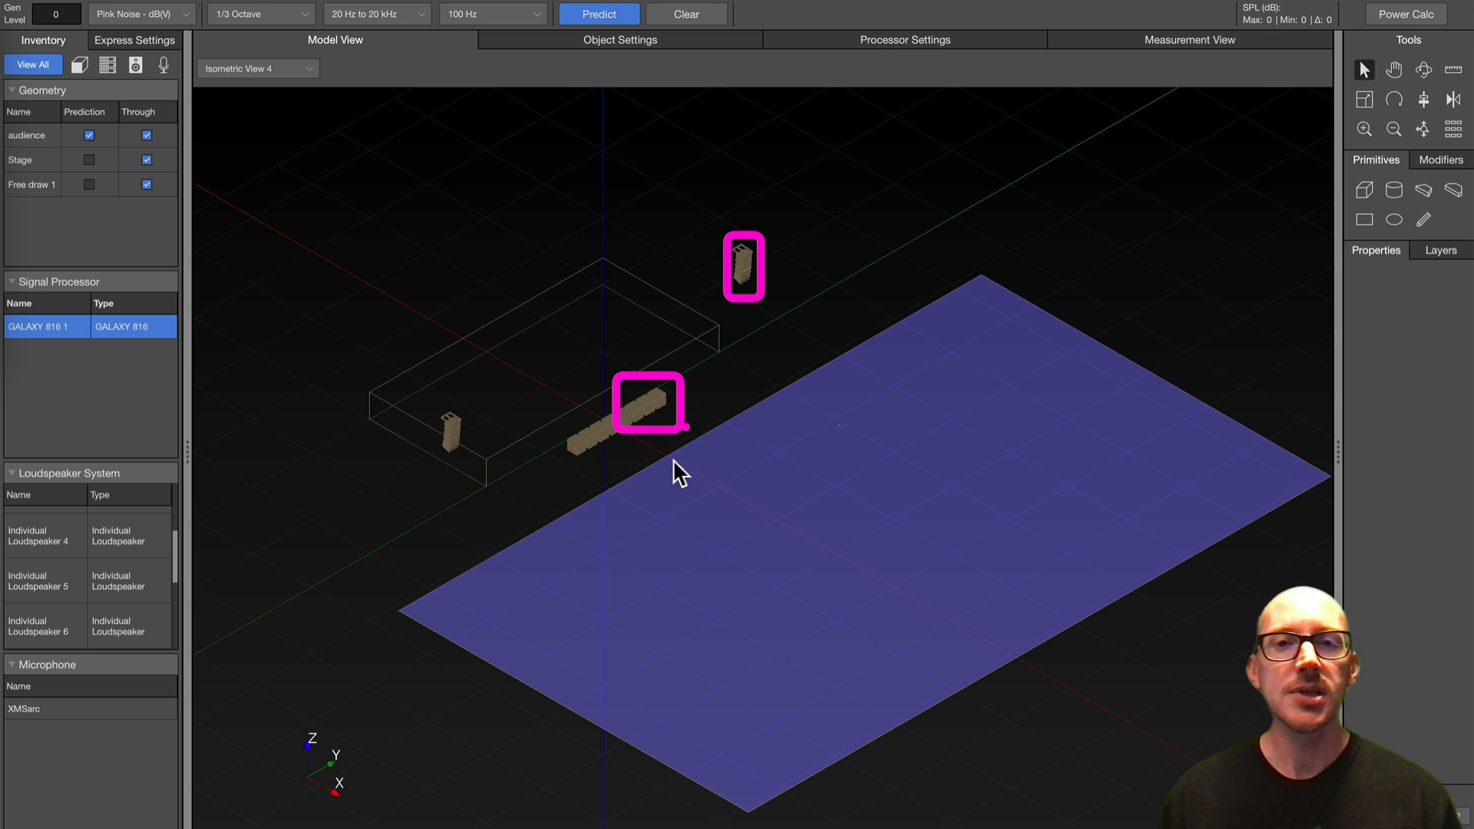
{"action": "mouse_move", "coordinate": [647, 553]}
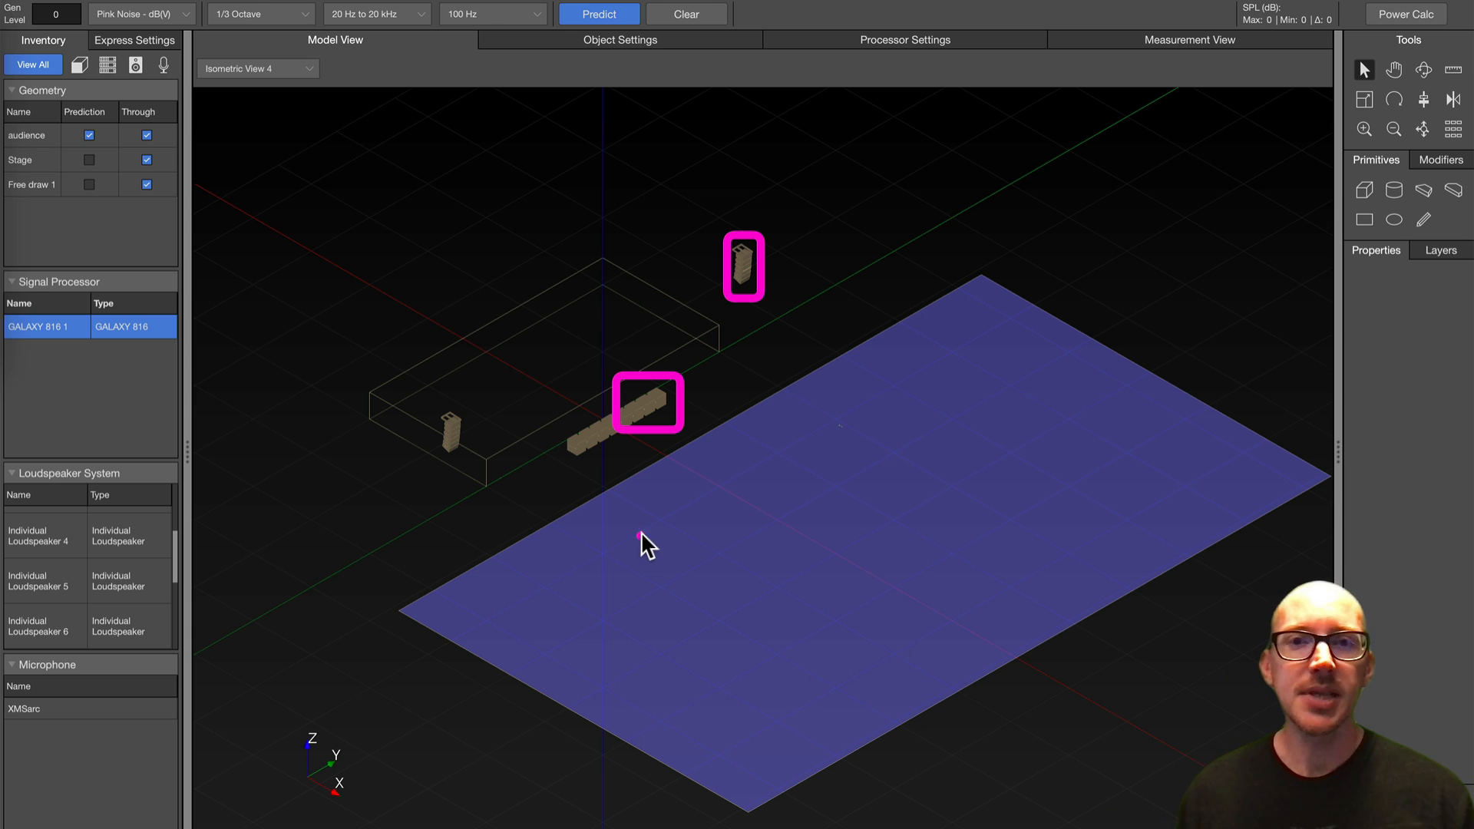
{"action": "mouse_move", "coordinate": [735, 311]}
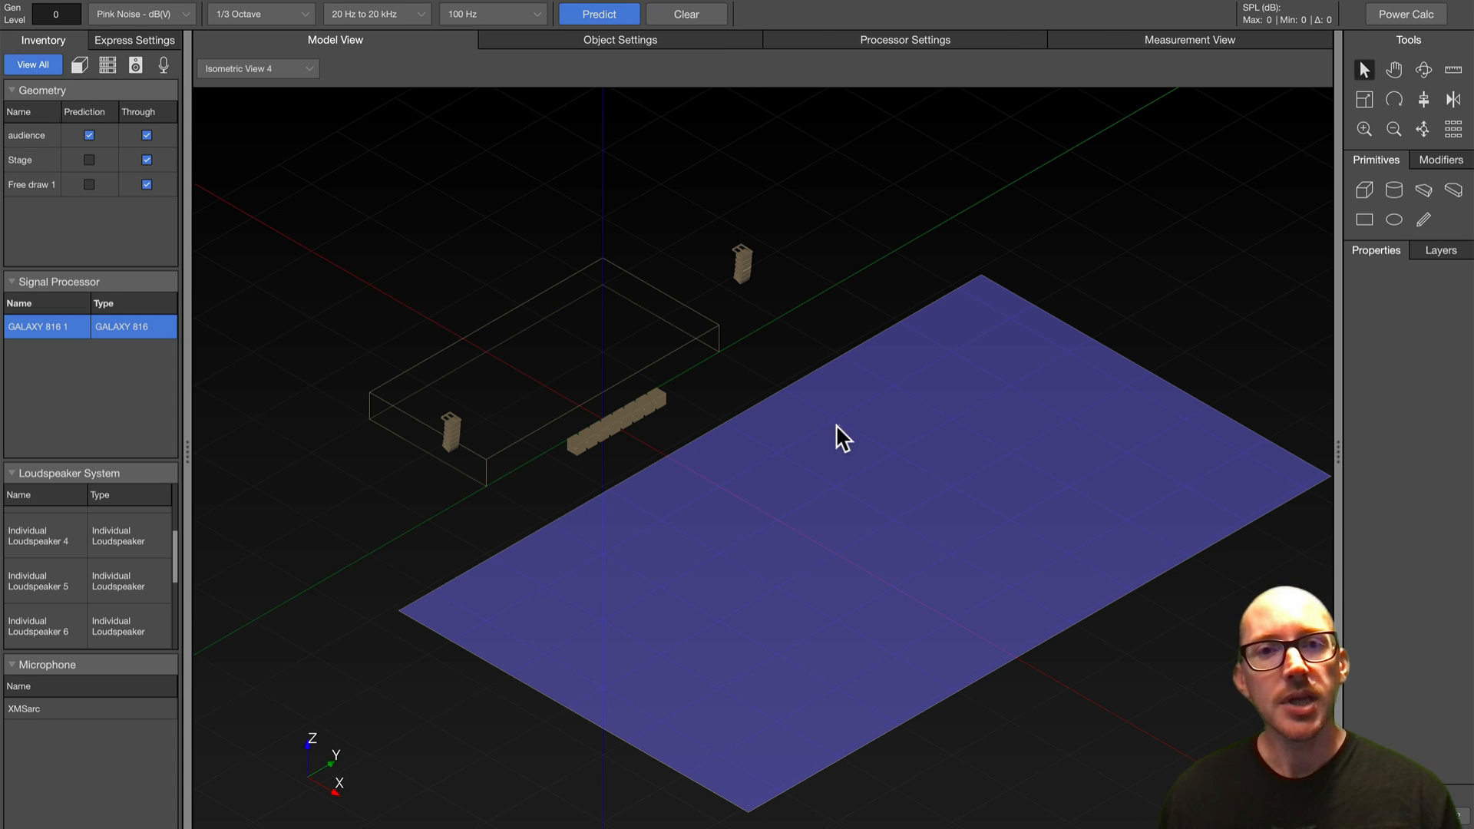
{"action": "mouse_move", "coordinate": [775, 256]}
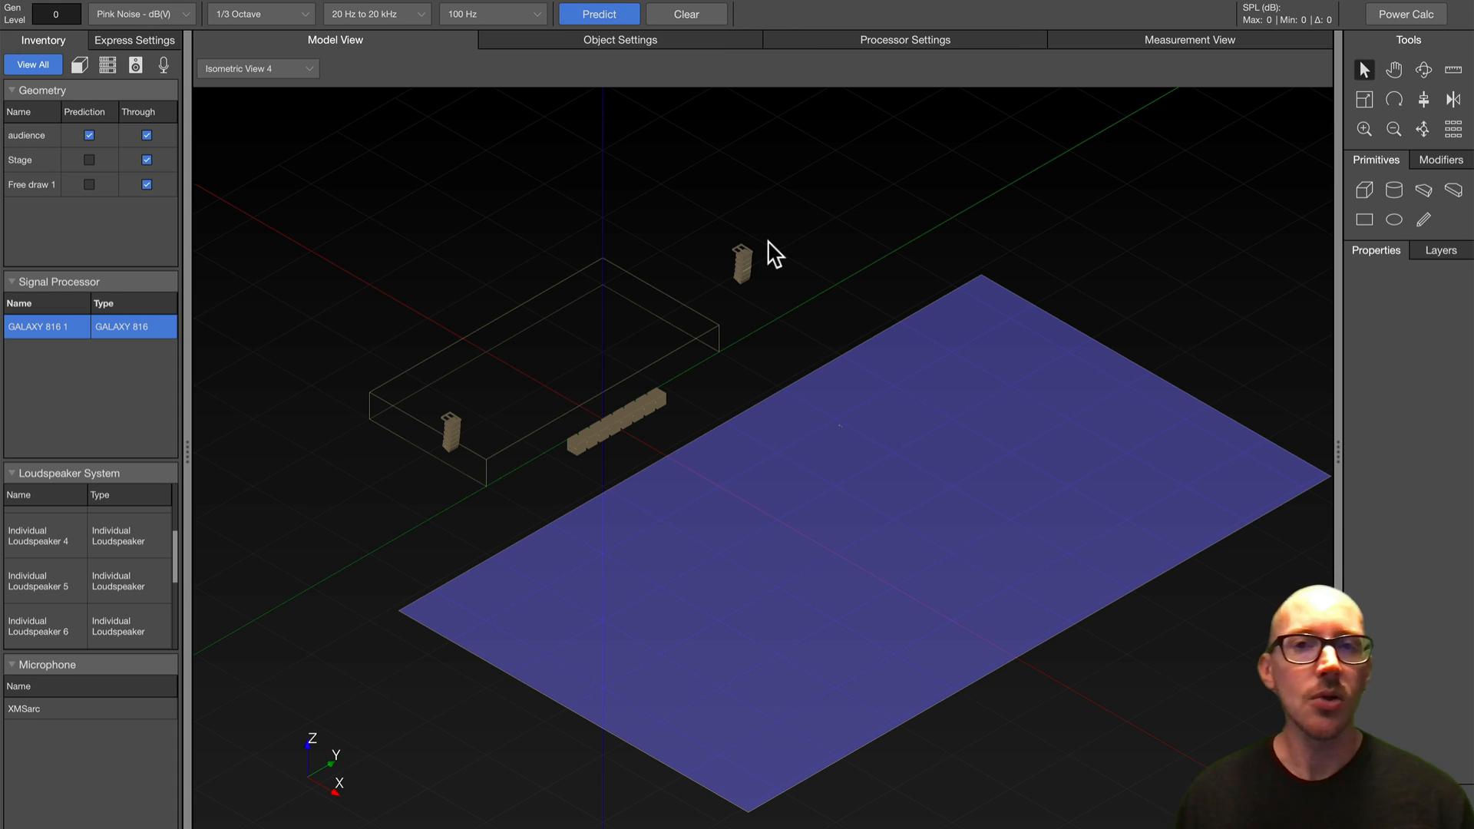
{"action": "mouse_move", "coordinate": [822, 259]}
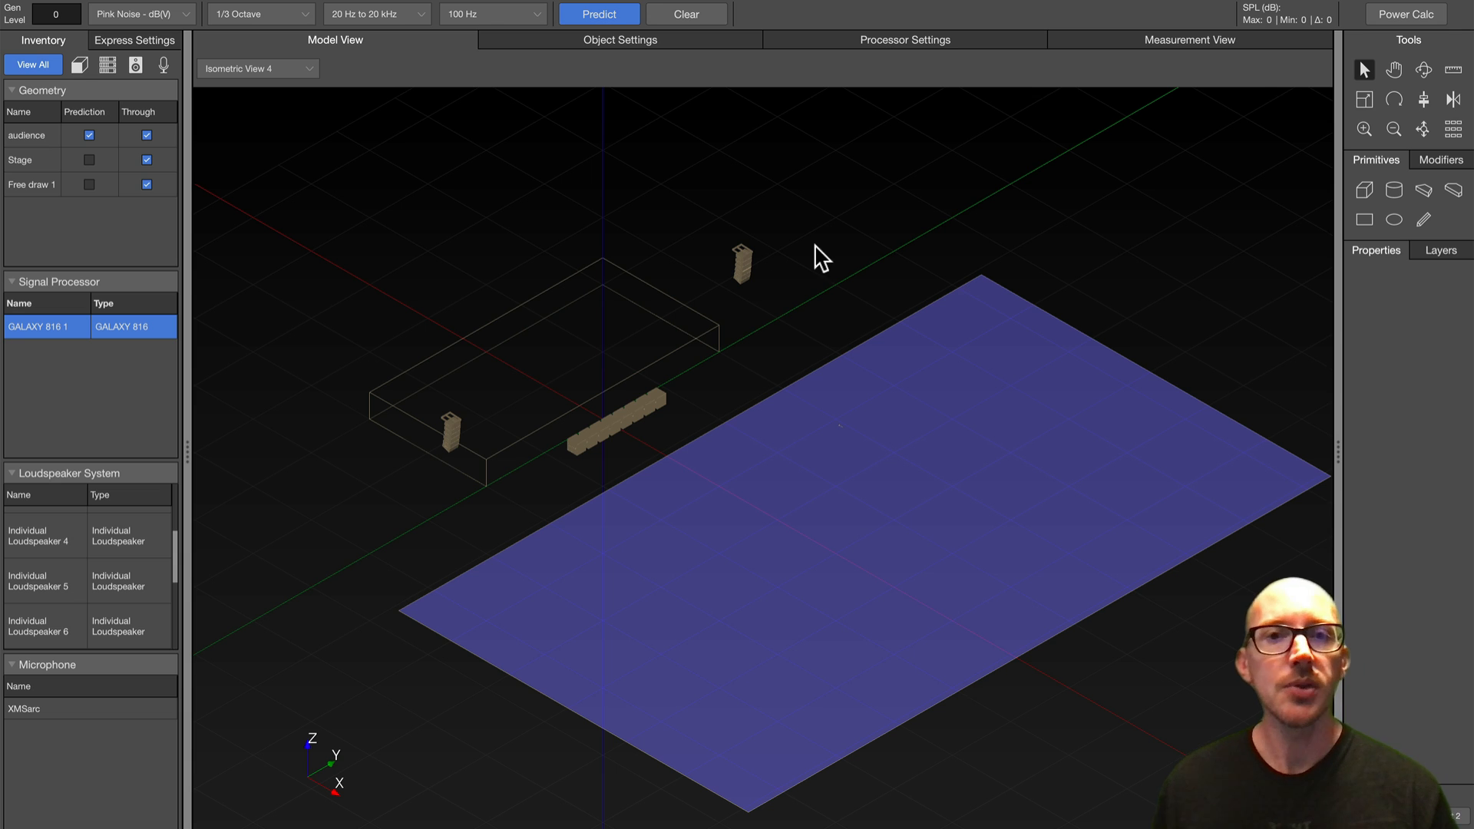
{"action": "mouse_move", "coordinate": [929, 63]}
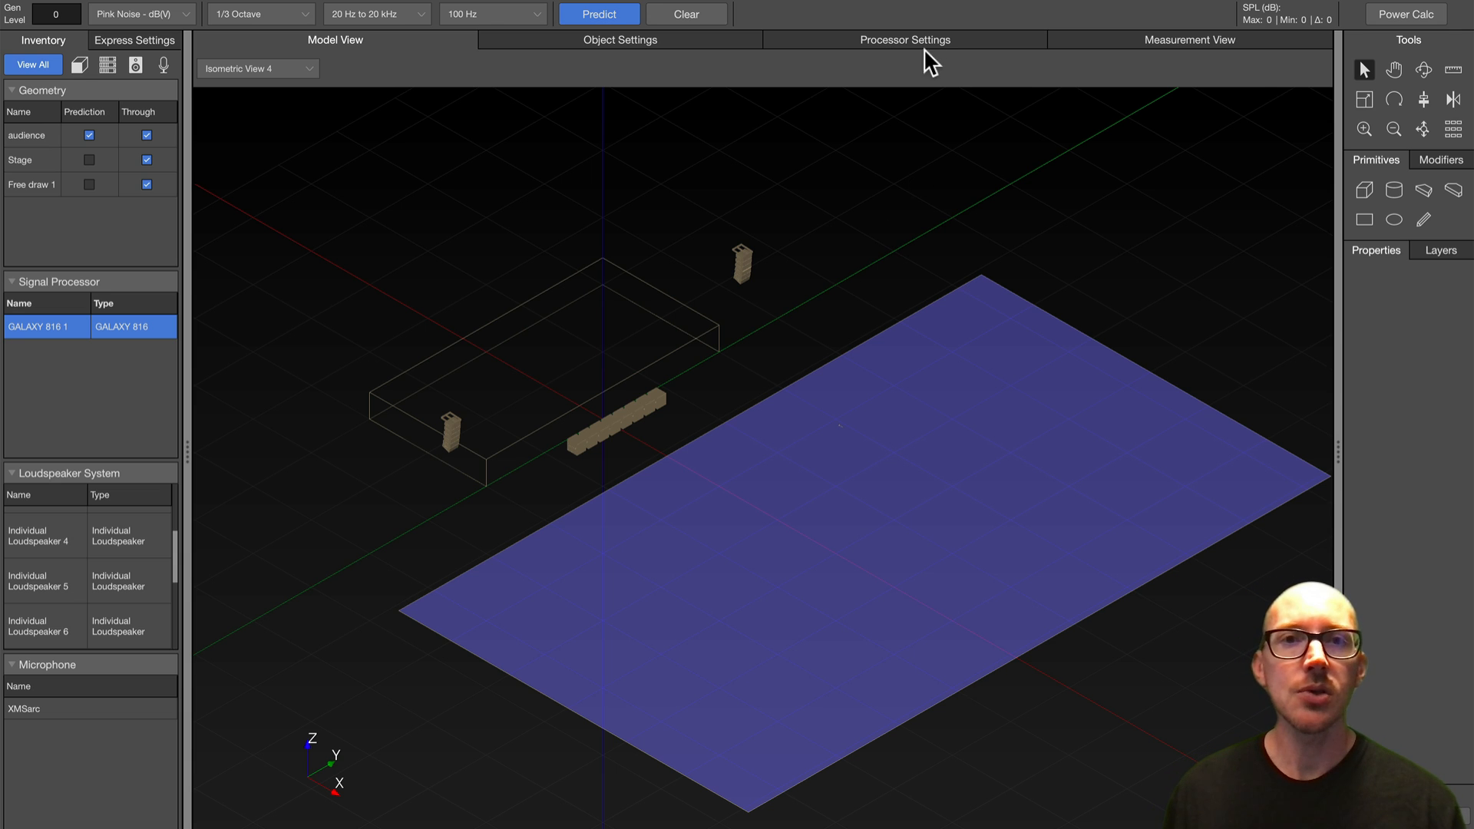
Show Measurement View with the left-output Result Amplitude plot maximized
{"action": "left_click", "coordinate": [1188, 39]}
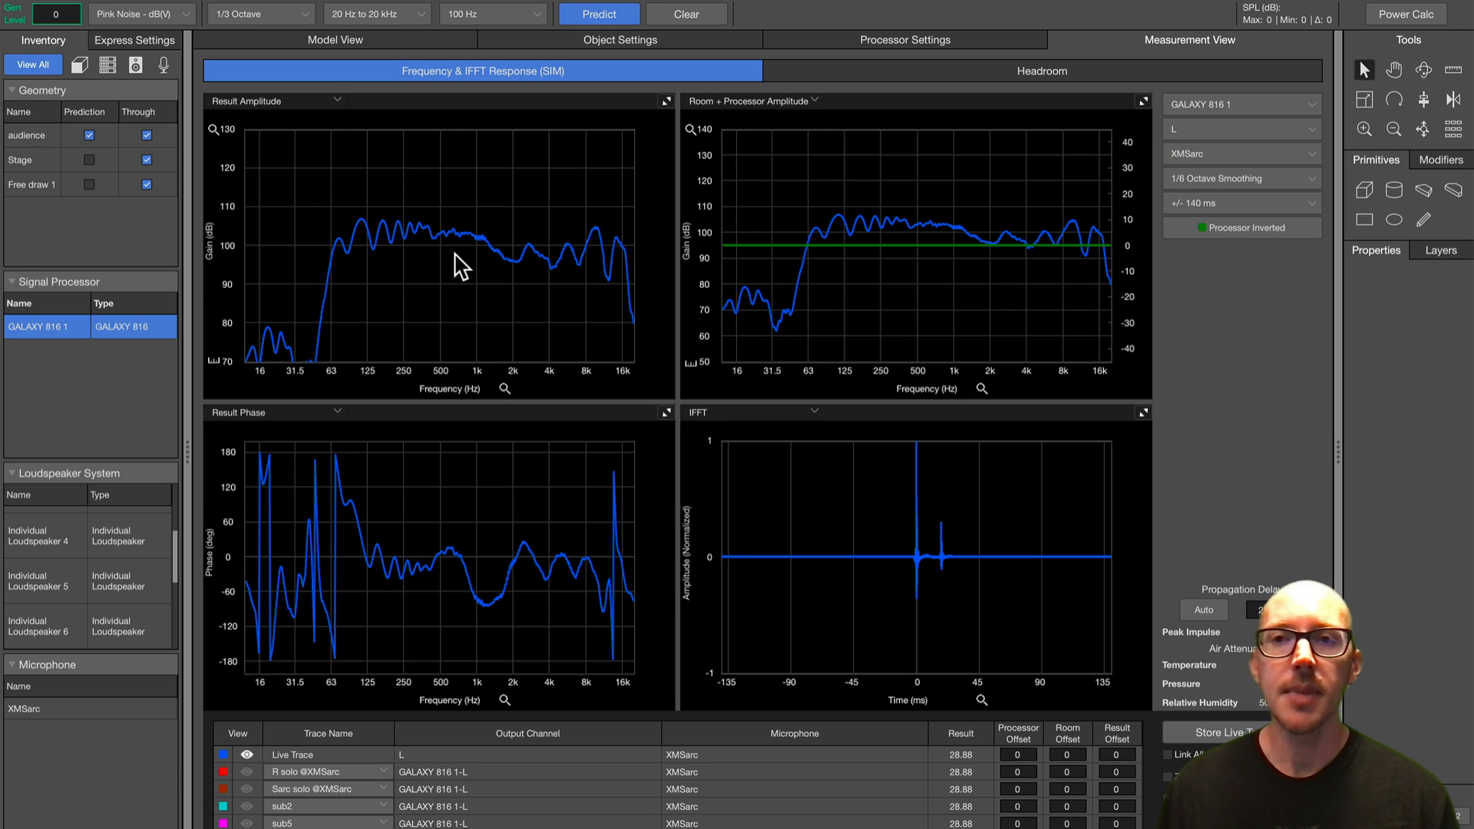
{"action": "mouse_move", "coordinate": [626, 139]}
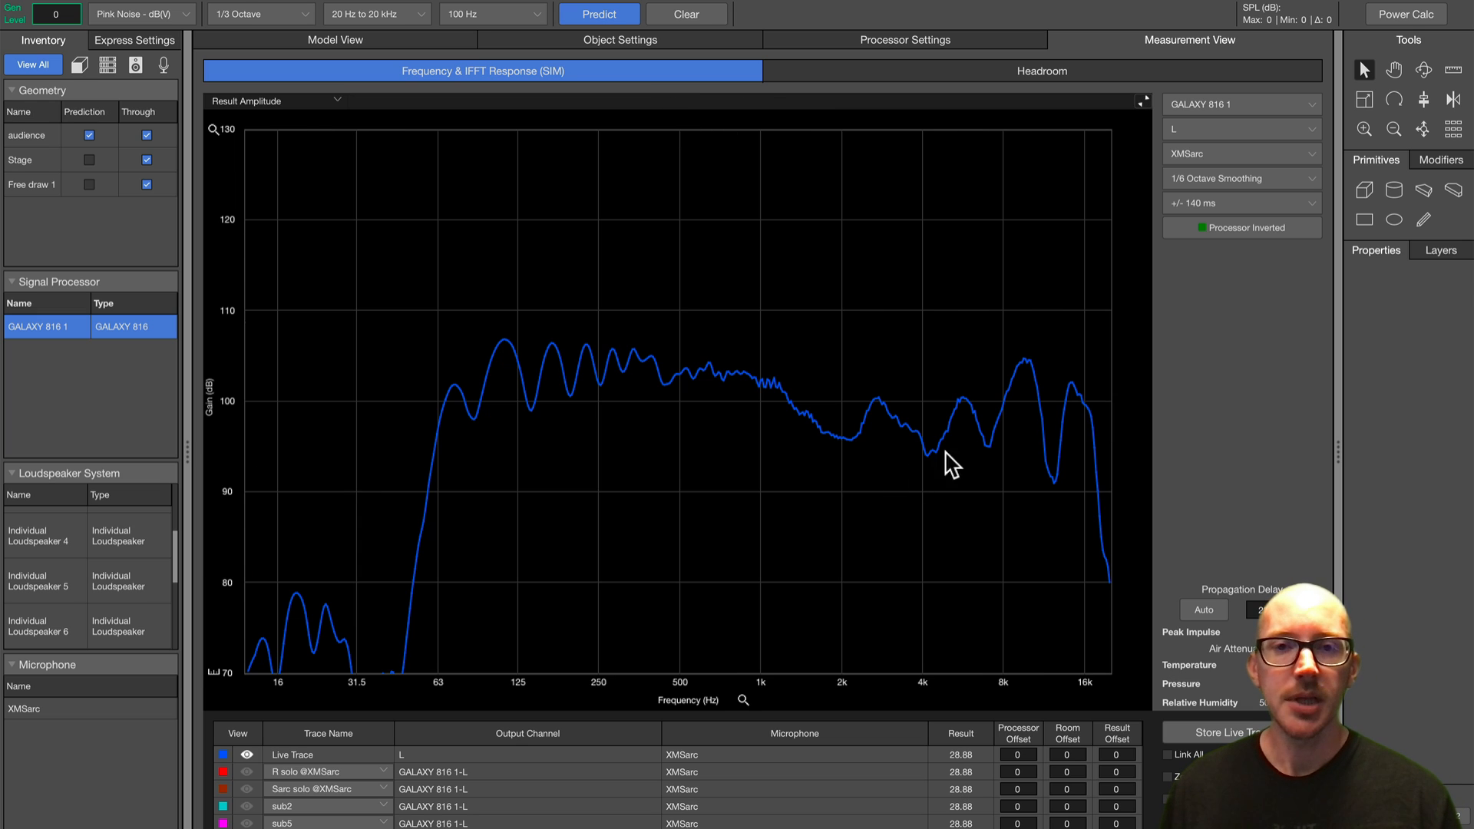
{"action": "mouse_move", "coordinate": [1051, 409]}
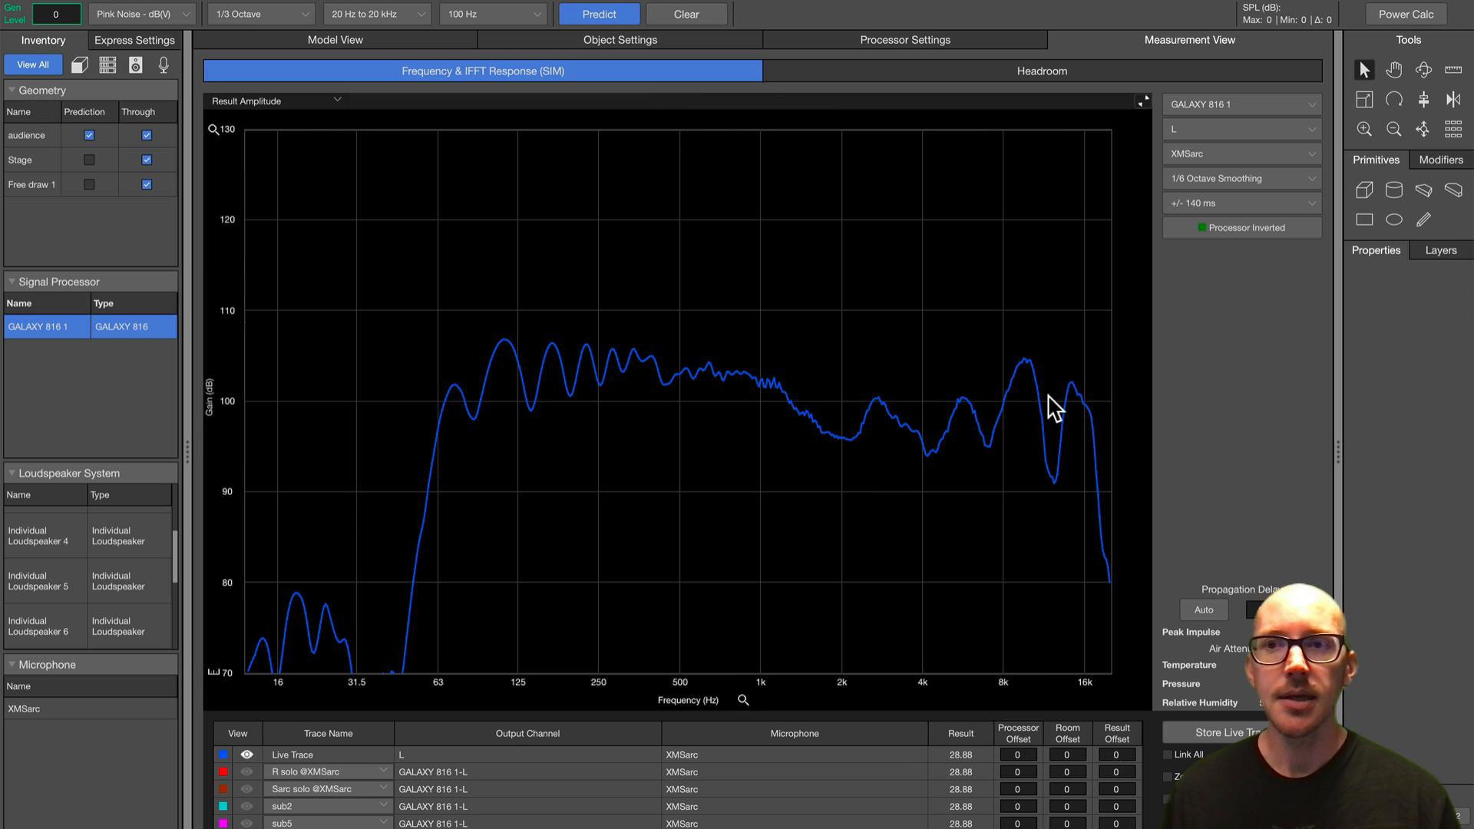
{"action": "mouse_move", "coordinate": [903, 394]}
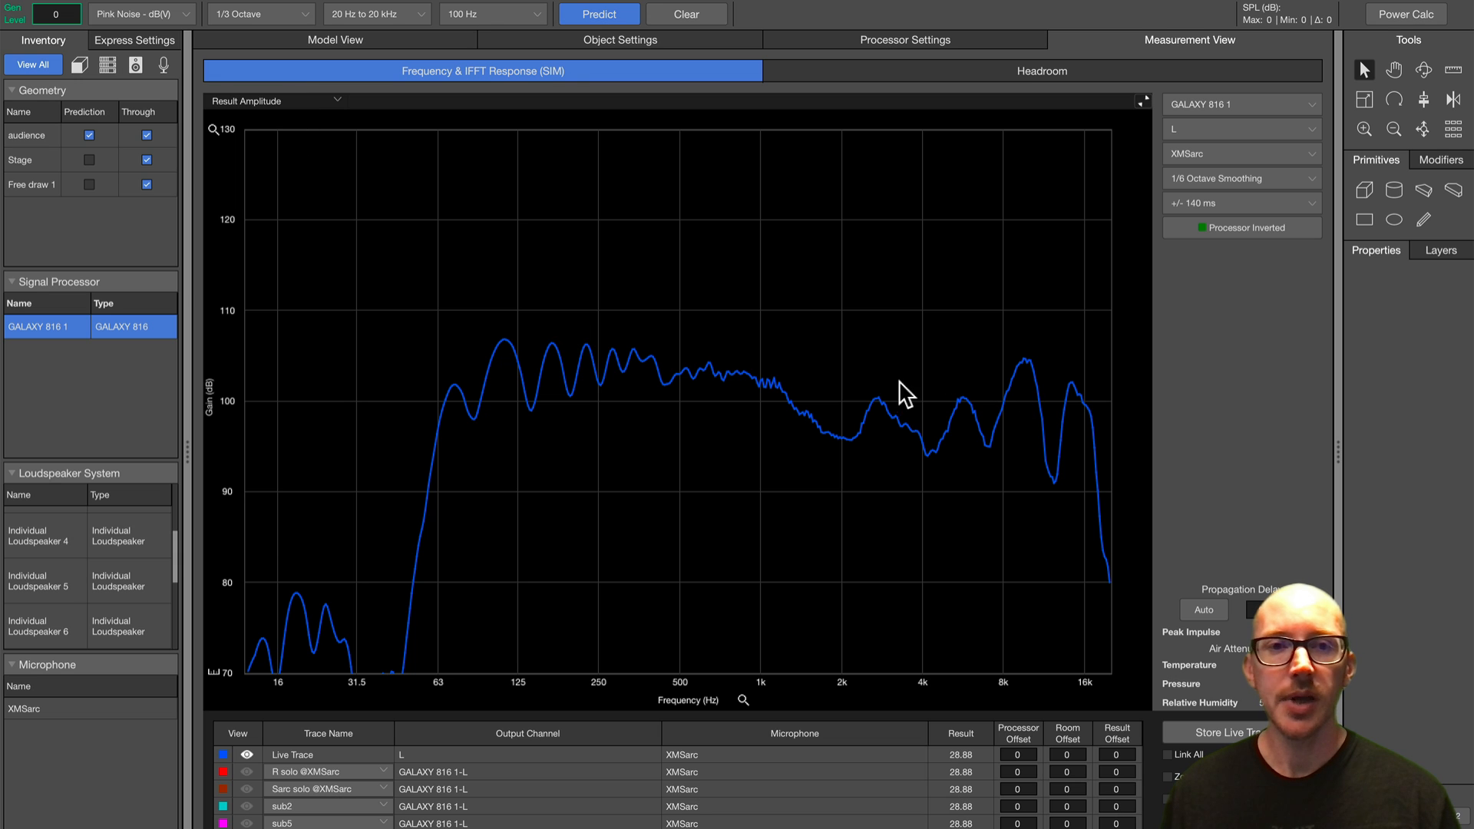
{"action": "mouse_move", "coordinate": [453, 360]}
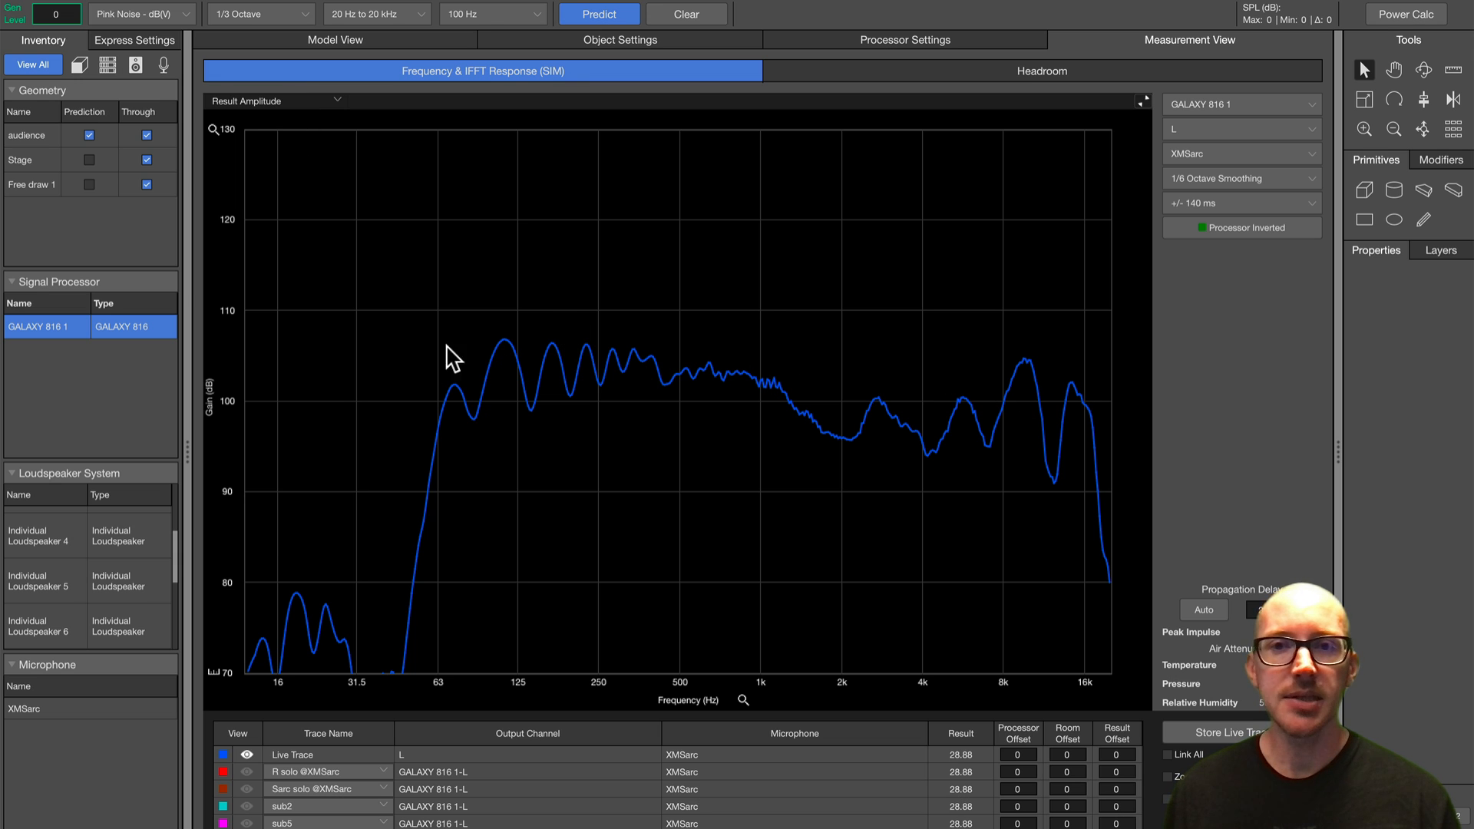
{"action": "left_click", "coordinate": [334, 40]}
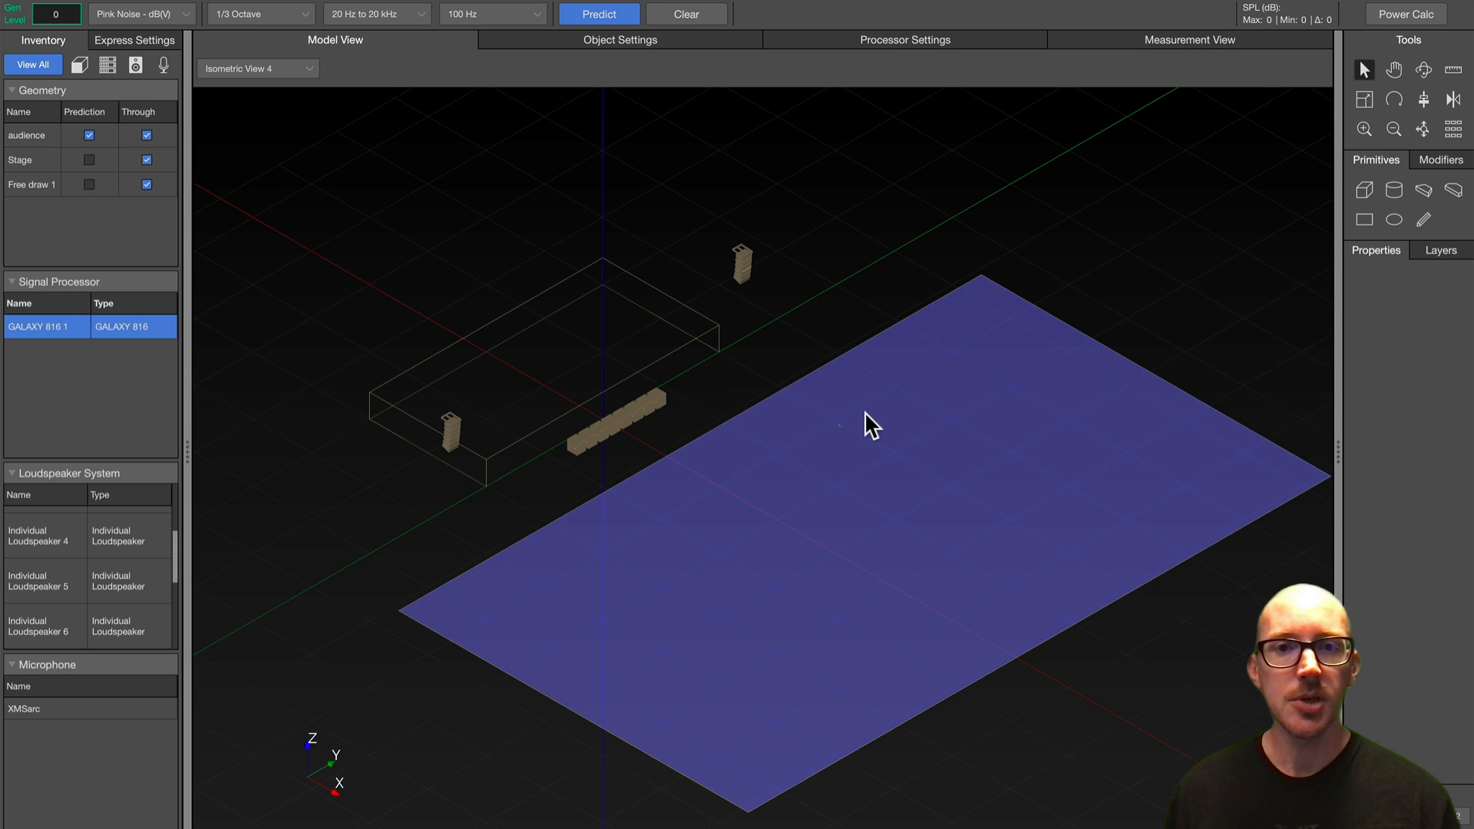
{"action": "mouse_move", "coordinate": [930, 71]}
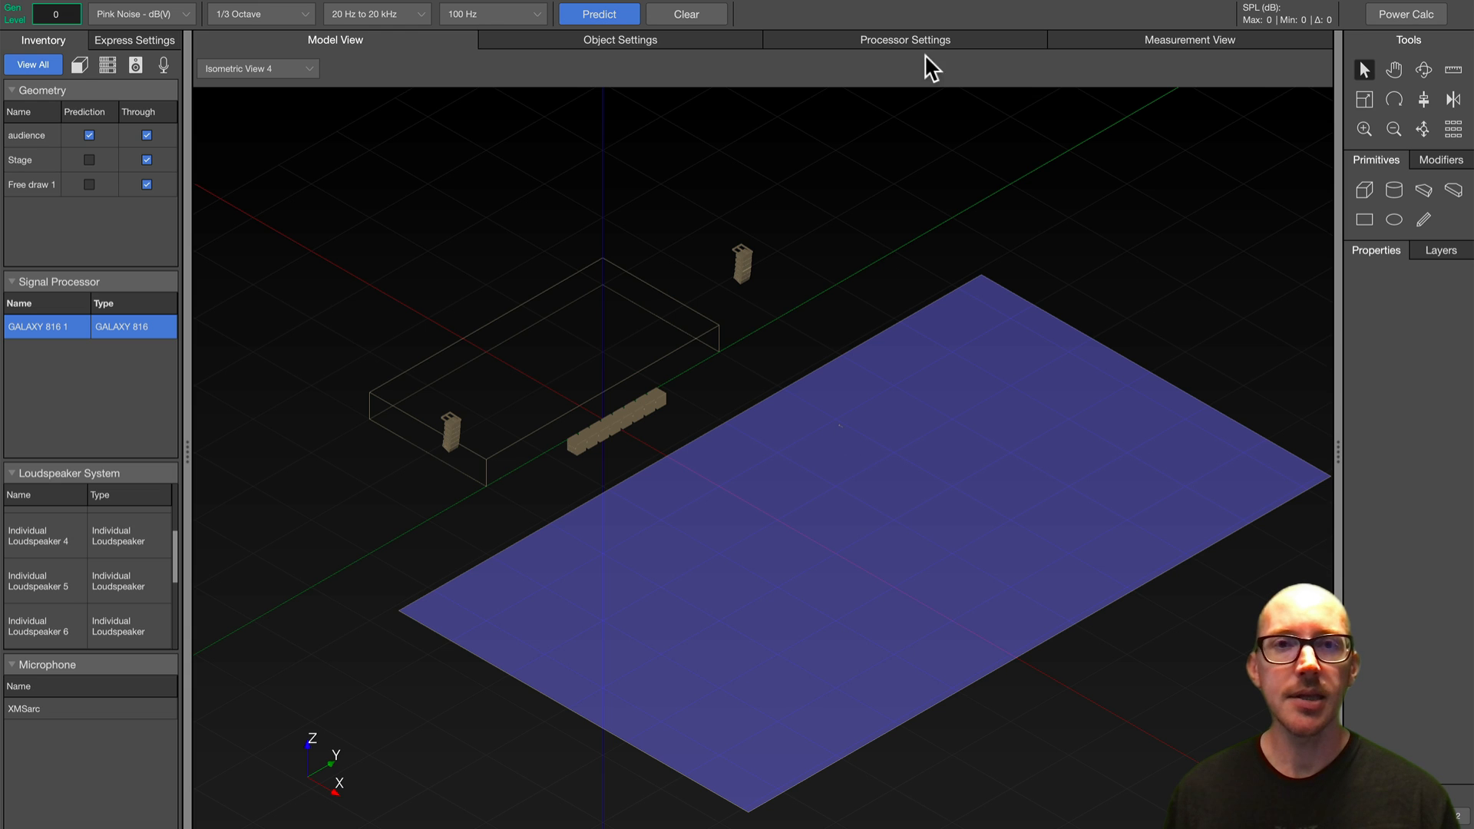
{"action": "left_click", "coordinate": [1188, 39]}
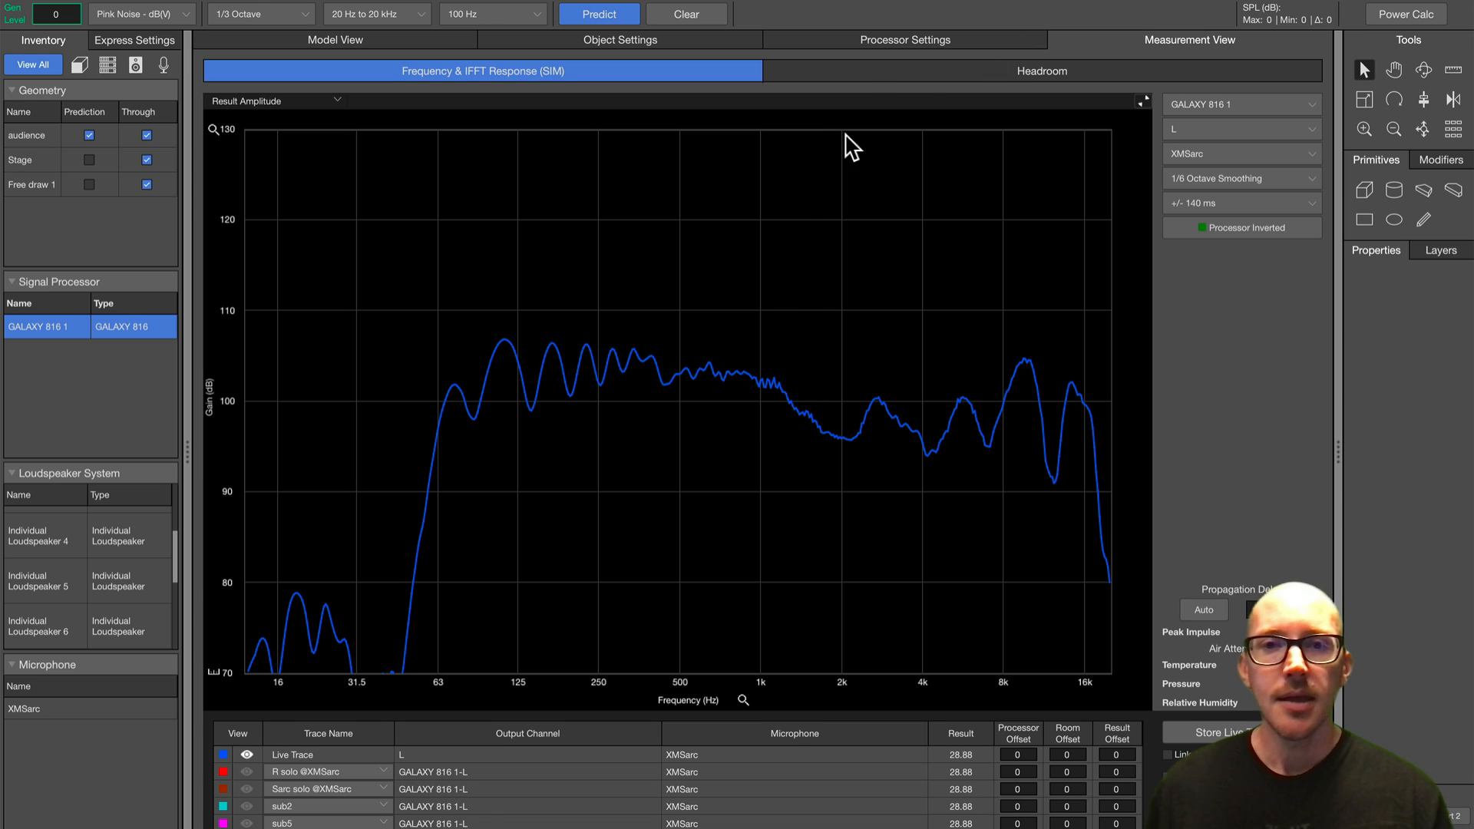
{"action": "left_click", "coordinate": [247, 772]}
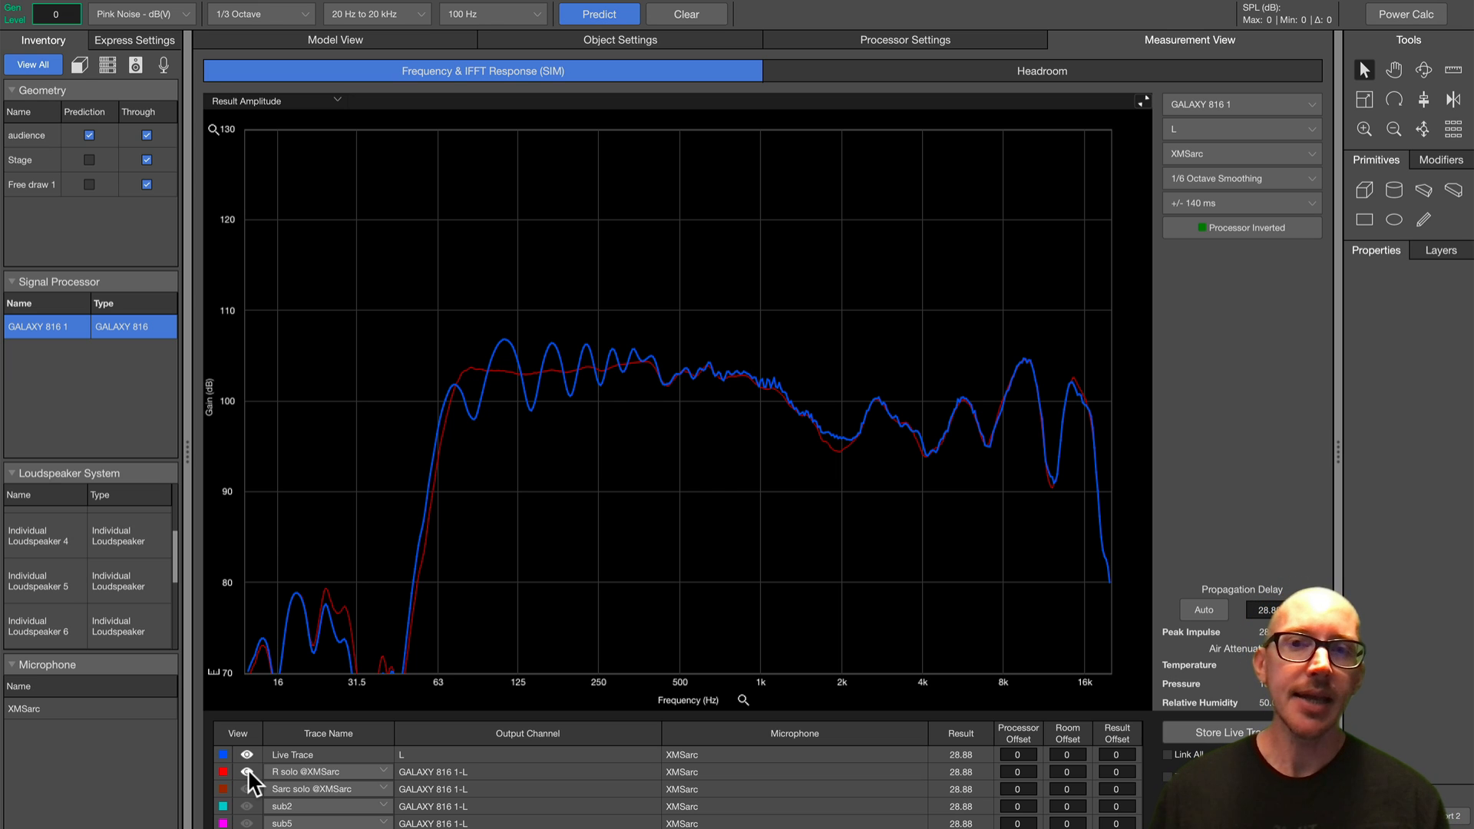
{"action": "mouse_move", "coordinate": [644, 365]}
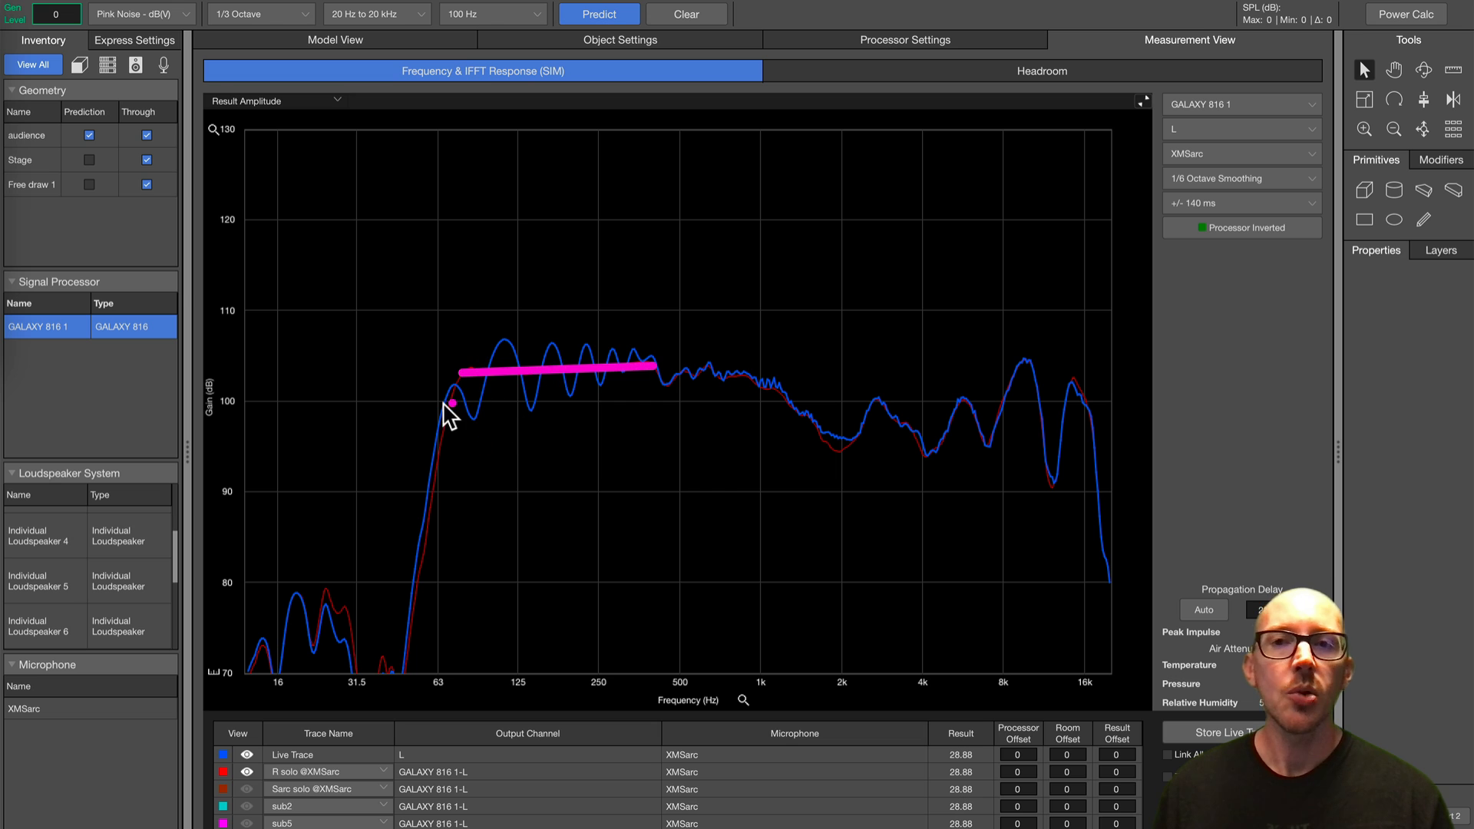
{"action": "mouse_move", "coordinate": [479, 447]}
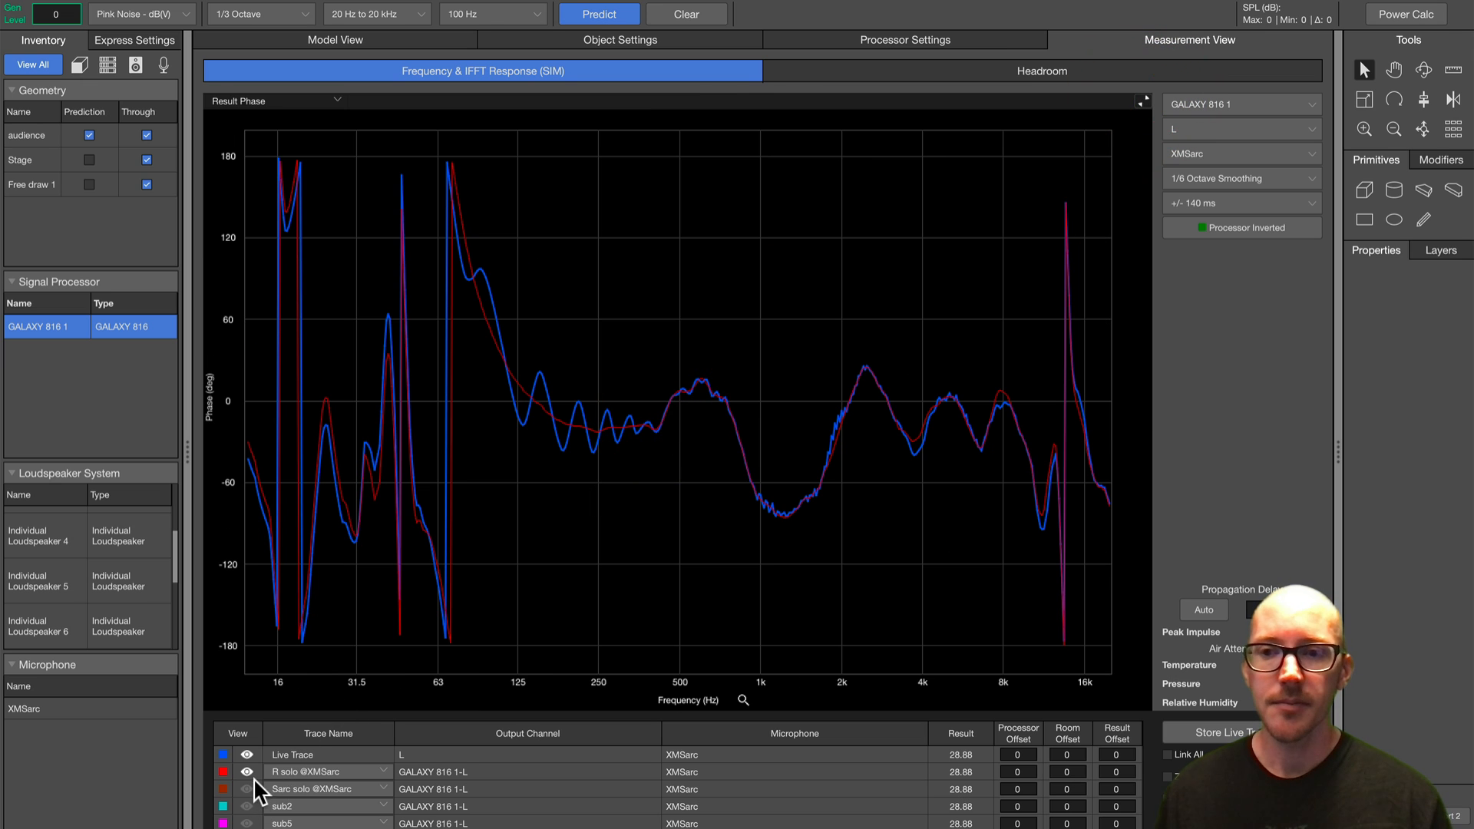
Toggle the R solo and Live Trace visibility, then return to the overlaid phase traces
{"action": "left_click", "coordinate": [247, 771]}
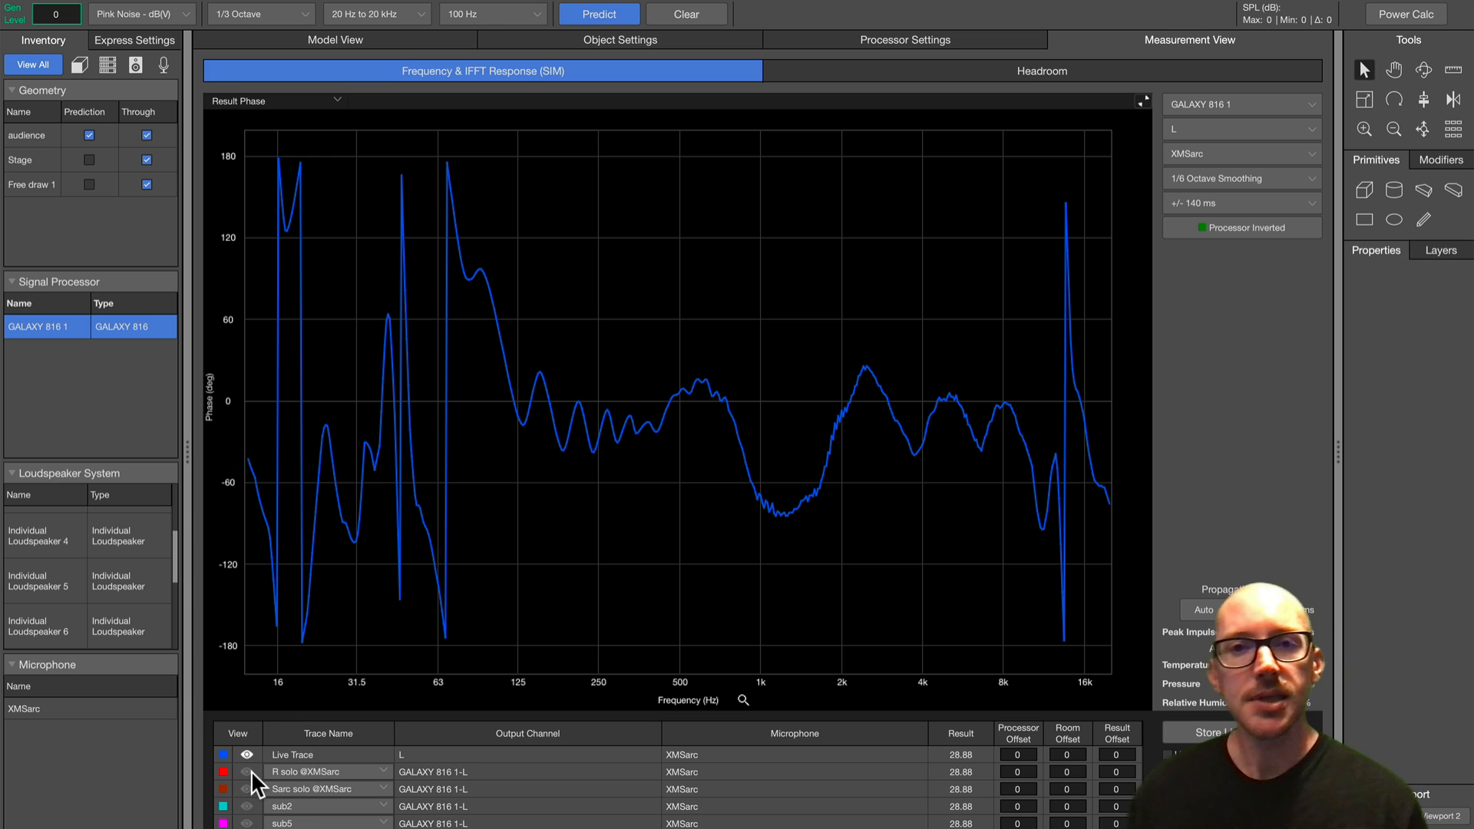
{"action": "mouse_move", "coordinate": [651, 442]}
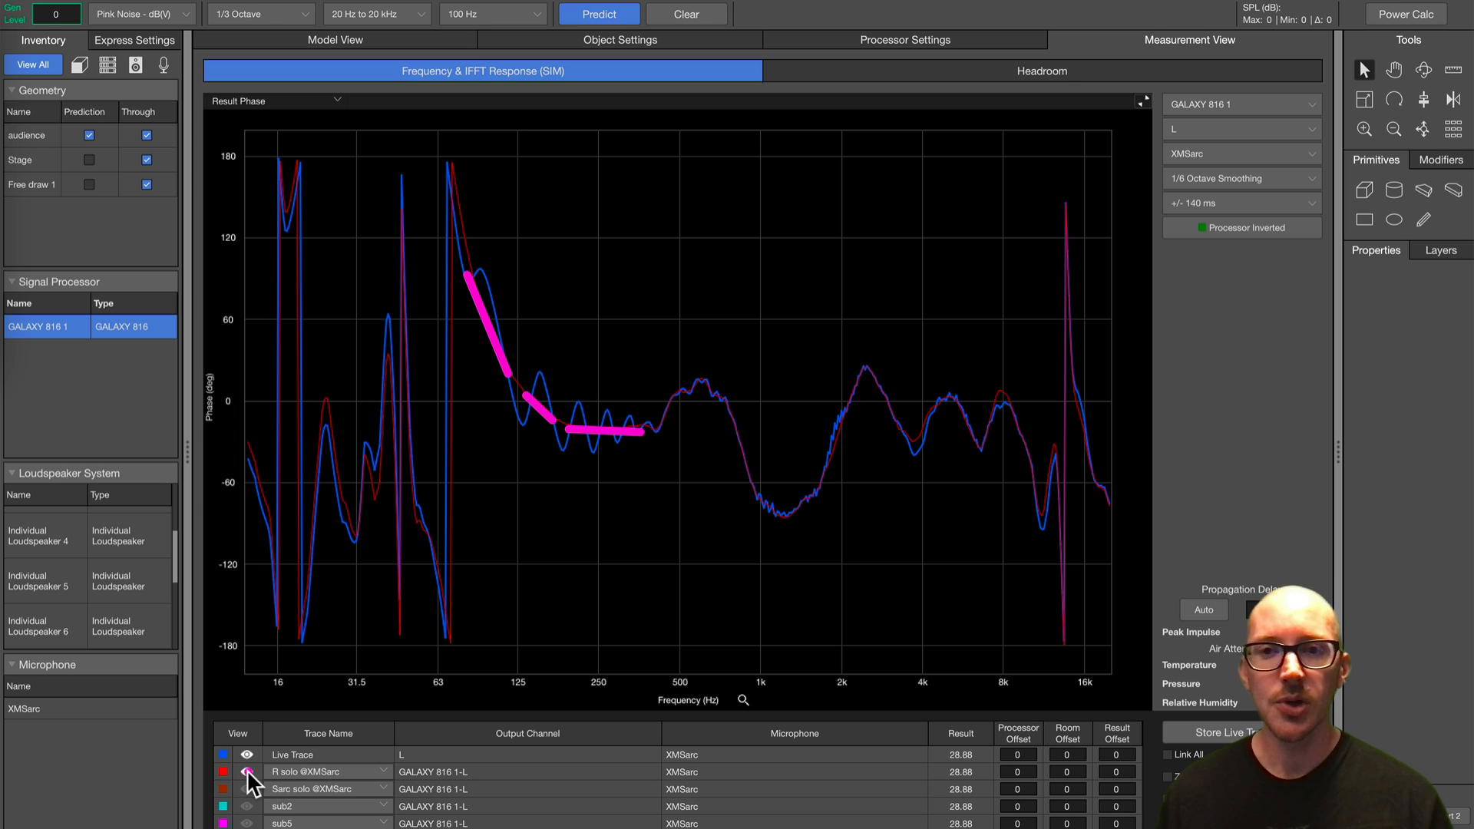
{"action": "left_click", "coordinate": [247, 771]}
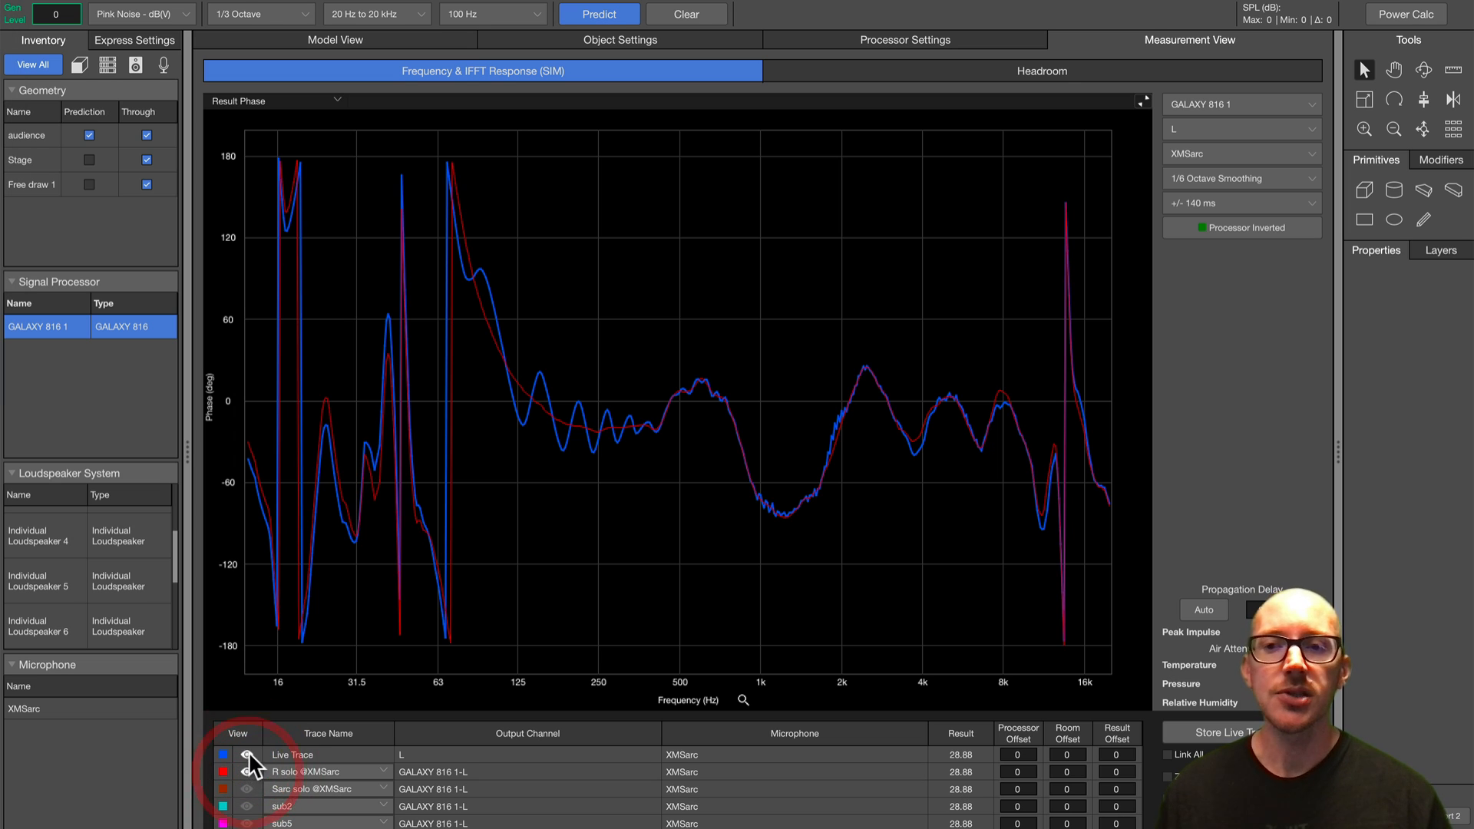
{"action": "left_click", "coordinate": [247, 754]}
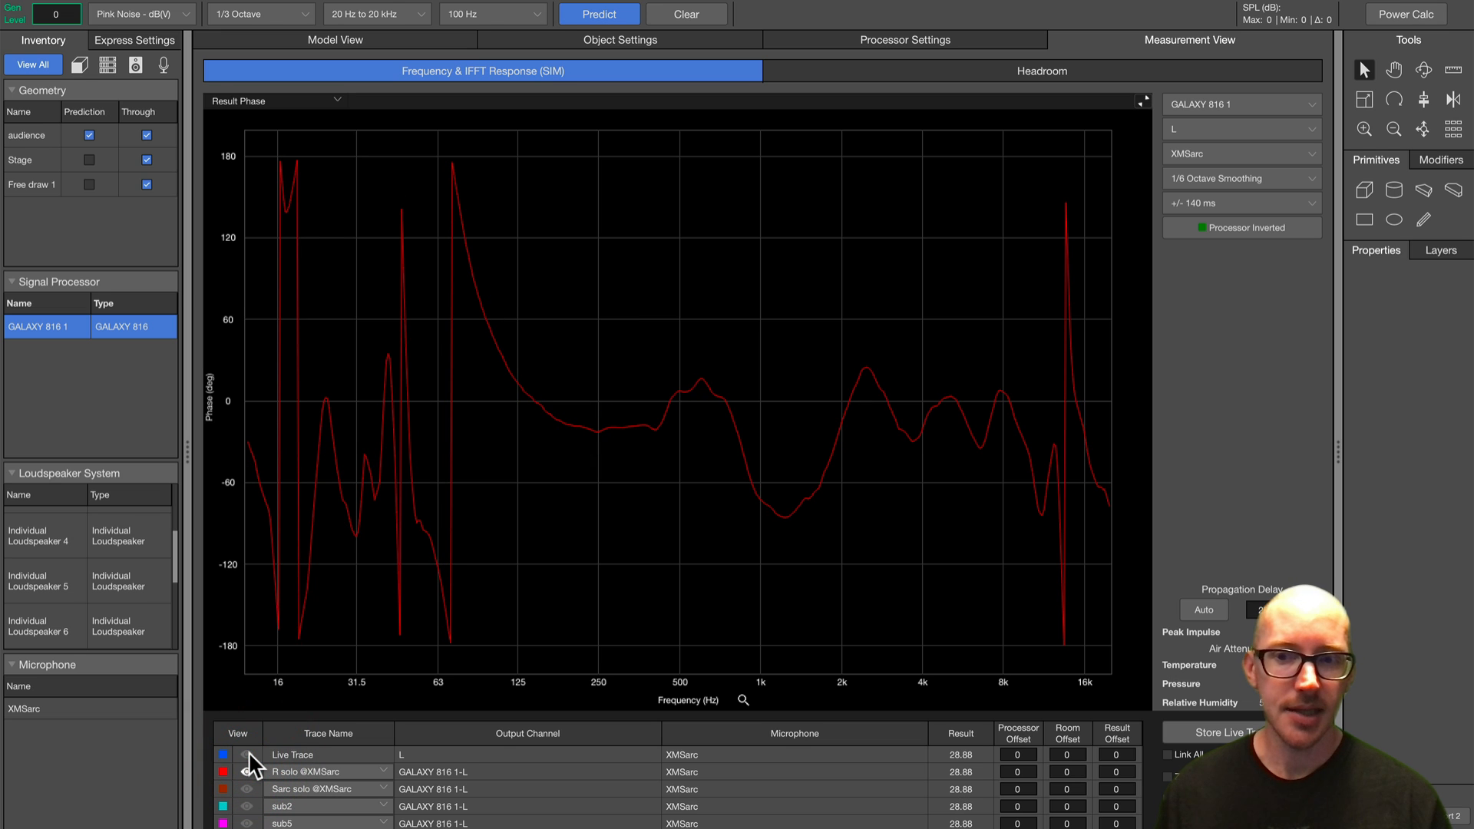
{"action": "left_click", "coordinate": [246, 758]}
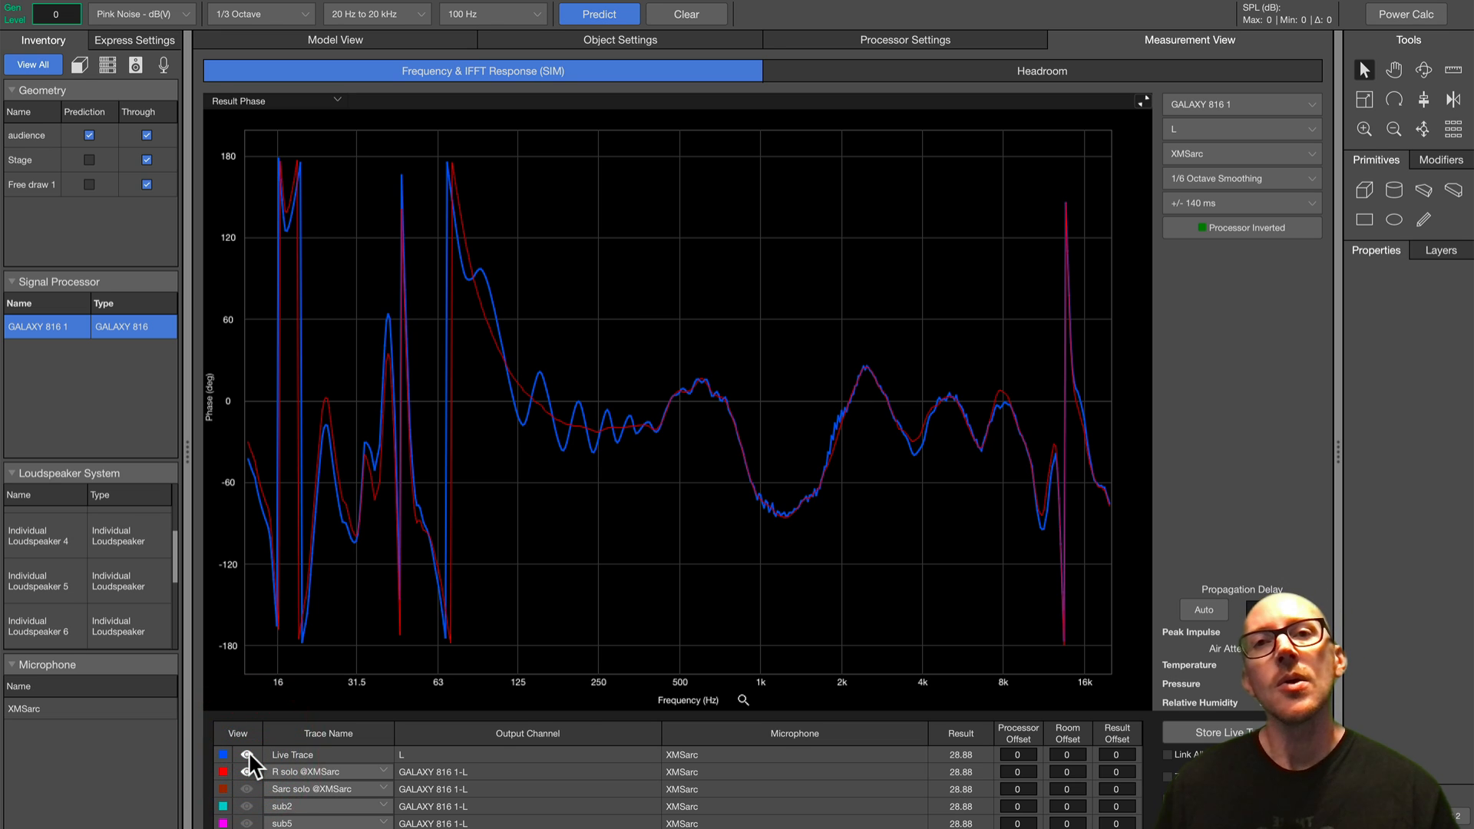
{"action": "left_click", "coordinate": [334, 40]}
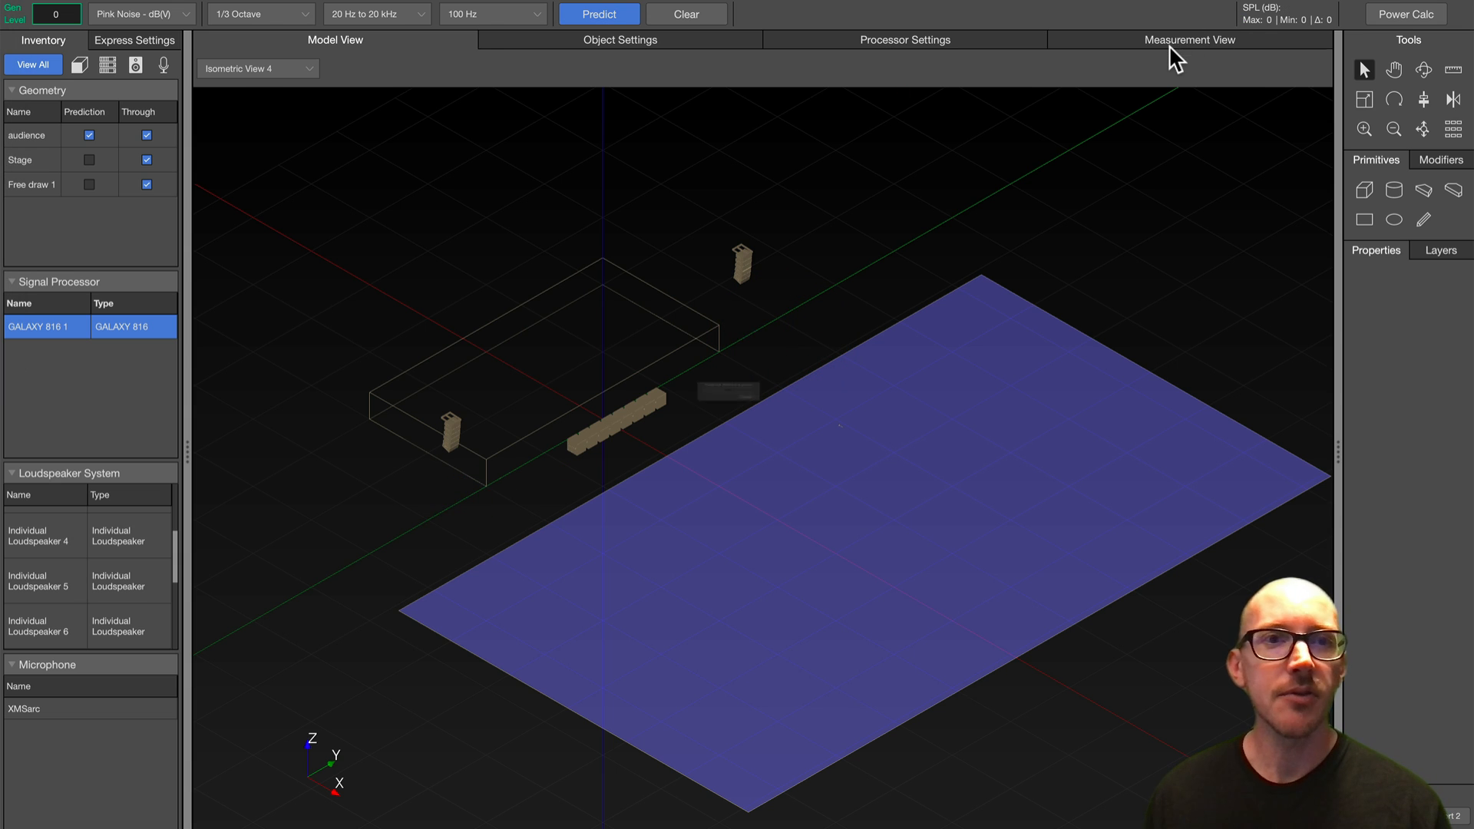
{"action": "left_click", "coordinate": [1189, 39]}
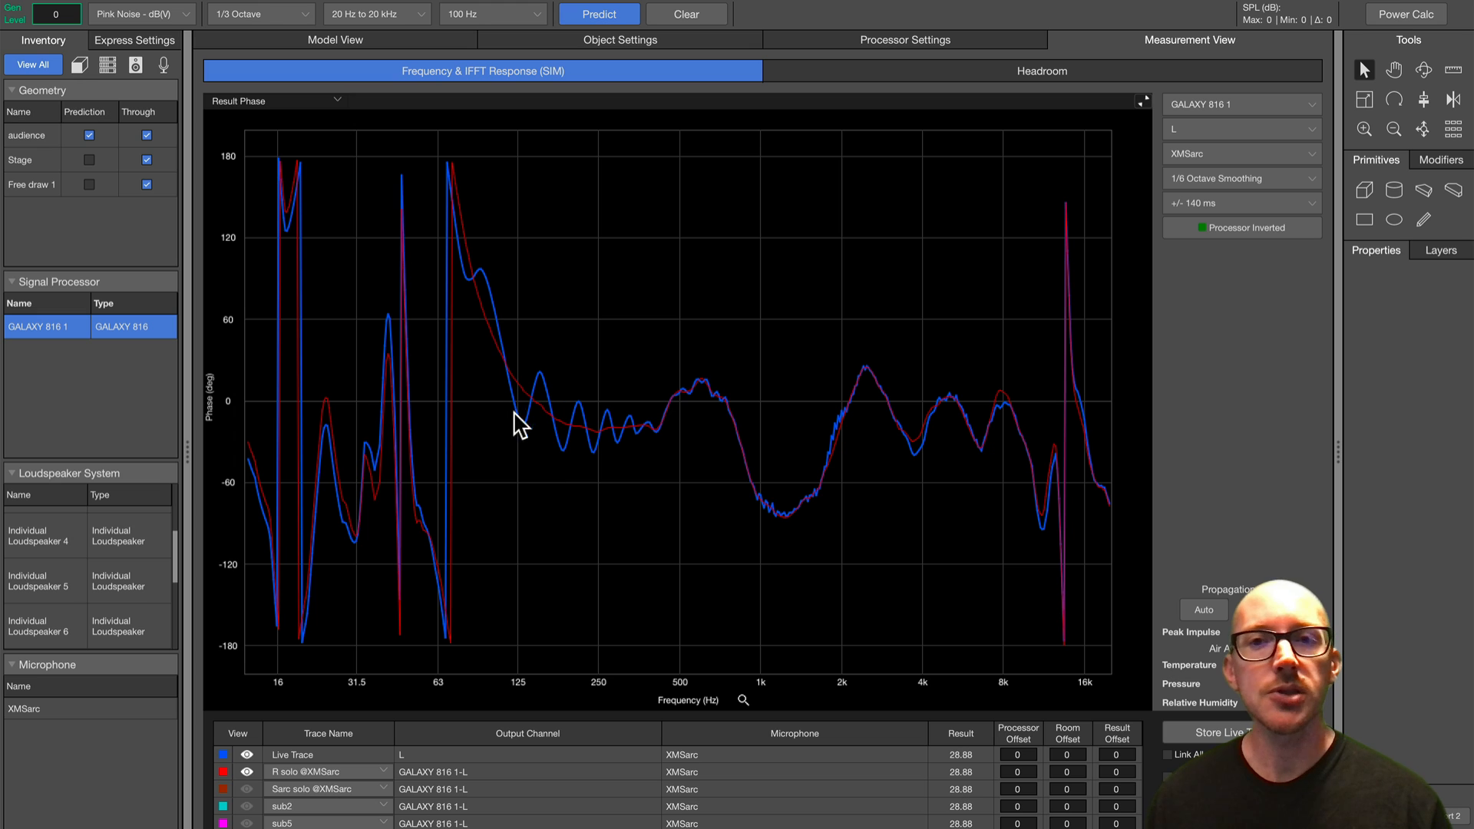
{"action": "mouse_move", "coordinate": [515, 398]}
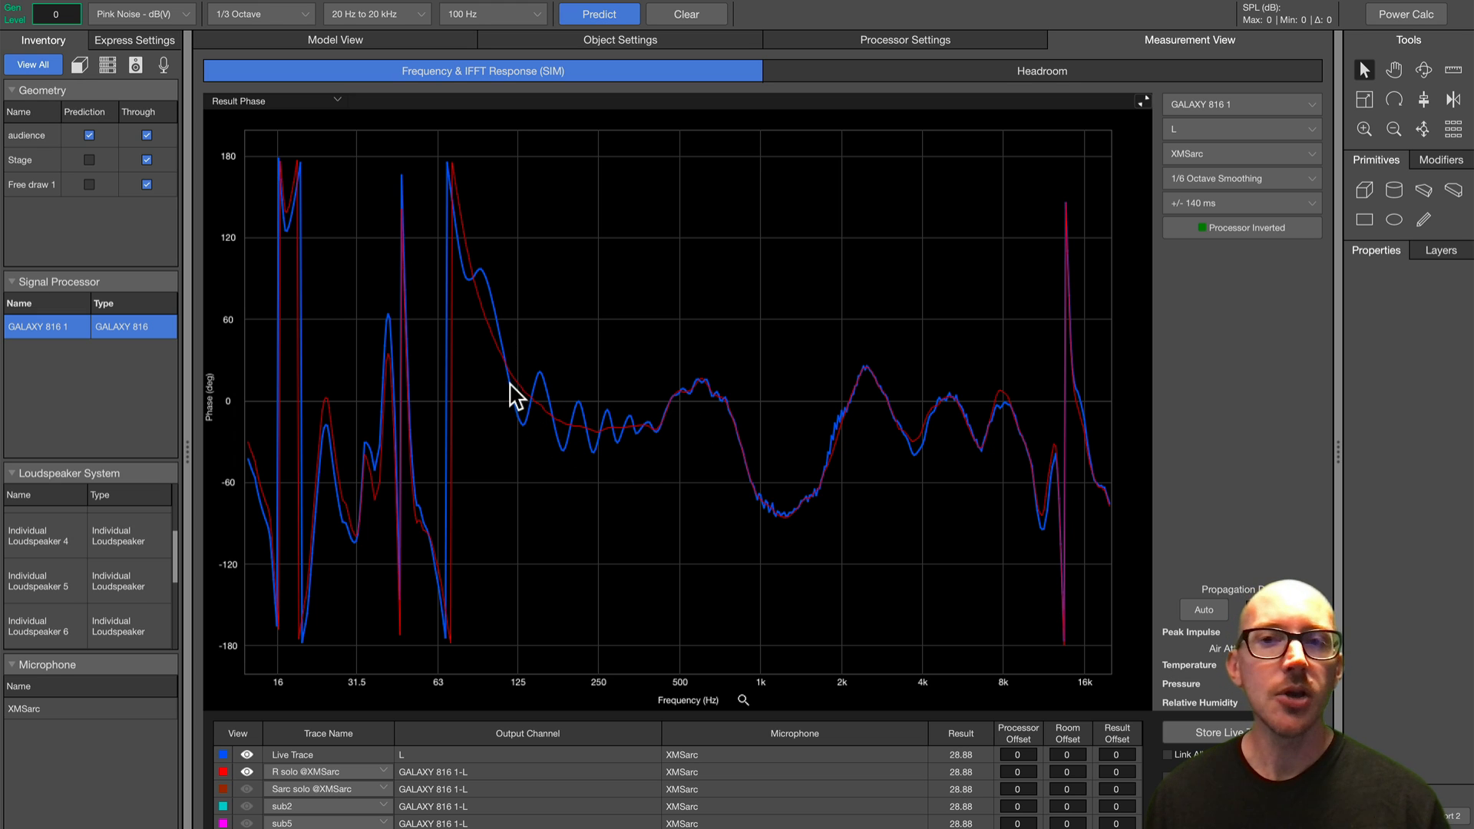
{"action": "mouse_move", "coordinate": [564, 442]}
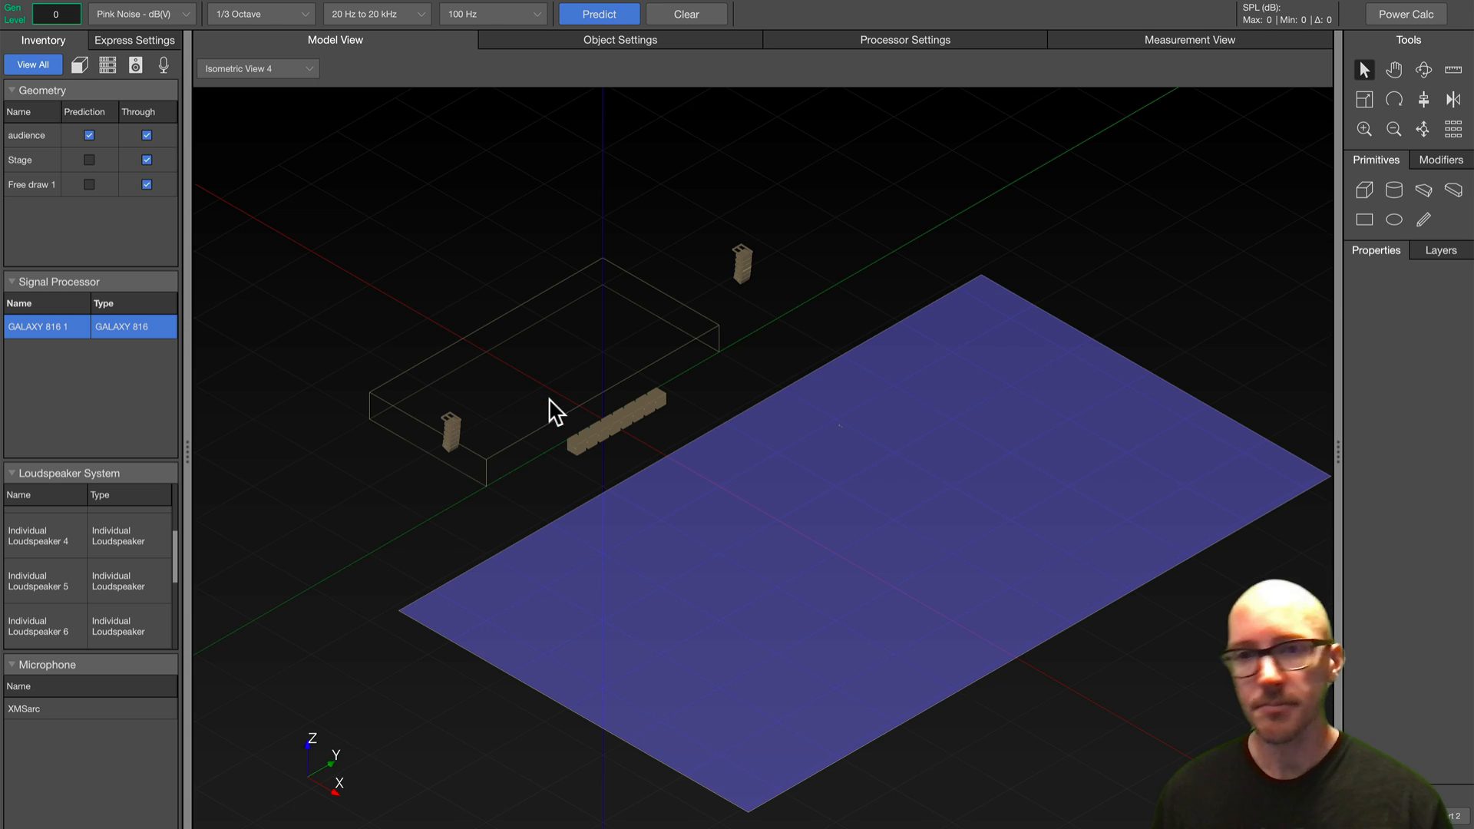
{"action": "mouse_move", "coordinate": [667, 405]}
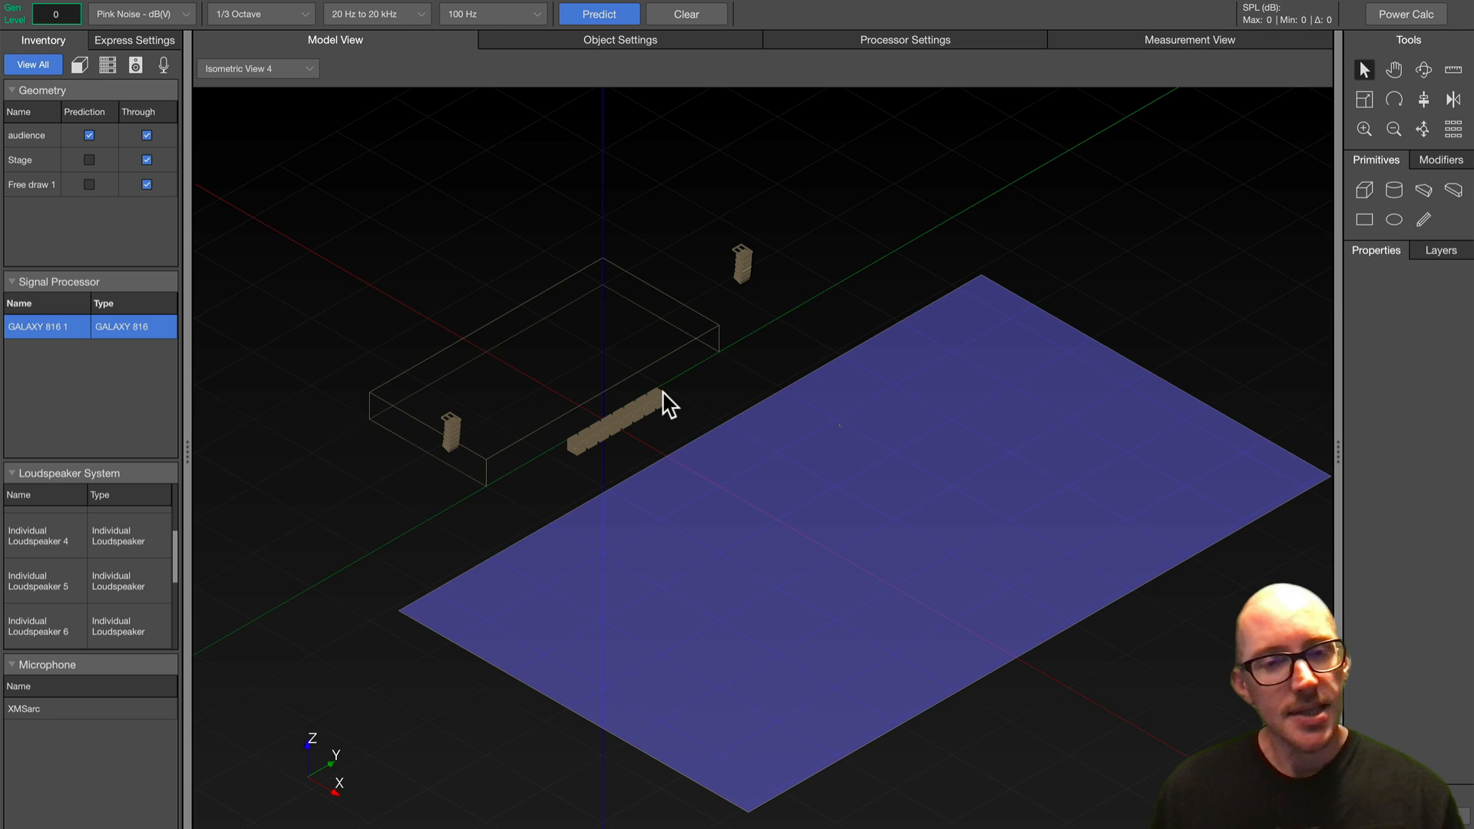
{"action": "mouse_move", "coordinate": [625, 418]}
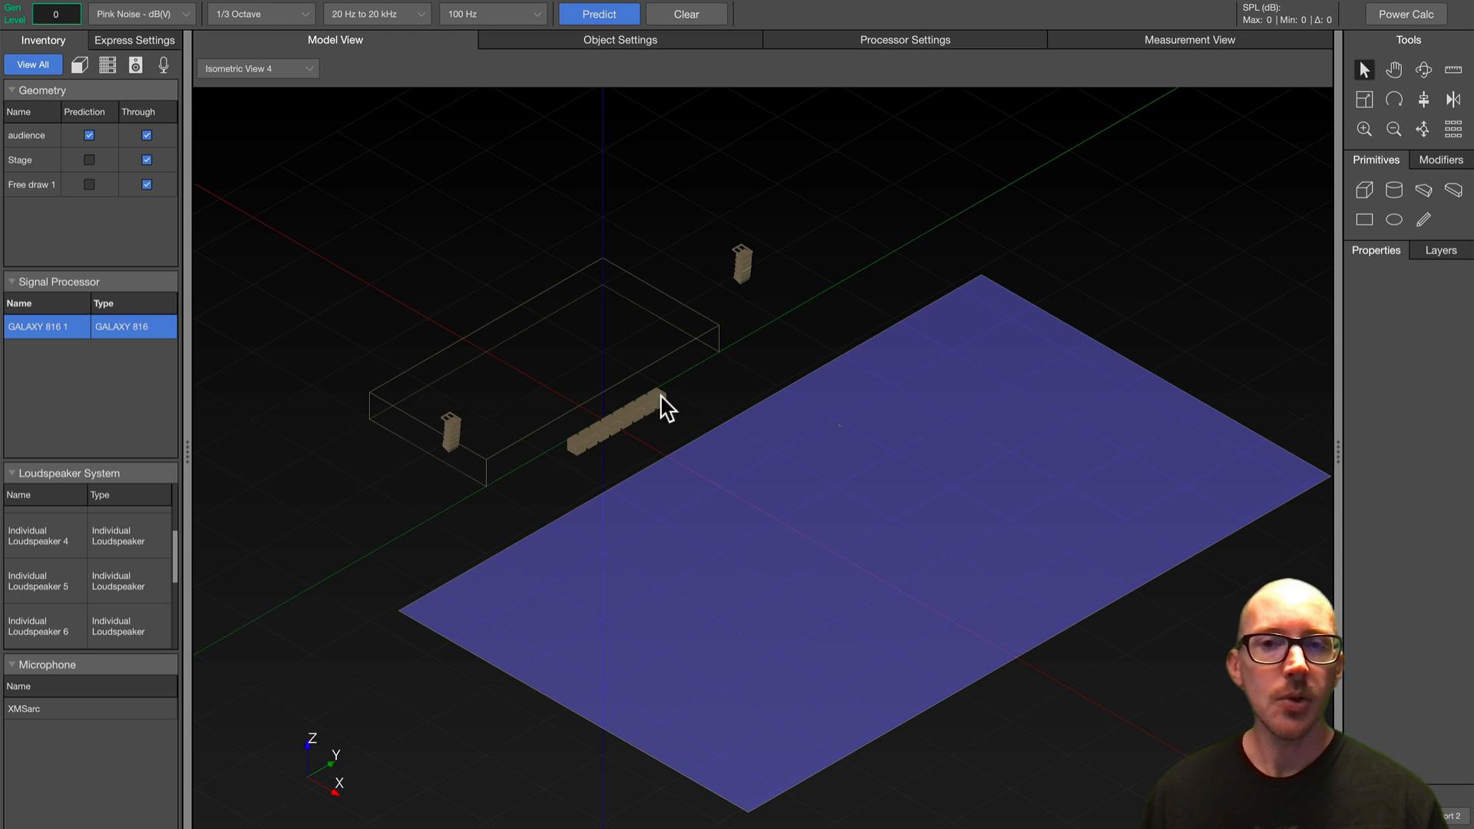
{"action": "mouse_move", "coordinate": [644, 416]}
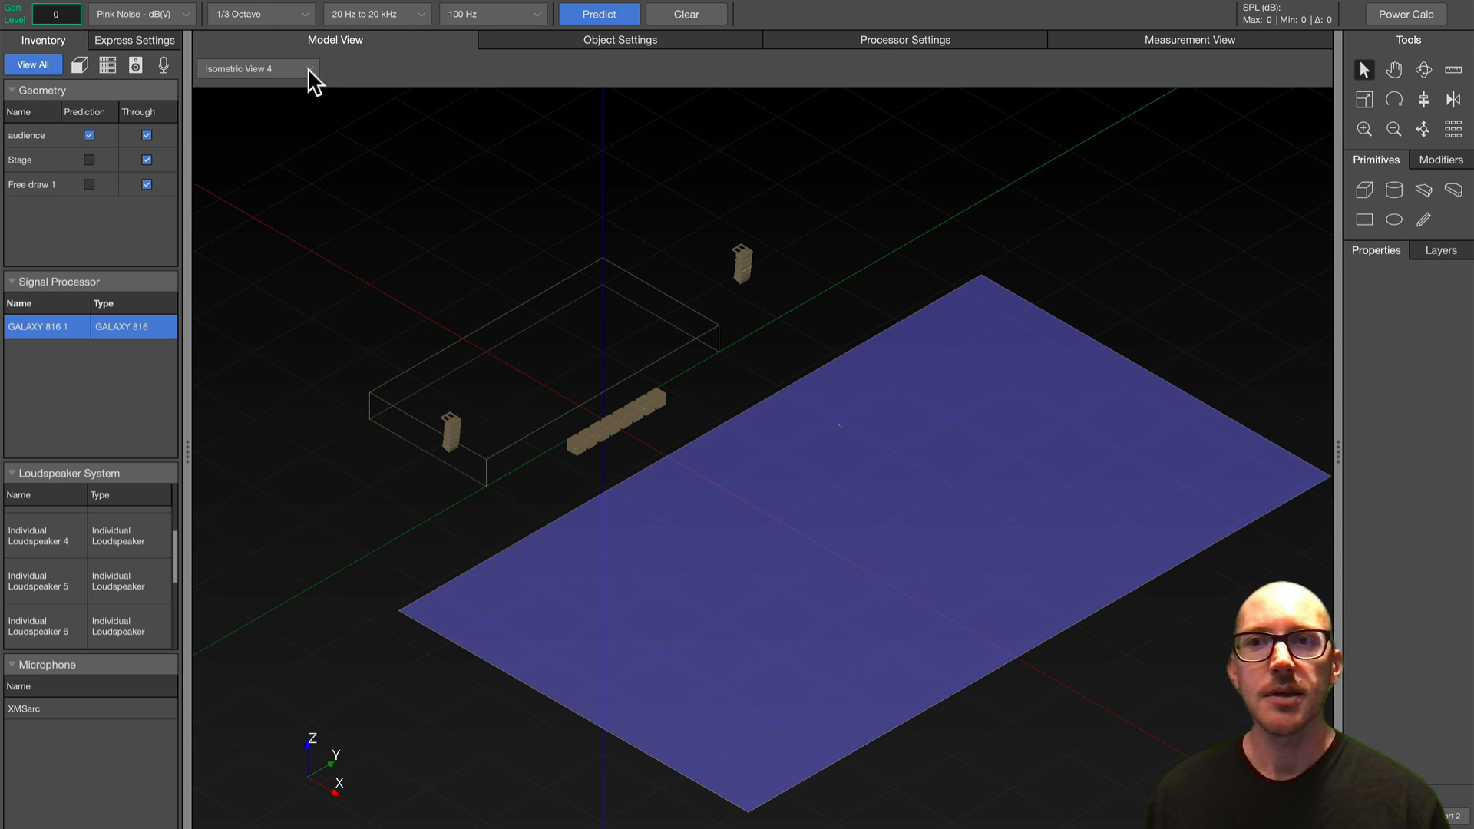
Go back to Model View and open the Isometric View 4 preset dropdown
{"action": "left_click", "coordinate": [254, 69]}
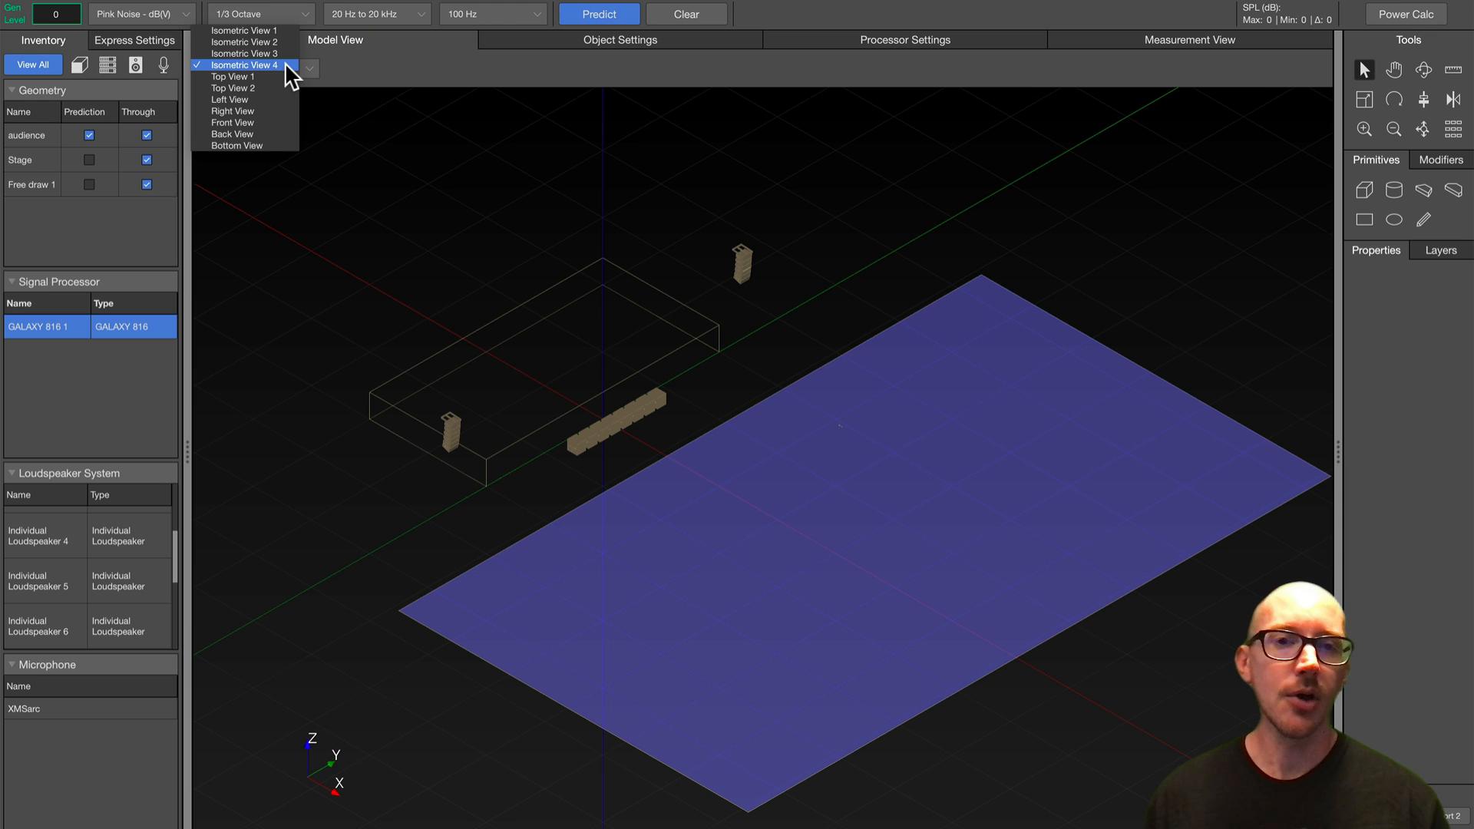
{"action": "mouse_move", "coordinate": [244, 87]}
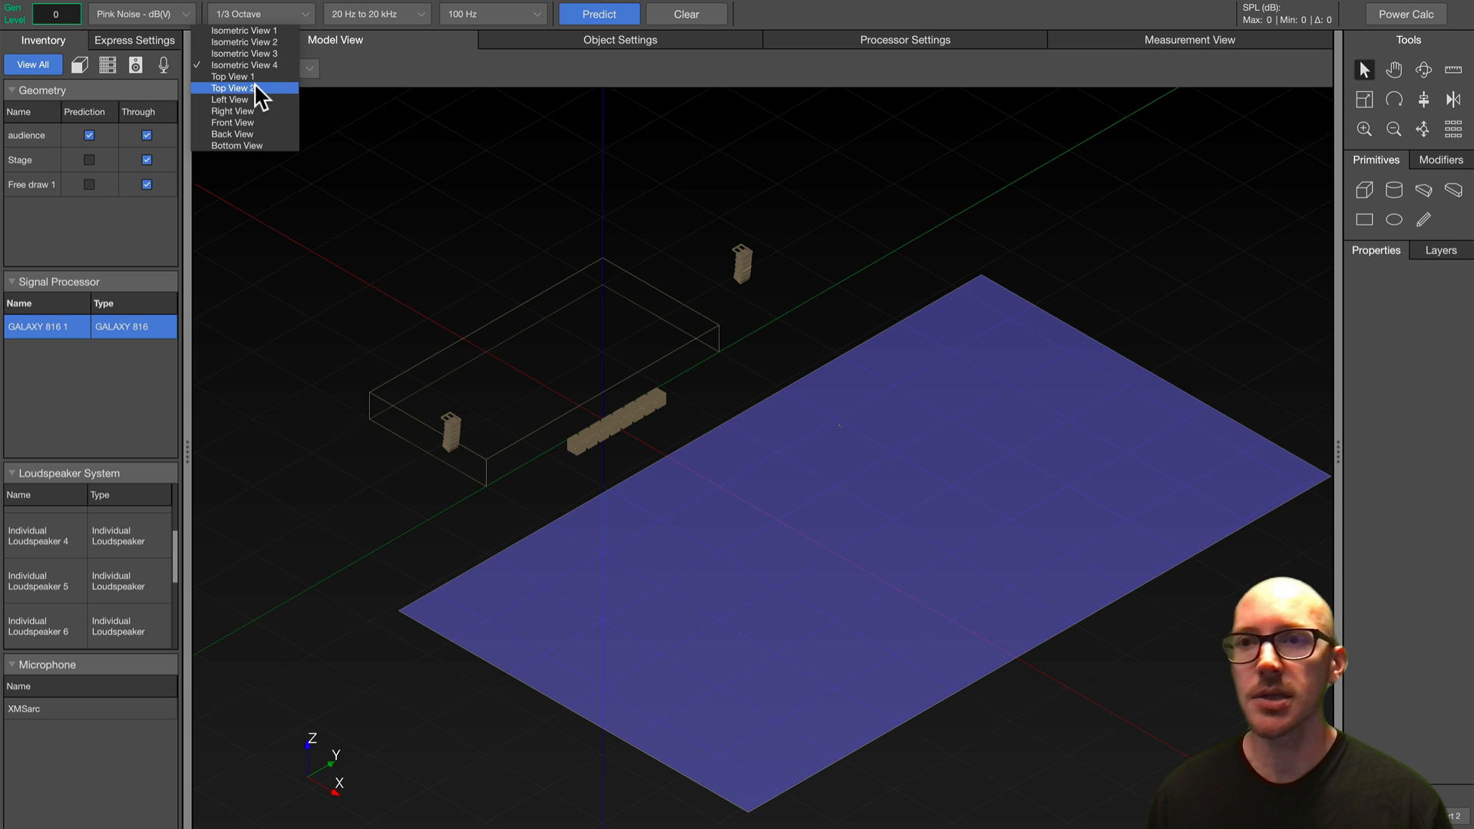
Switch the model to Top View 2, showing the eight-box sub array
{"action": "left_click", "coordinate": [234, 76]}
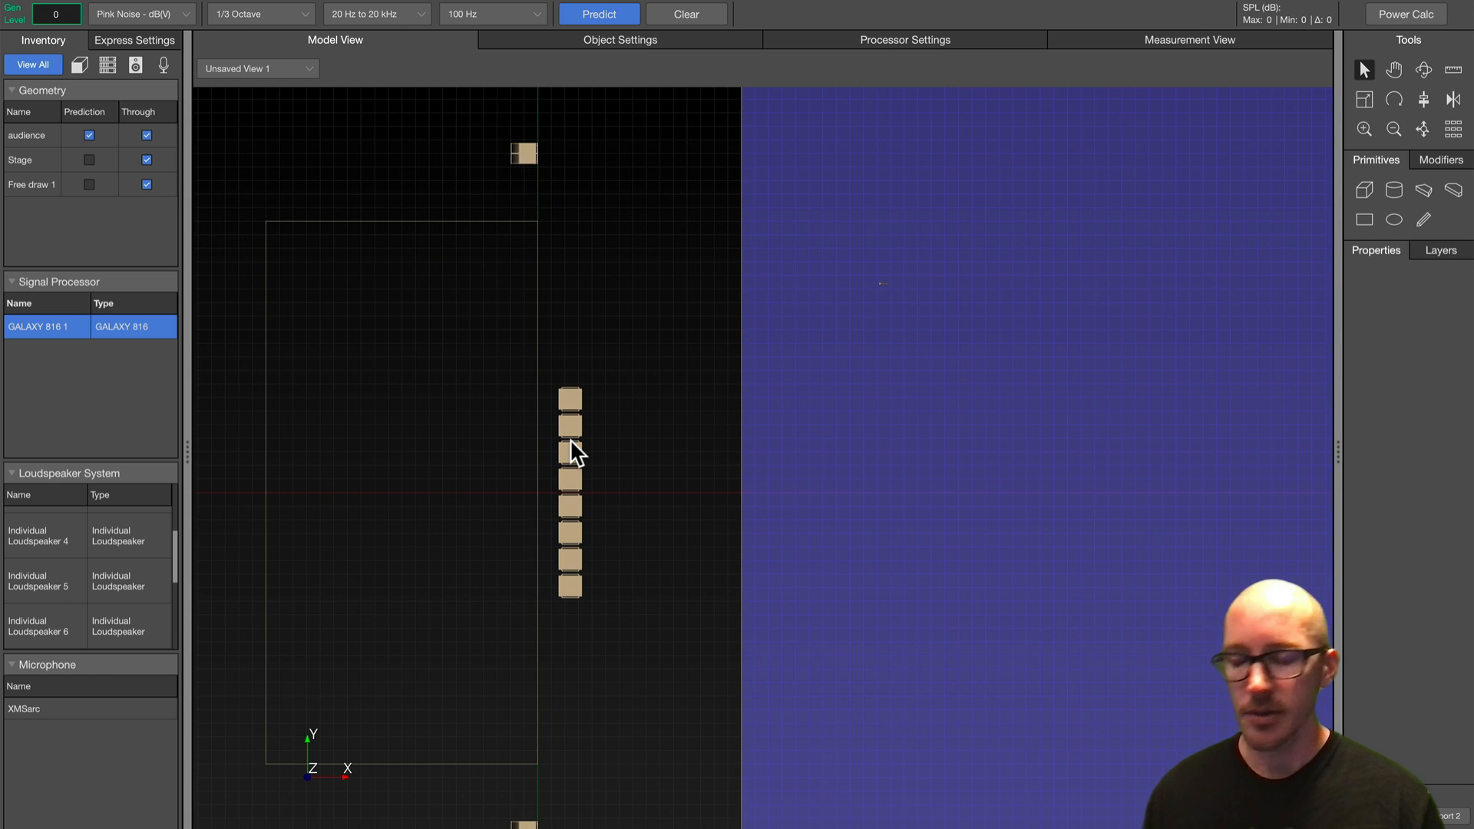
{"action": "mouse_move", "coordinate": [561, 374]}
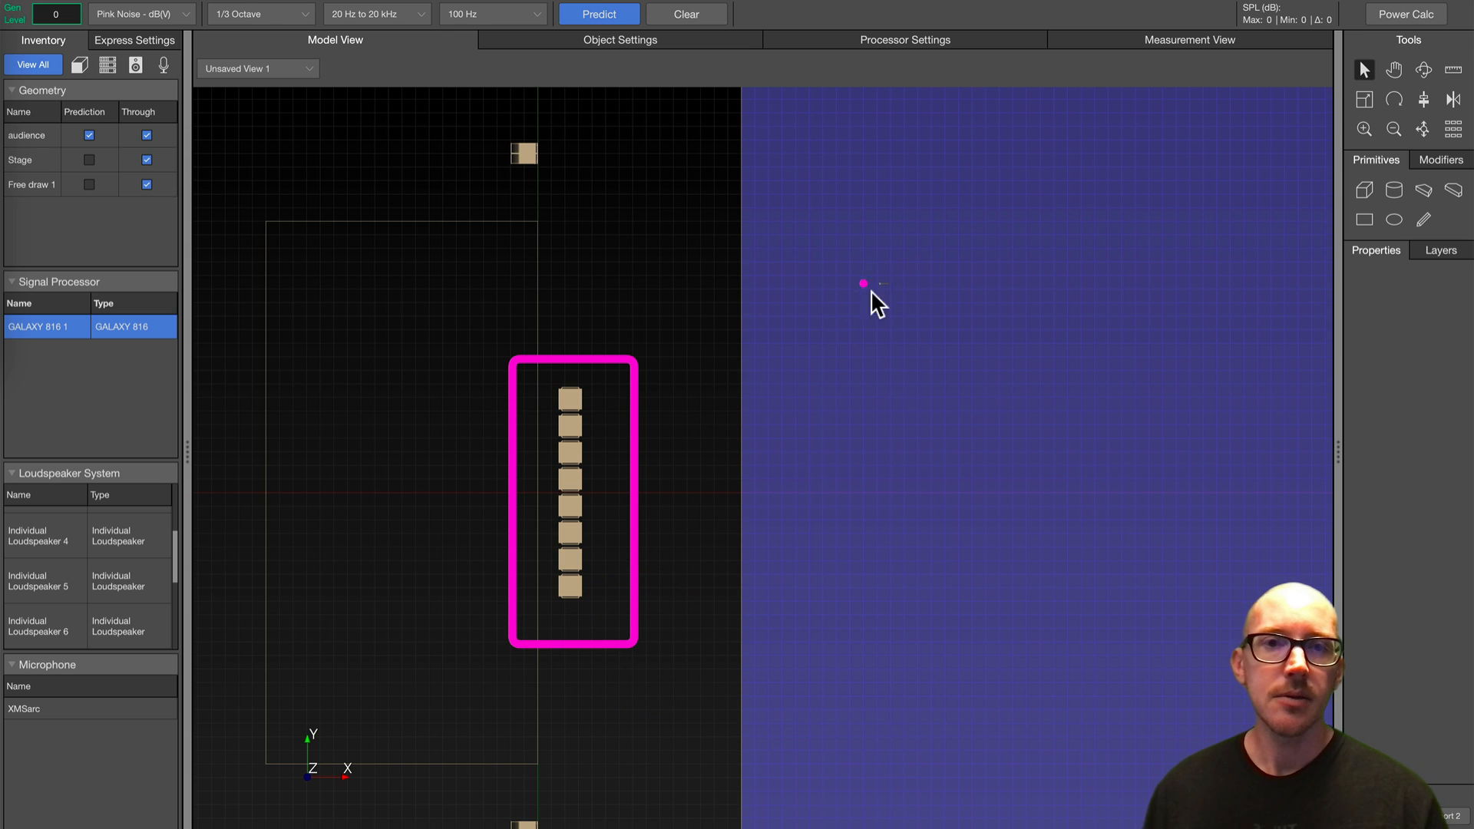
{"action": "mouse_move", "coordinate": [879, 290]}
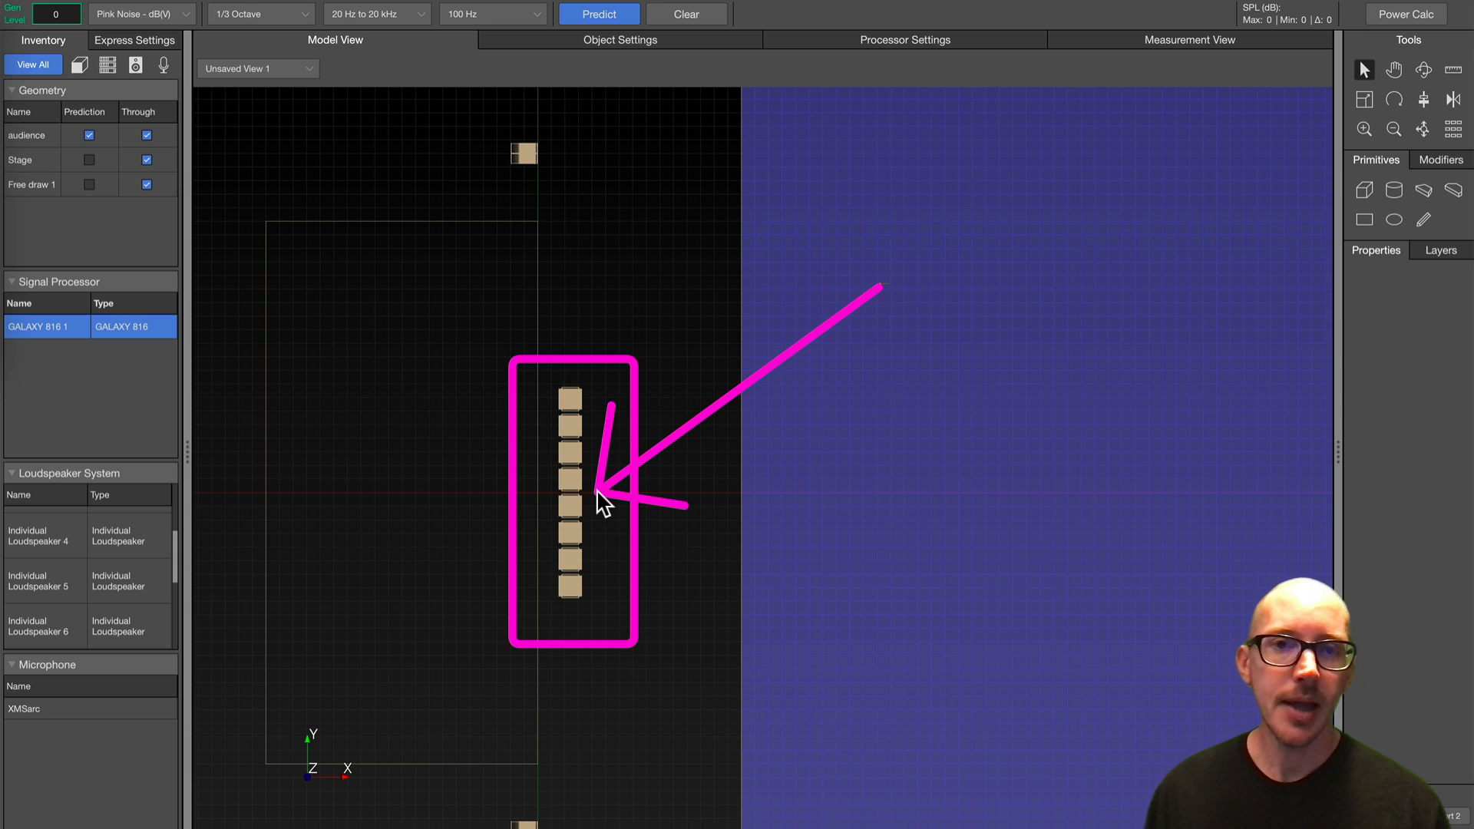
{"action": "mouse_move", "coordinate": [903, 361]}
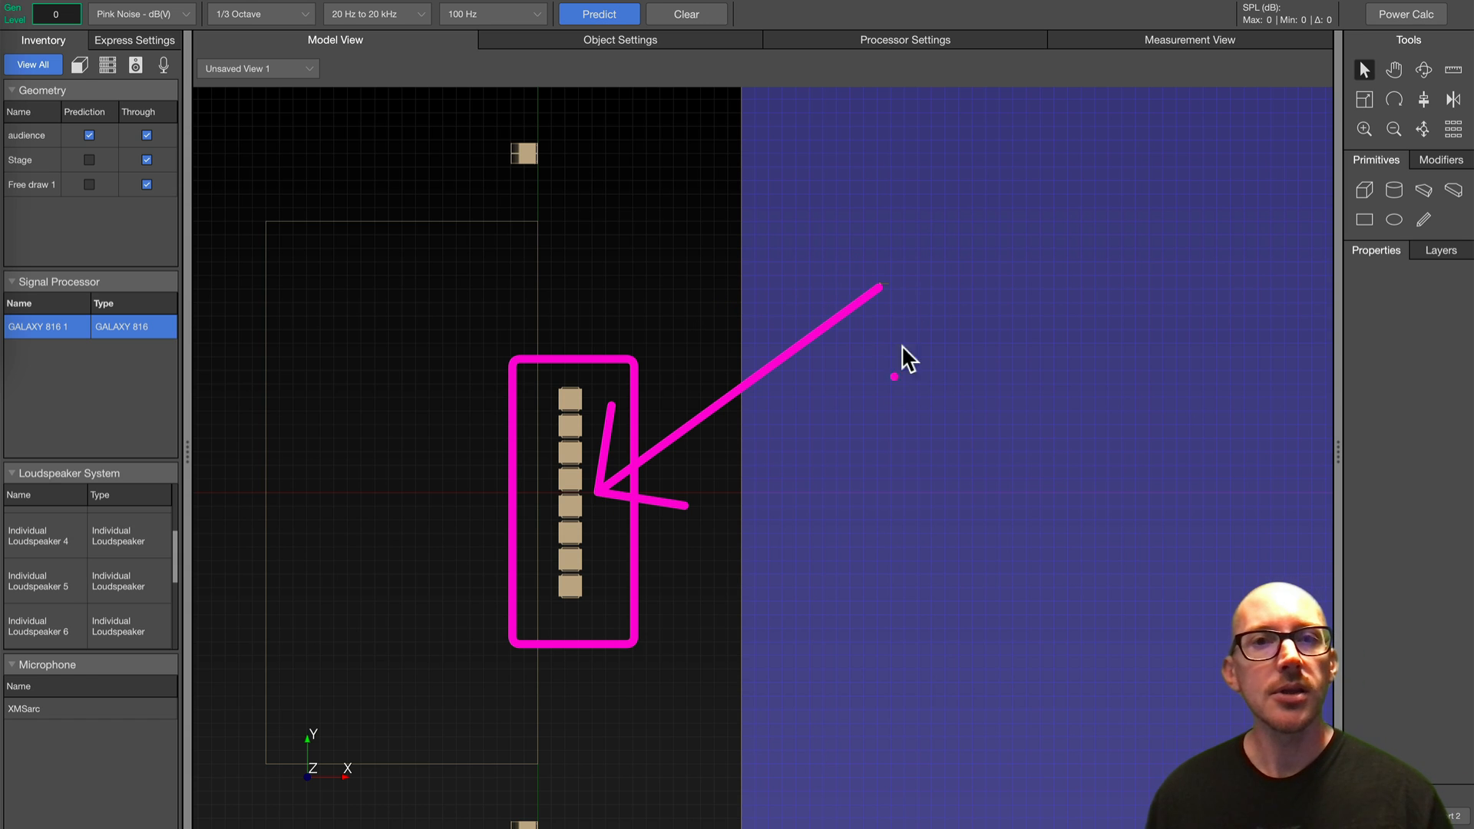
{"action": "mouse_move", "coordinate": [720, 419]}
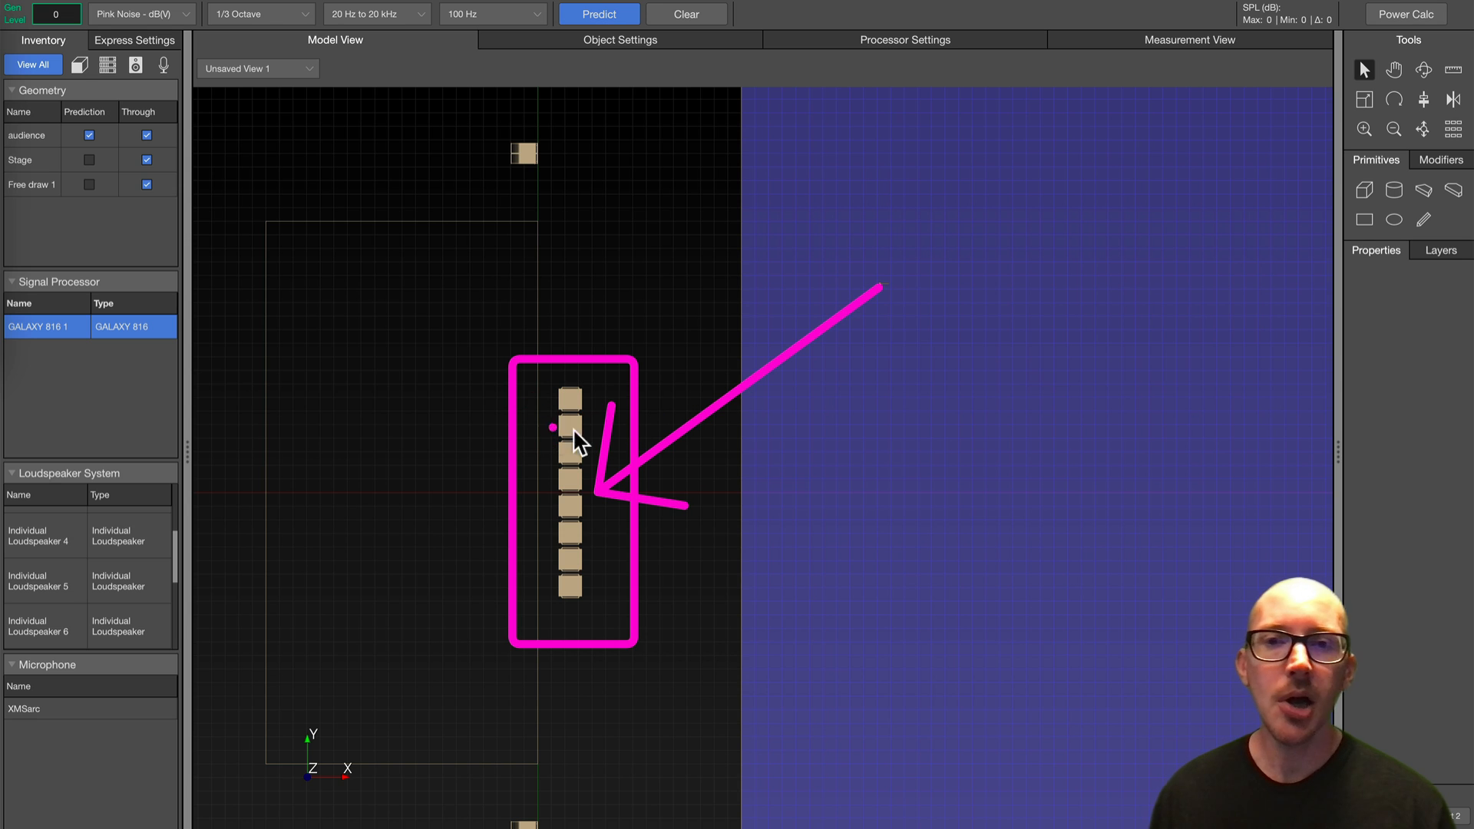
{"action": "mouse_move", "coordinate": [517, 414]}
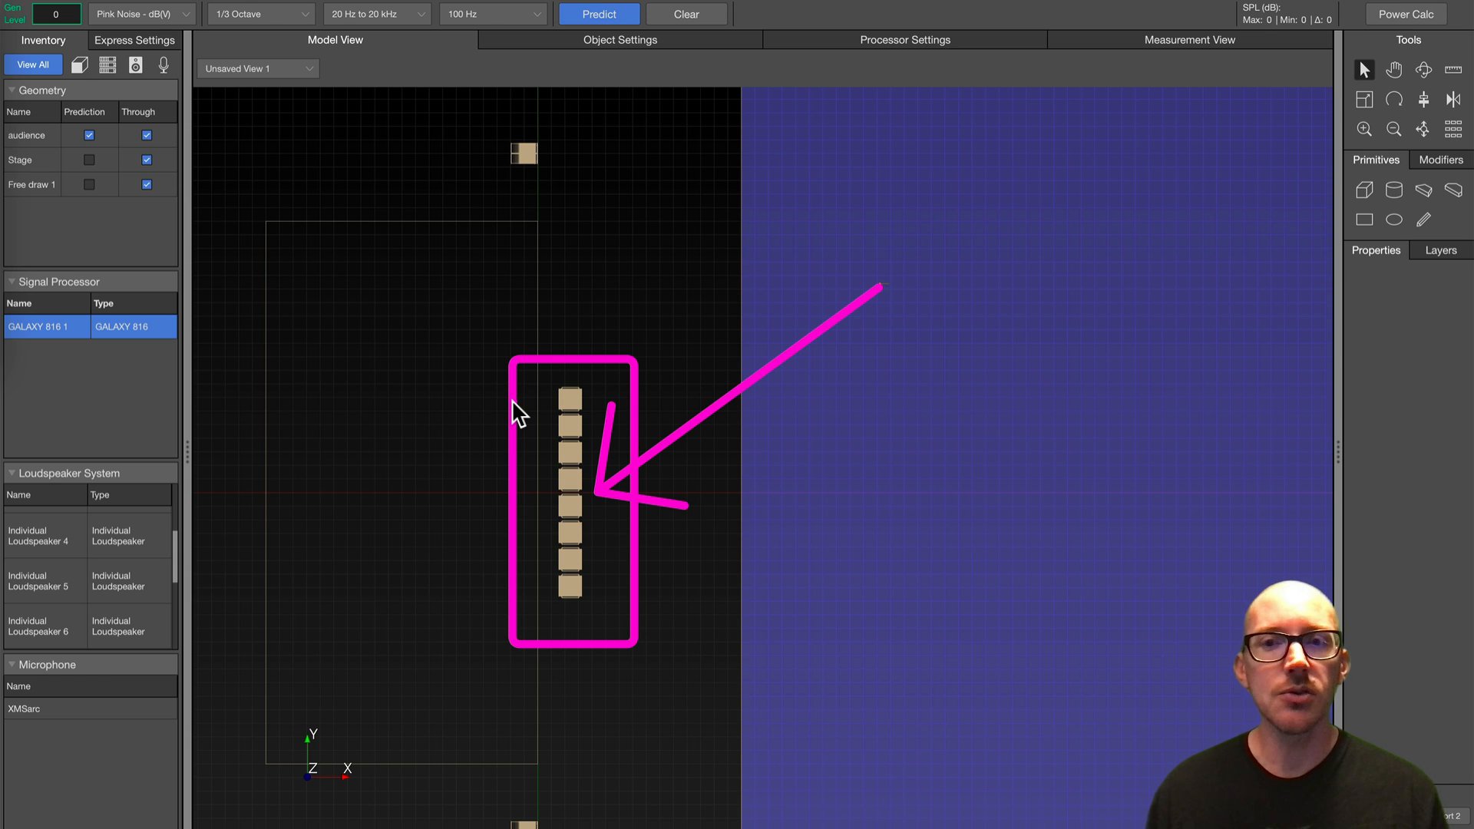
{"action": "mouse_move", "coordinate": [588, 502]}
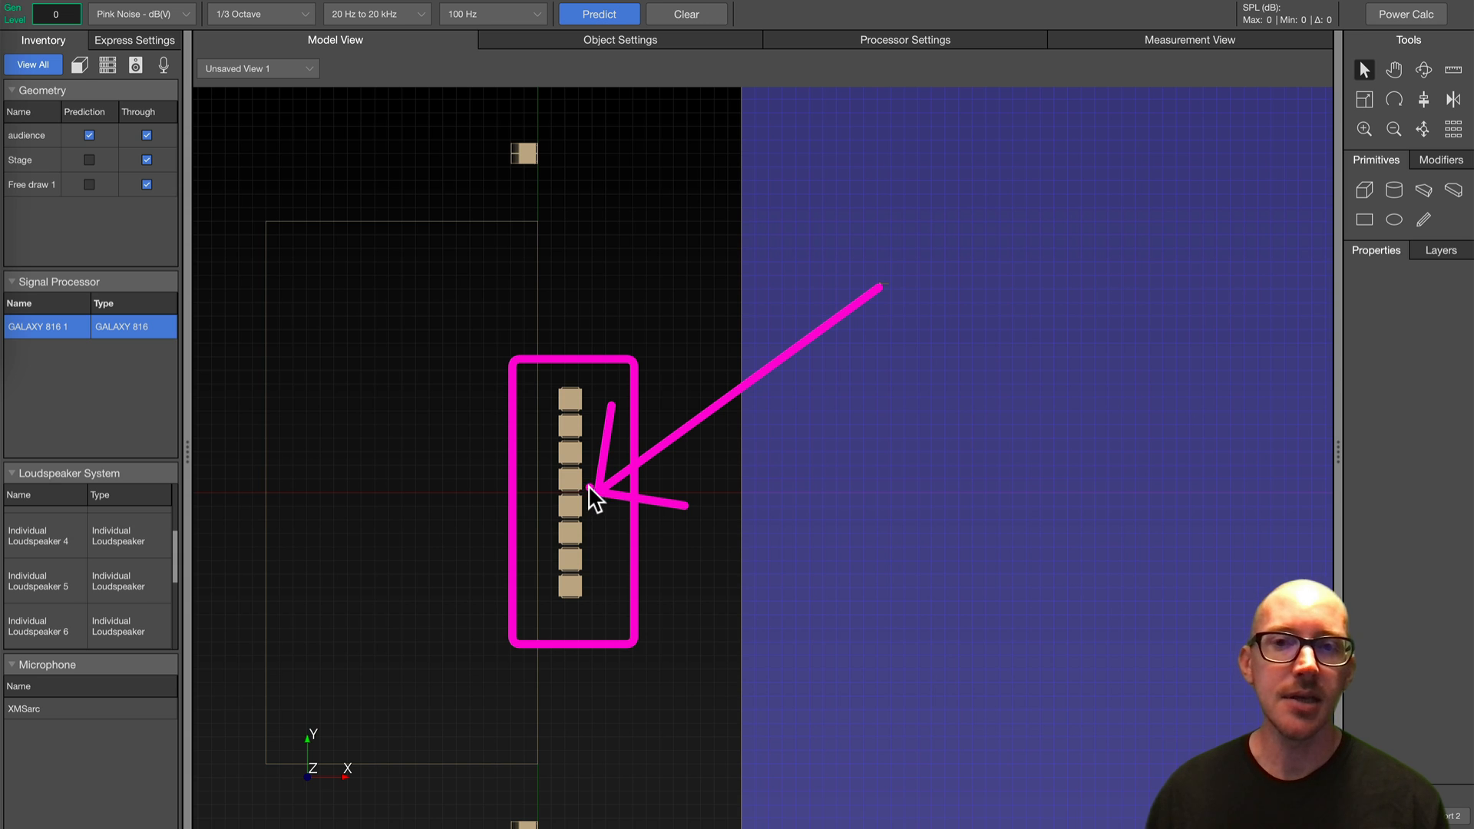
{"action": "mouse_move", "coordinate": [615, 485]}
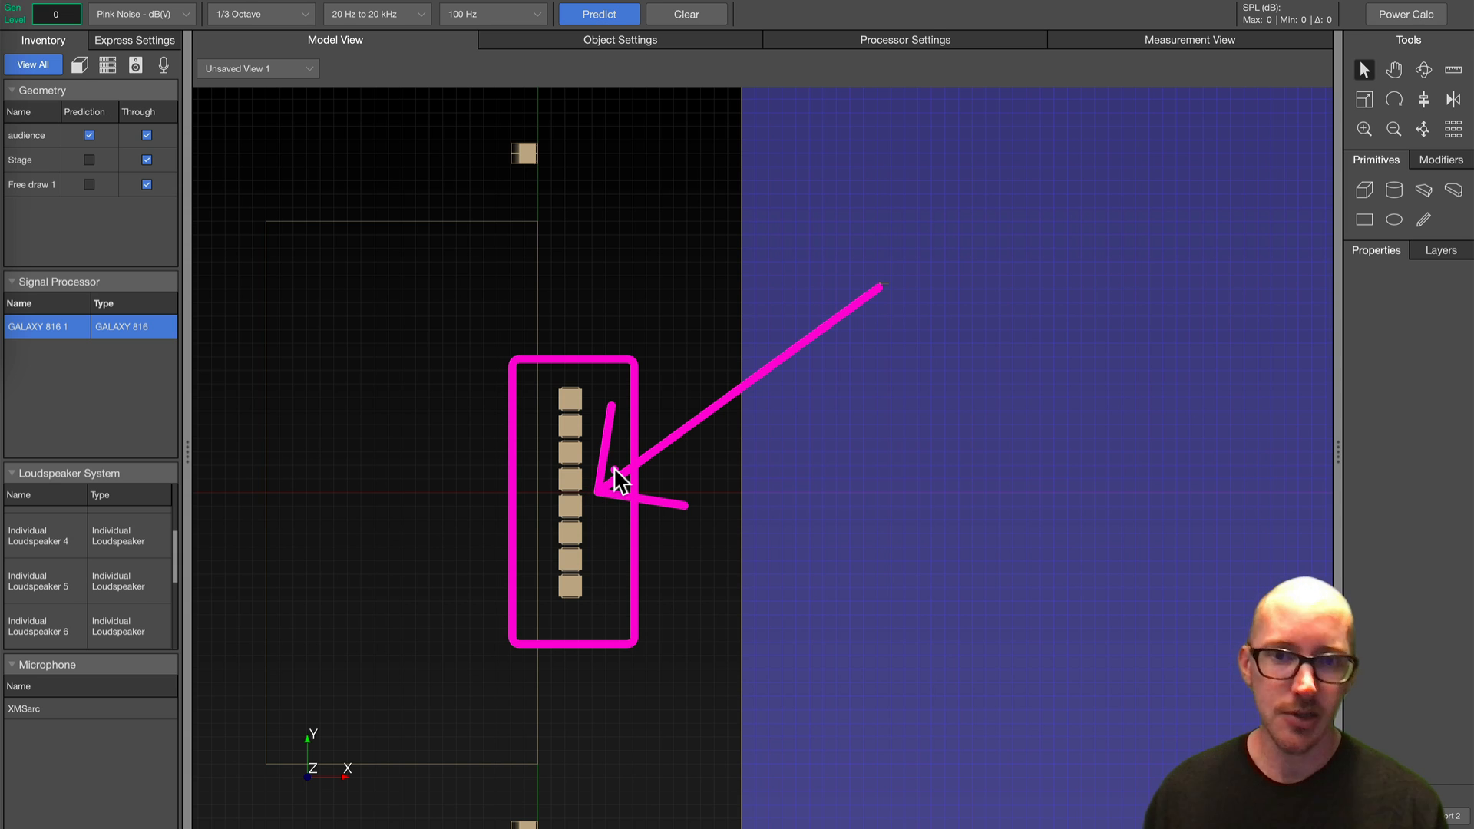
{"action": "mouse_move", "coordinate": [525, 425]}
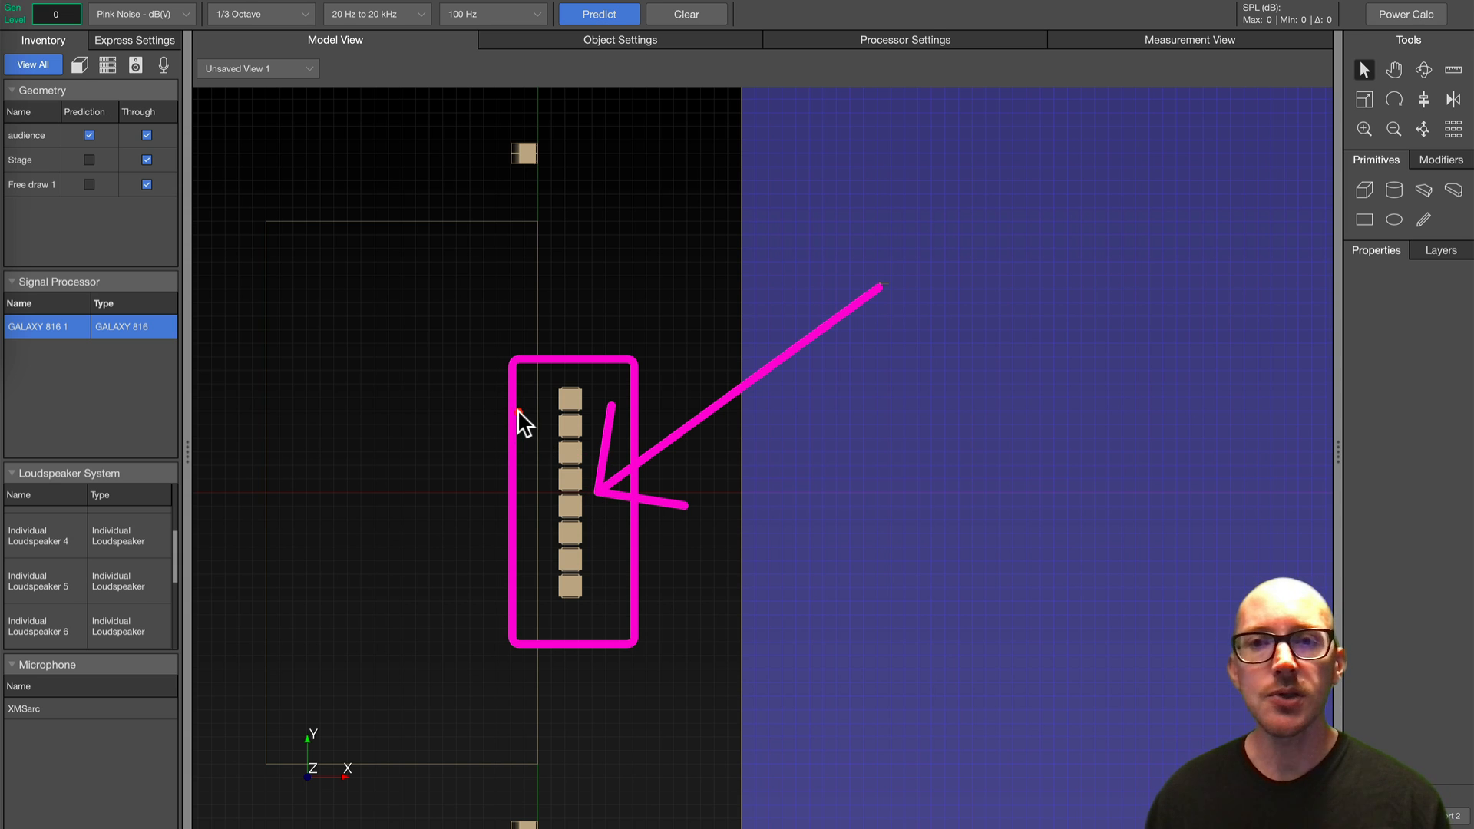
{"action": "left_click", "coordinate": [567, 407]}
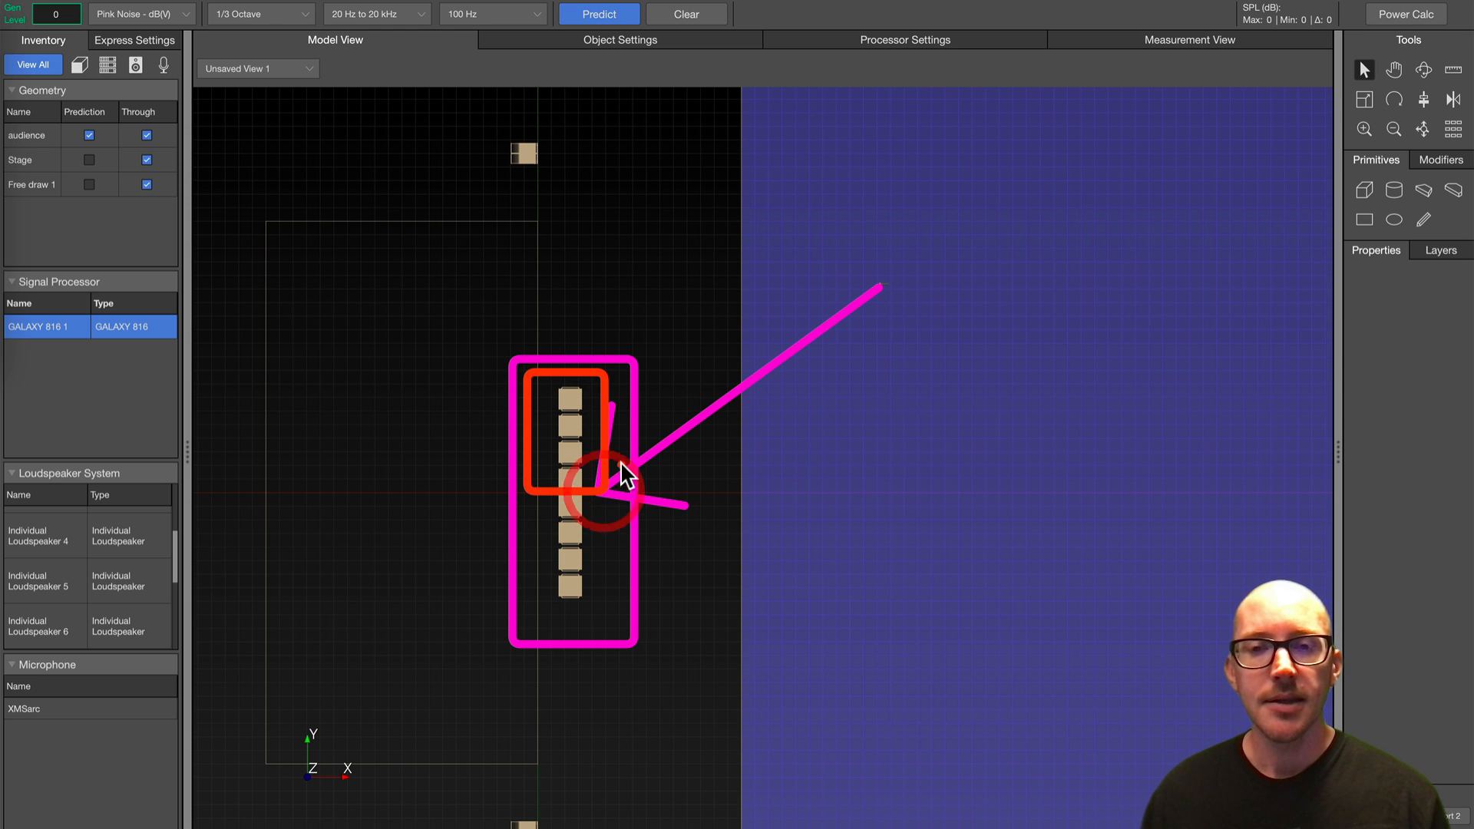
{"action": "mouse_move", "coordinate": [875, 293]}
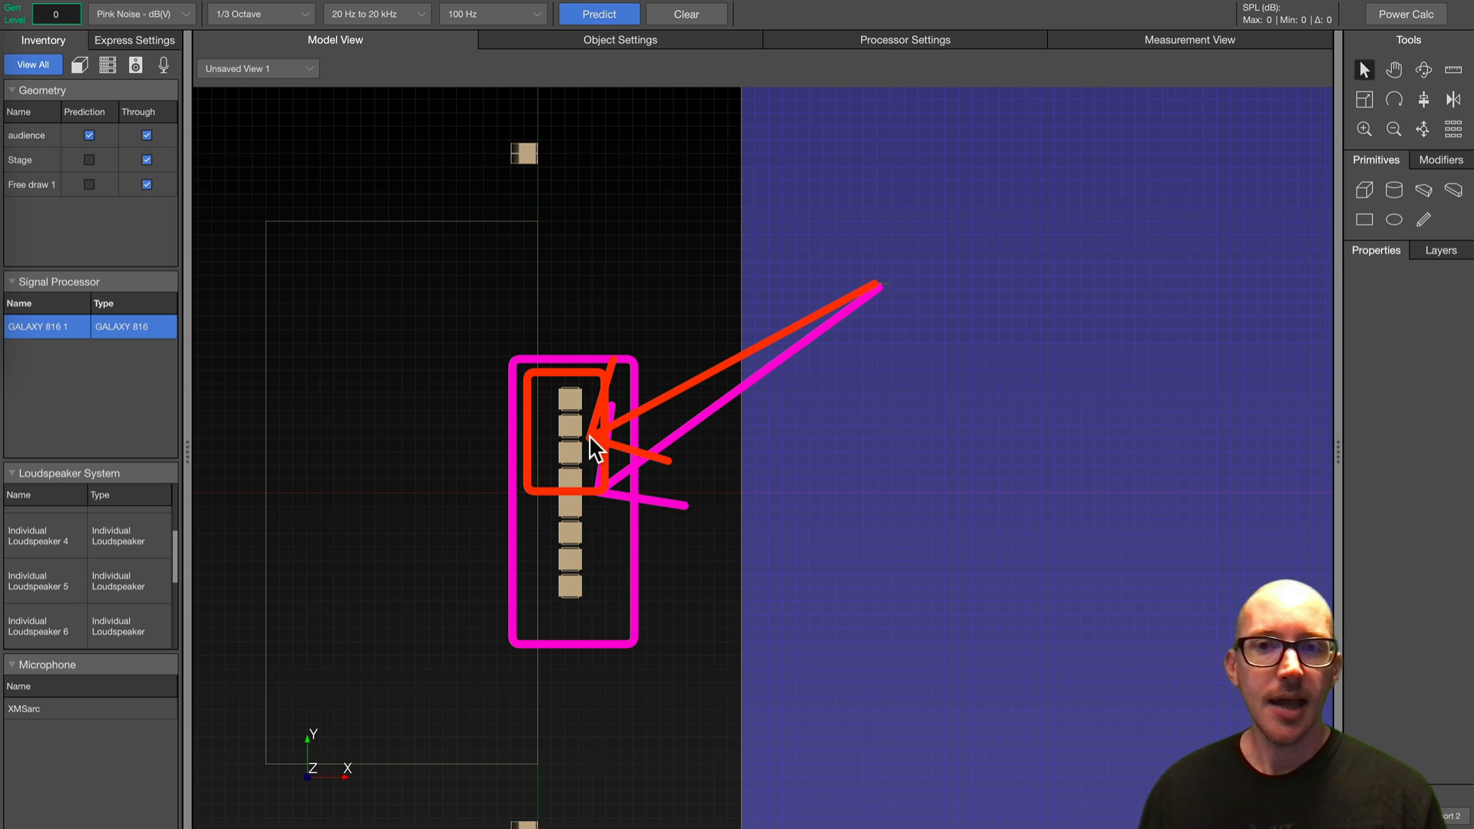
{"action": "mouse_move", "coordinate": [592, 414]}
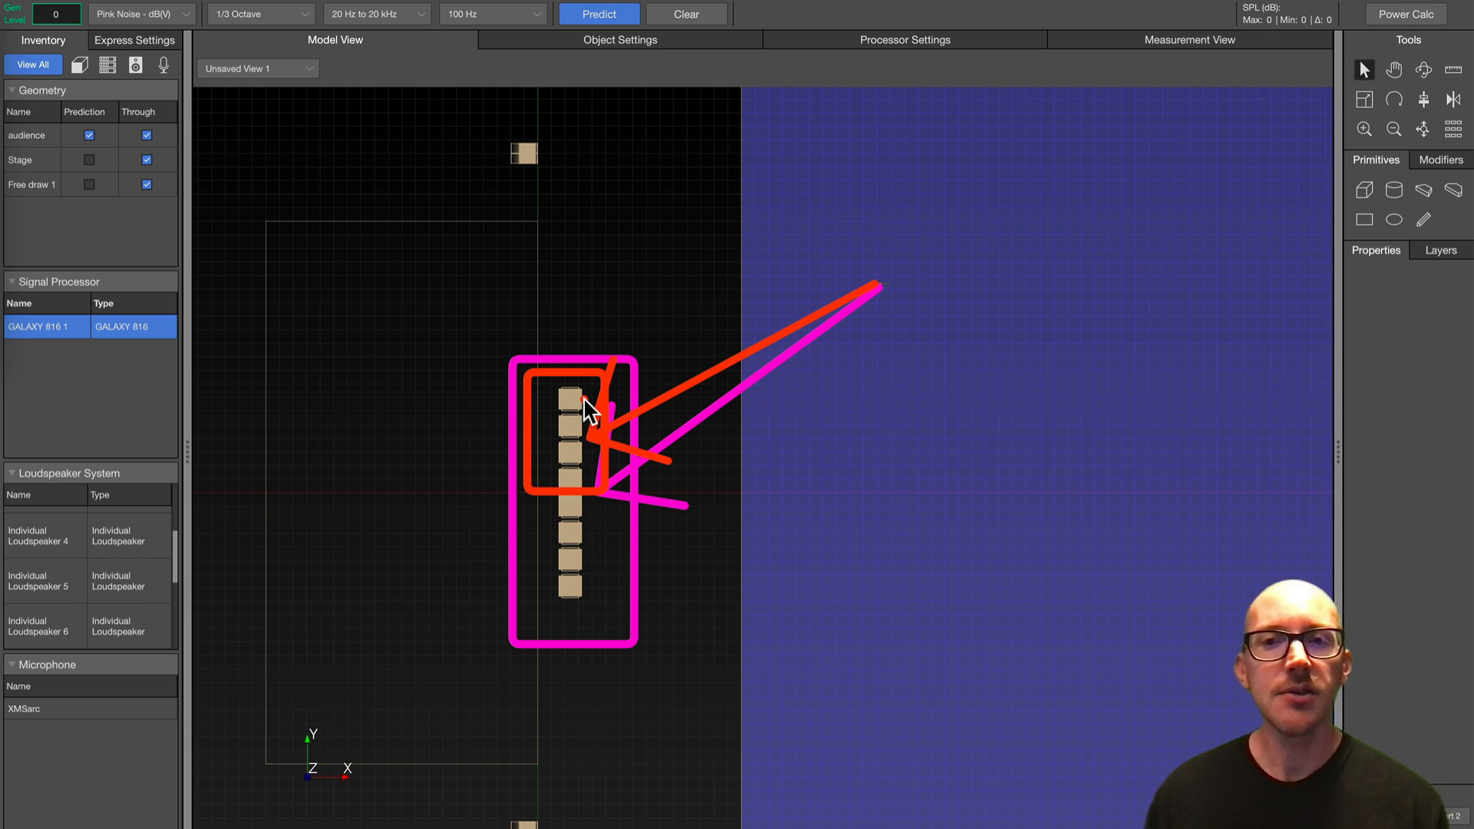
{"action": "mouse_move", "coordinate": [600, 418]}
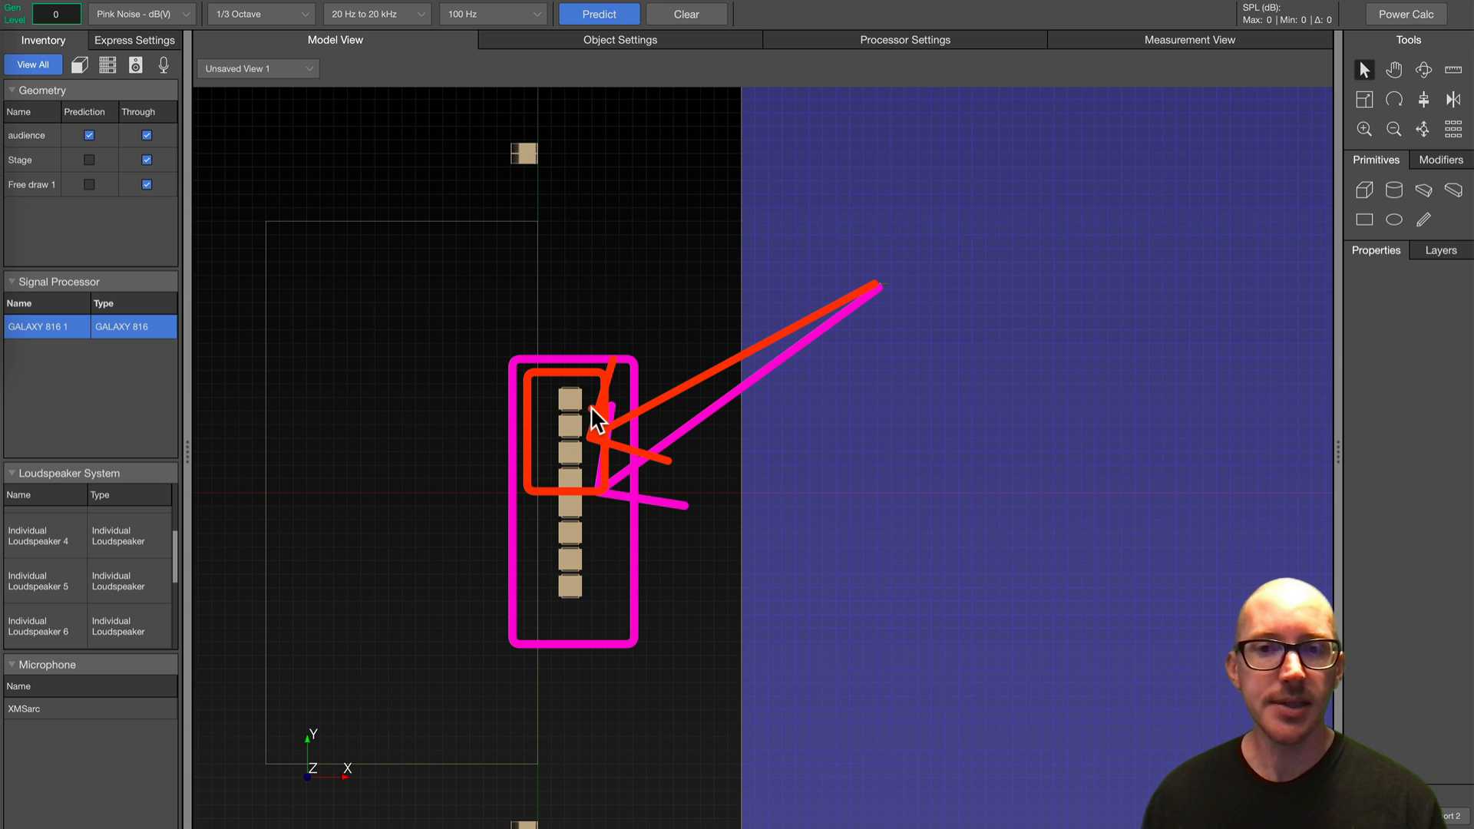
{"action": "mouse_move", "coordinate": [554, 421]}
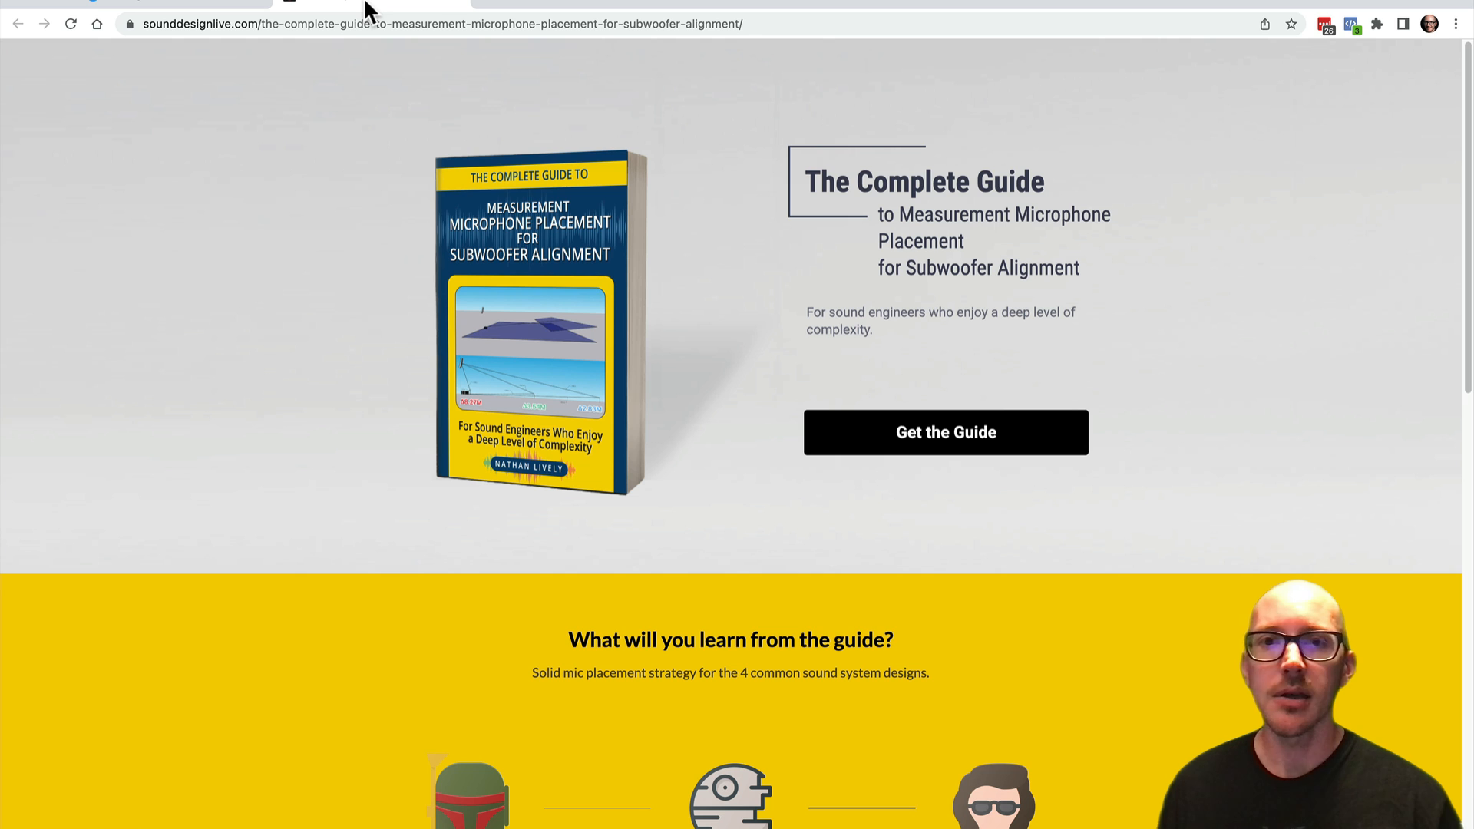
{"action": "mouse_move", "coordinate": [928, 227]}
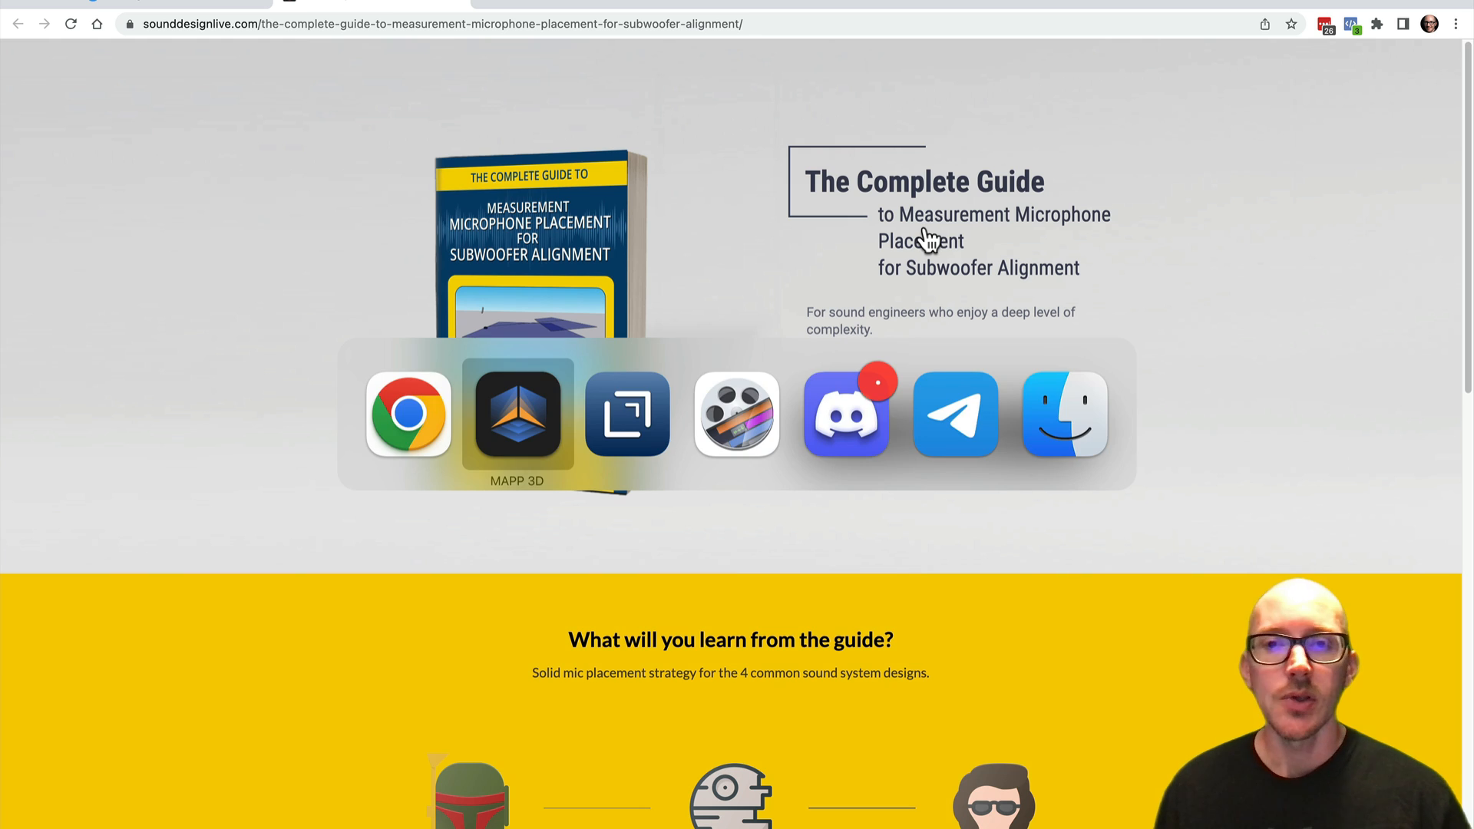
Return to MAPP 3D and zoom out the top view to show the whole sub array
{"action": "left_click", "coordinate": [516, 413]}
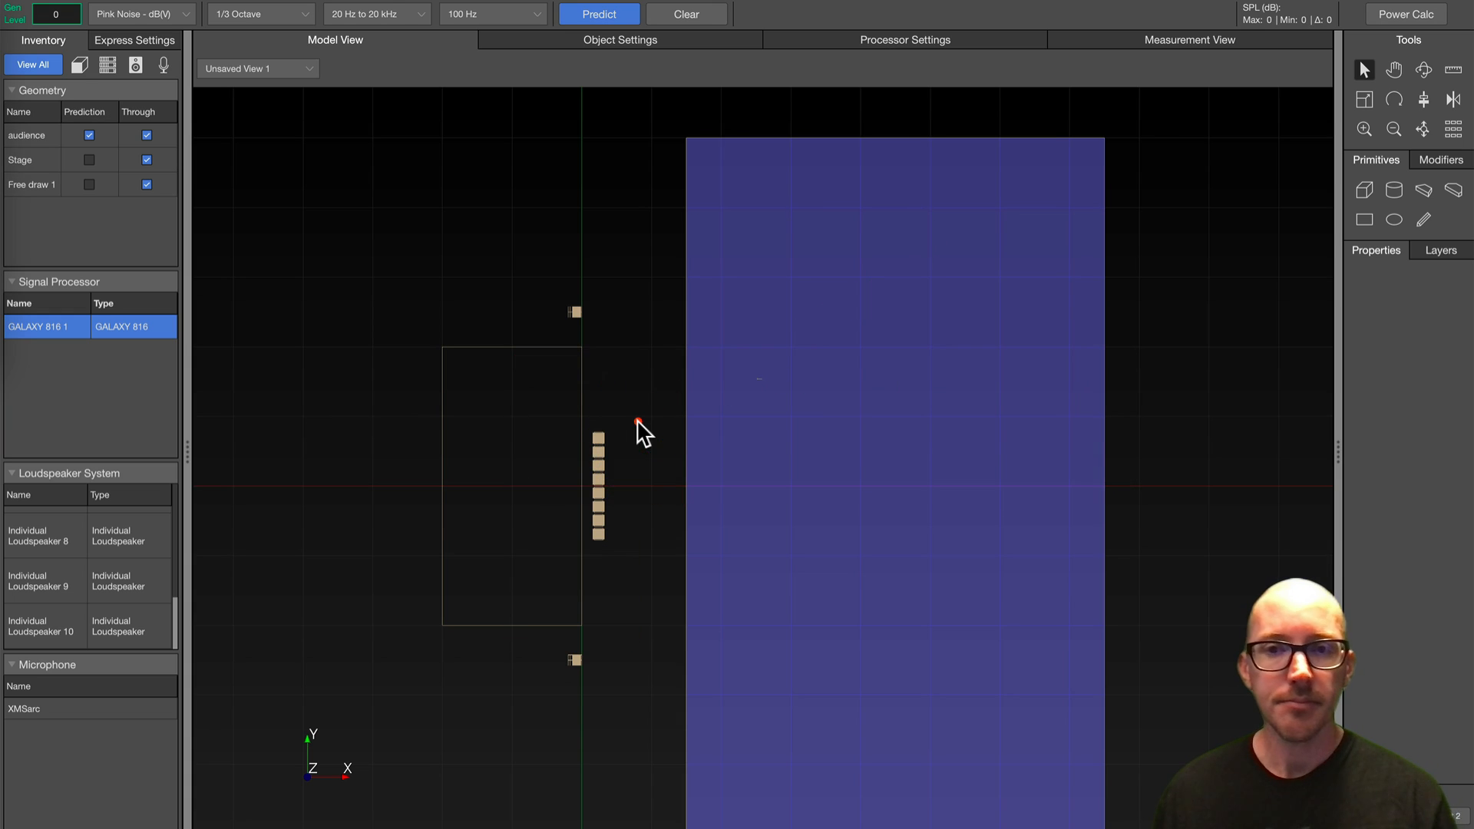
{"action": "left_click", "coordinate": [583, 486]}
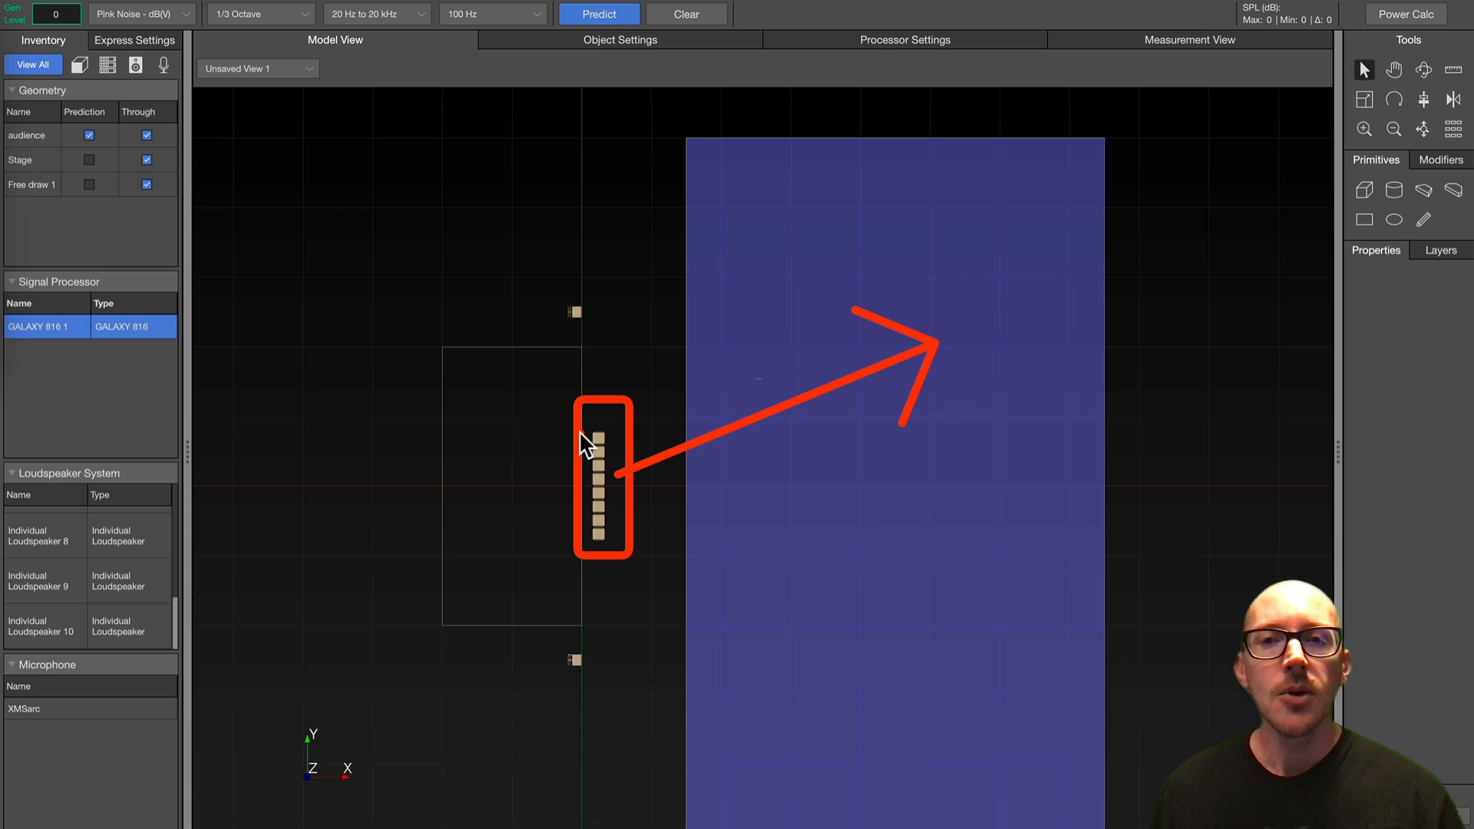
{"action": "mouse_move", "coordinate": [588, 431]}
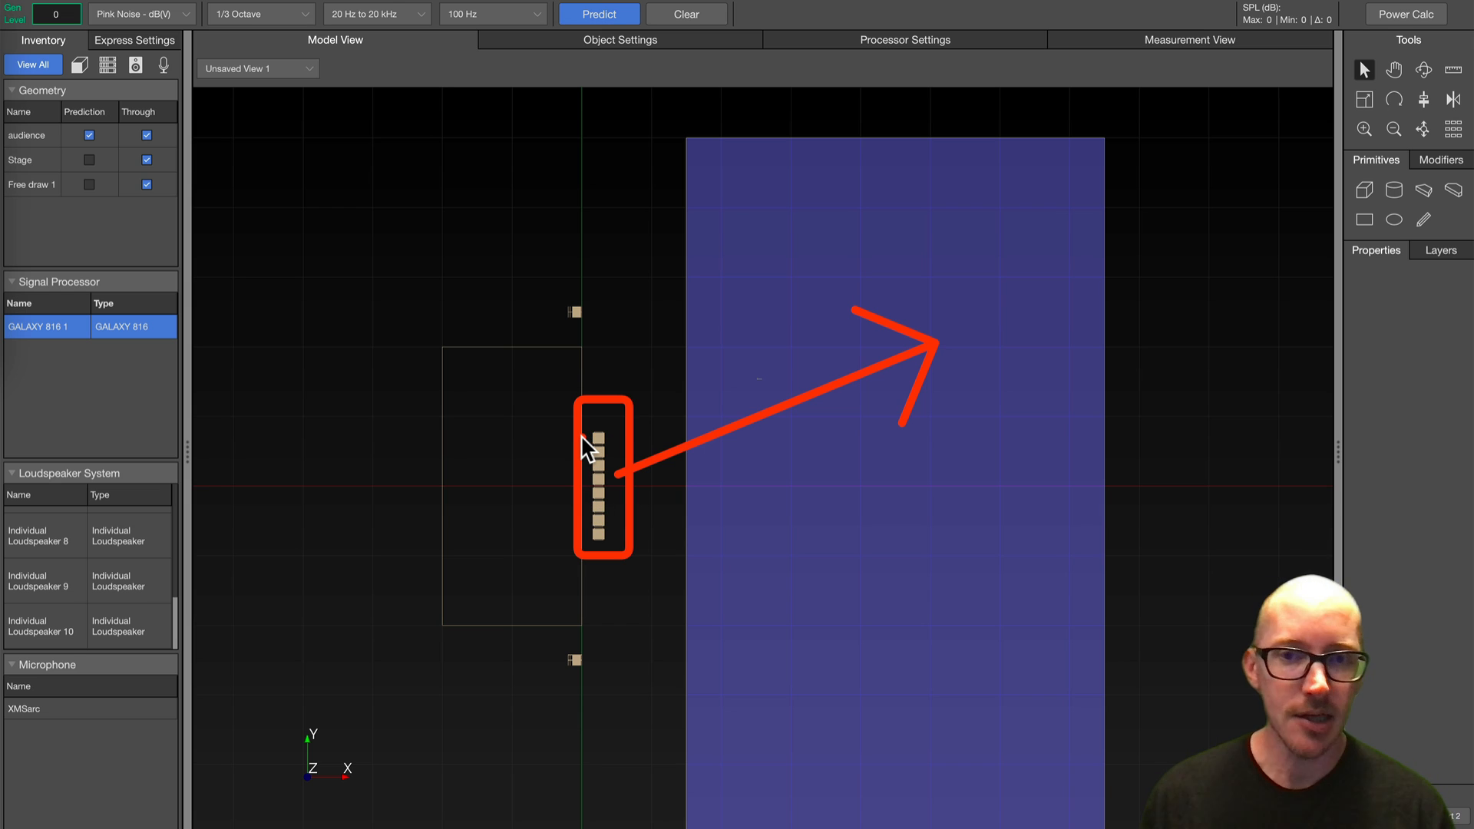
{"action": "mouse_move", "coordinate": [581, 444]}
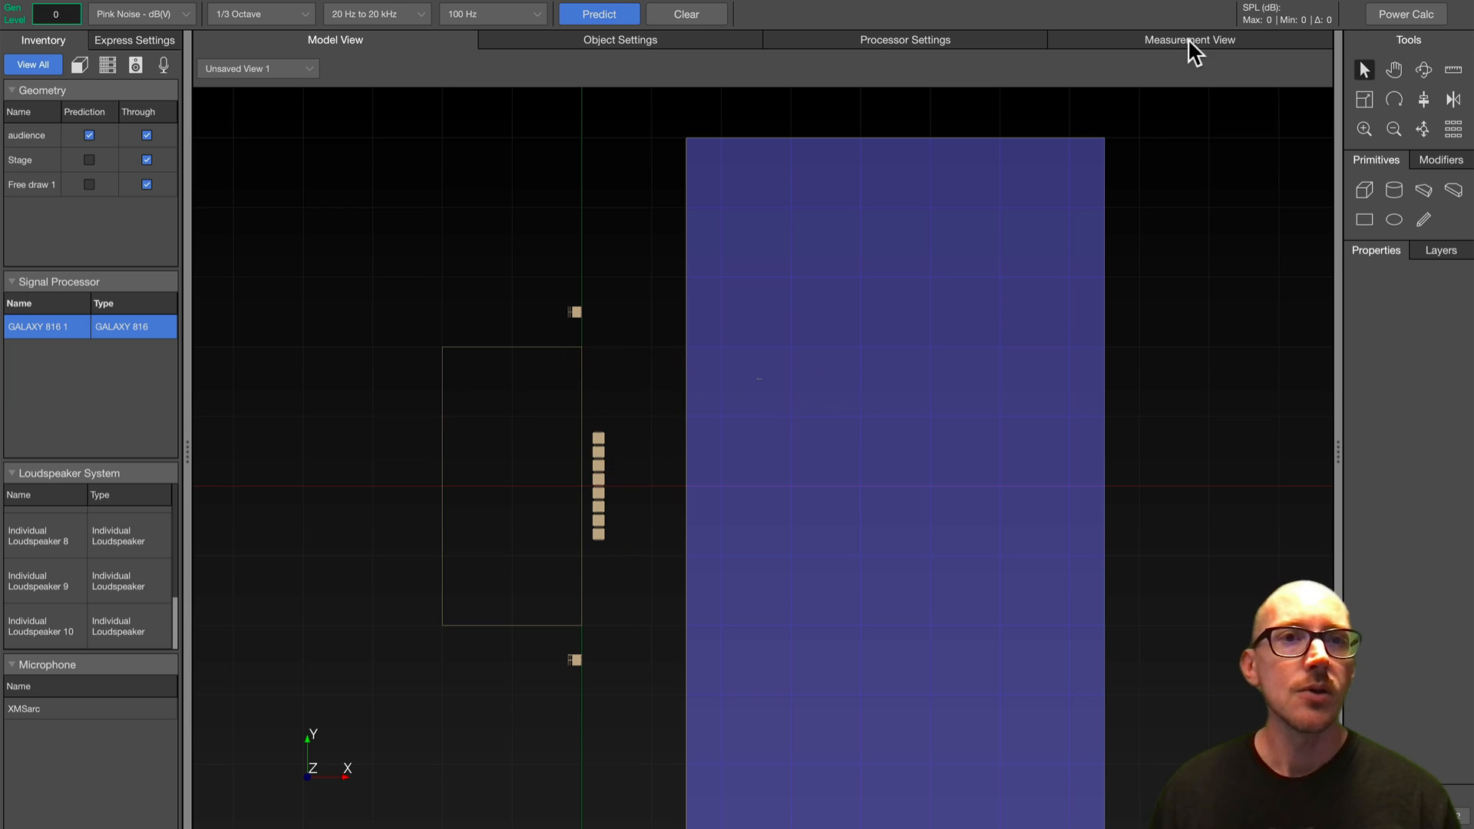
Hide the live trace and mute channels 1 and 2 instead of 13–15
{"action": "left_click", "coordinate": [1189, 39]}
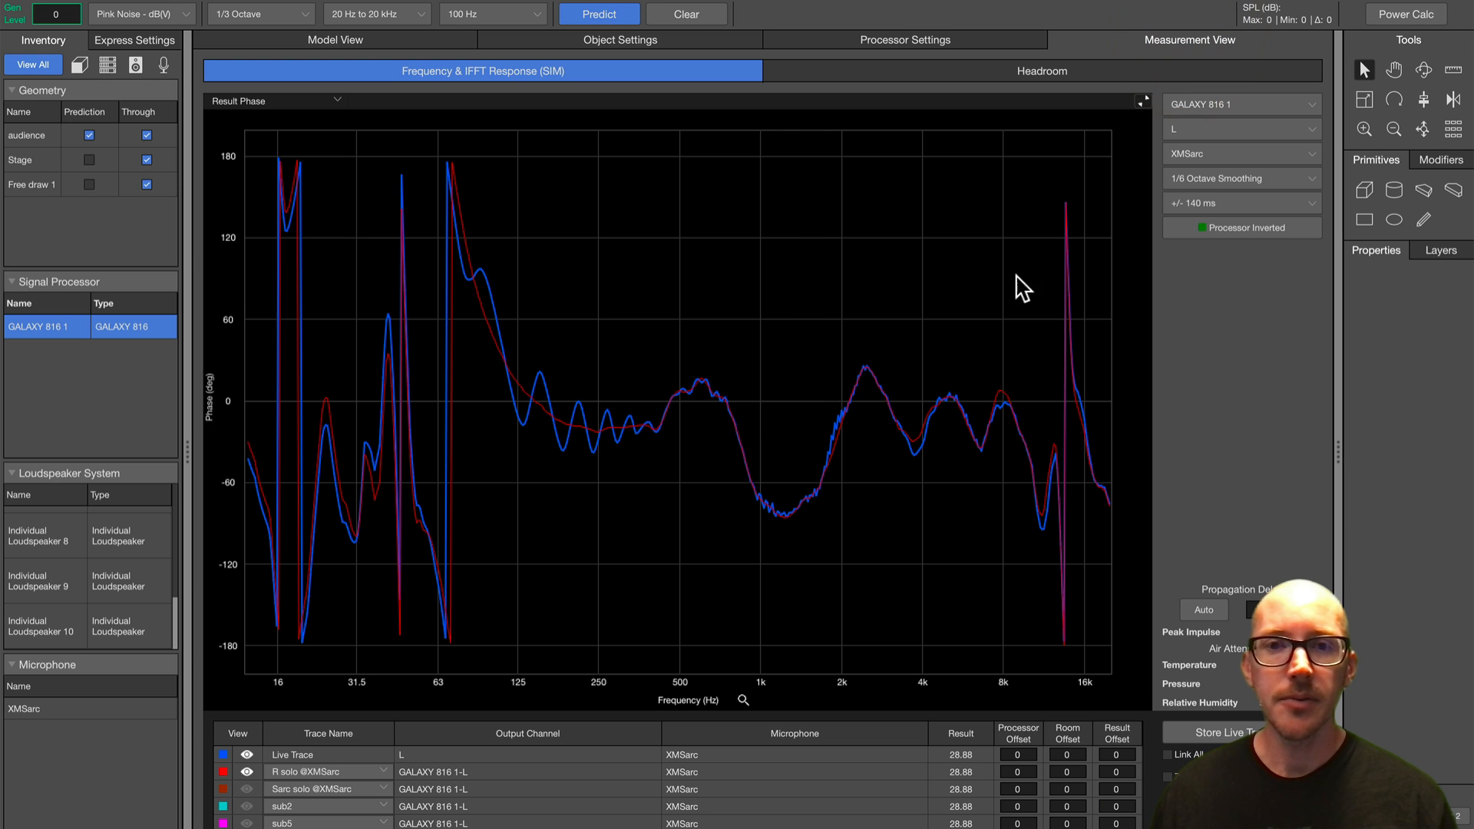
{"action": "mouse_move", "coordinate": [251, 759]}
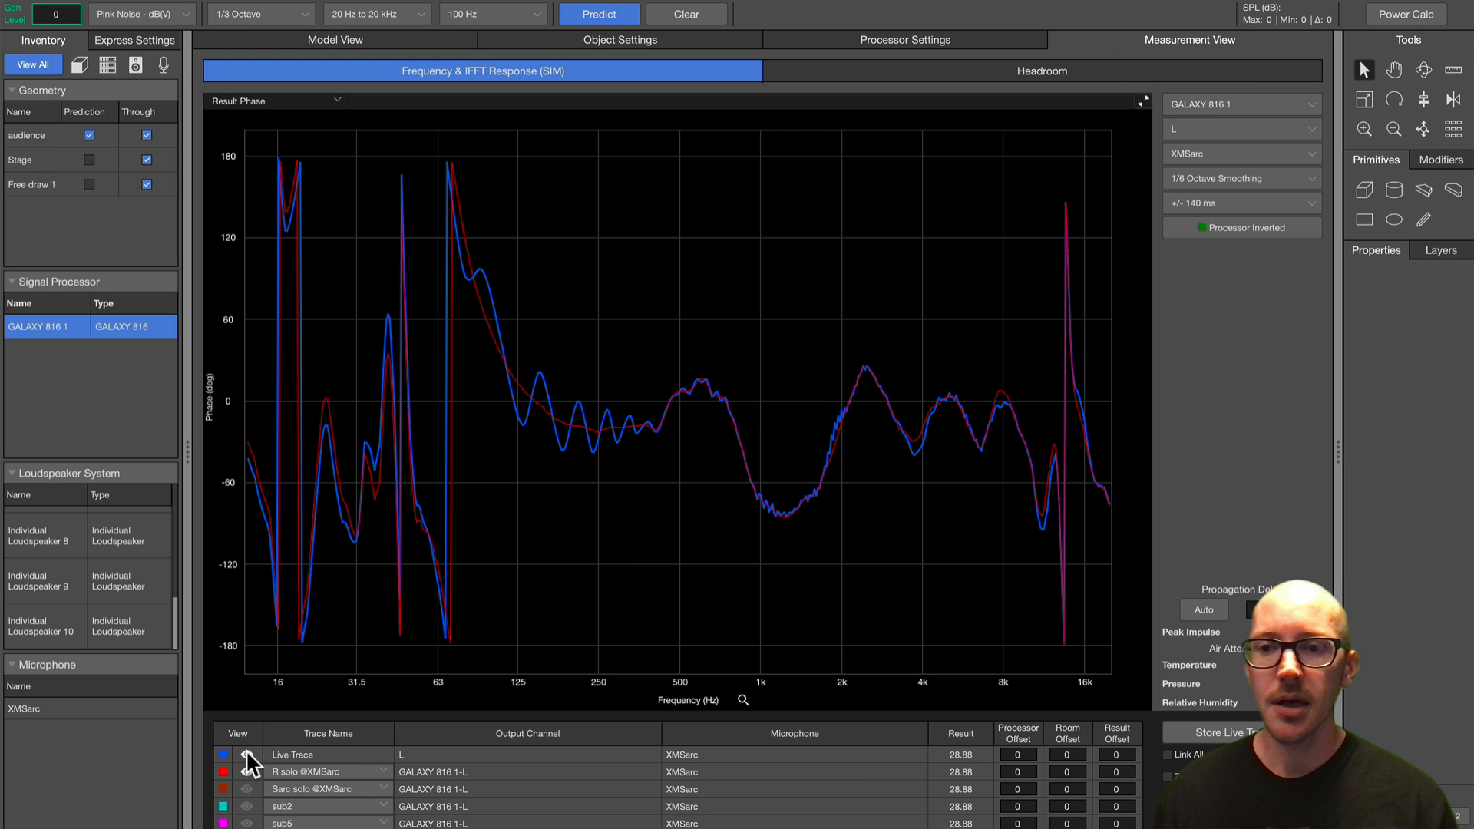
{"action": "left_click", "coordinate": [247, 759]}
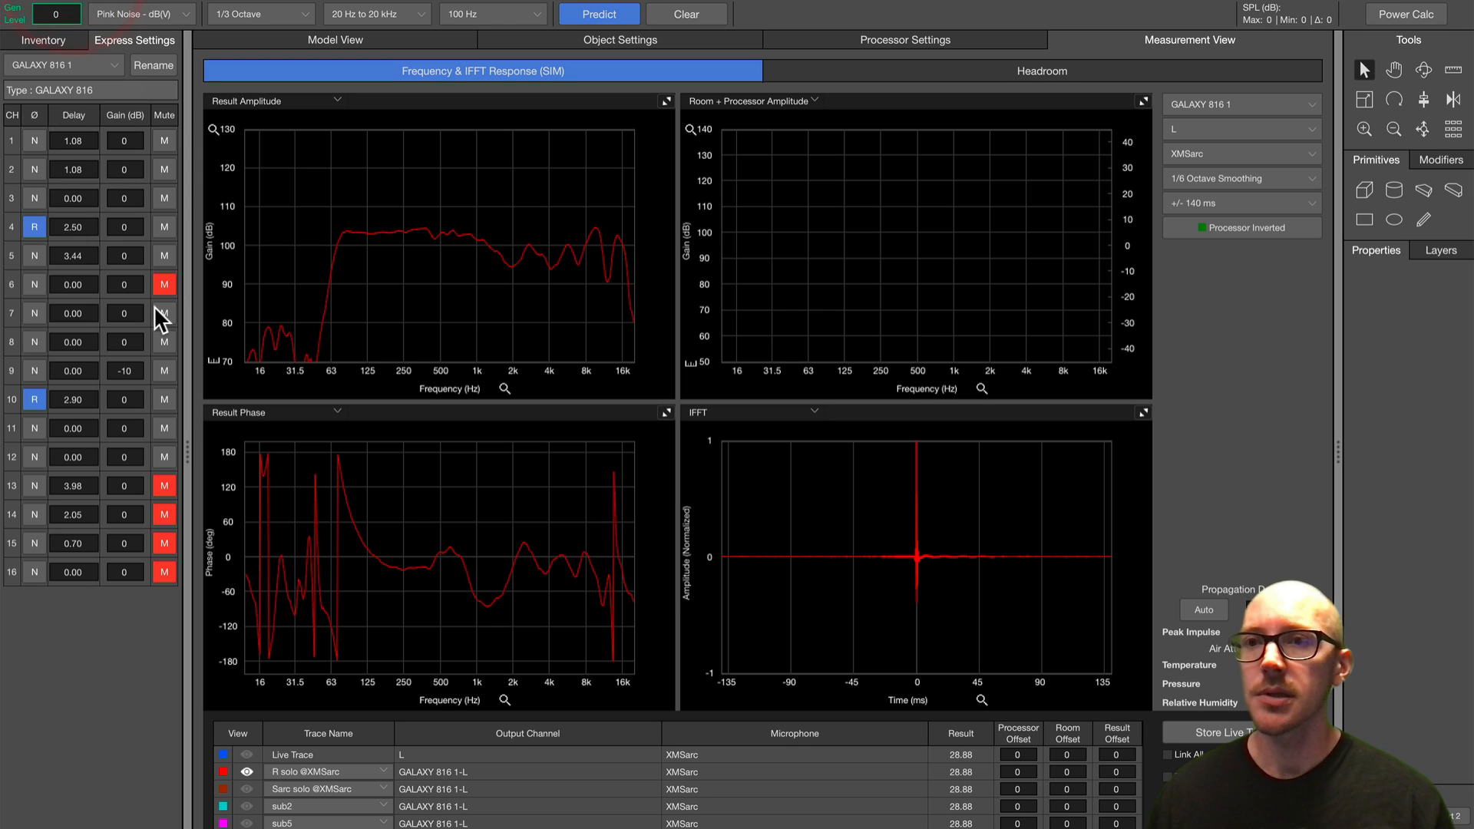
{"action": "left_click", "coordinate": [164, 169]}
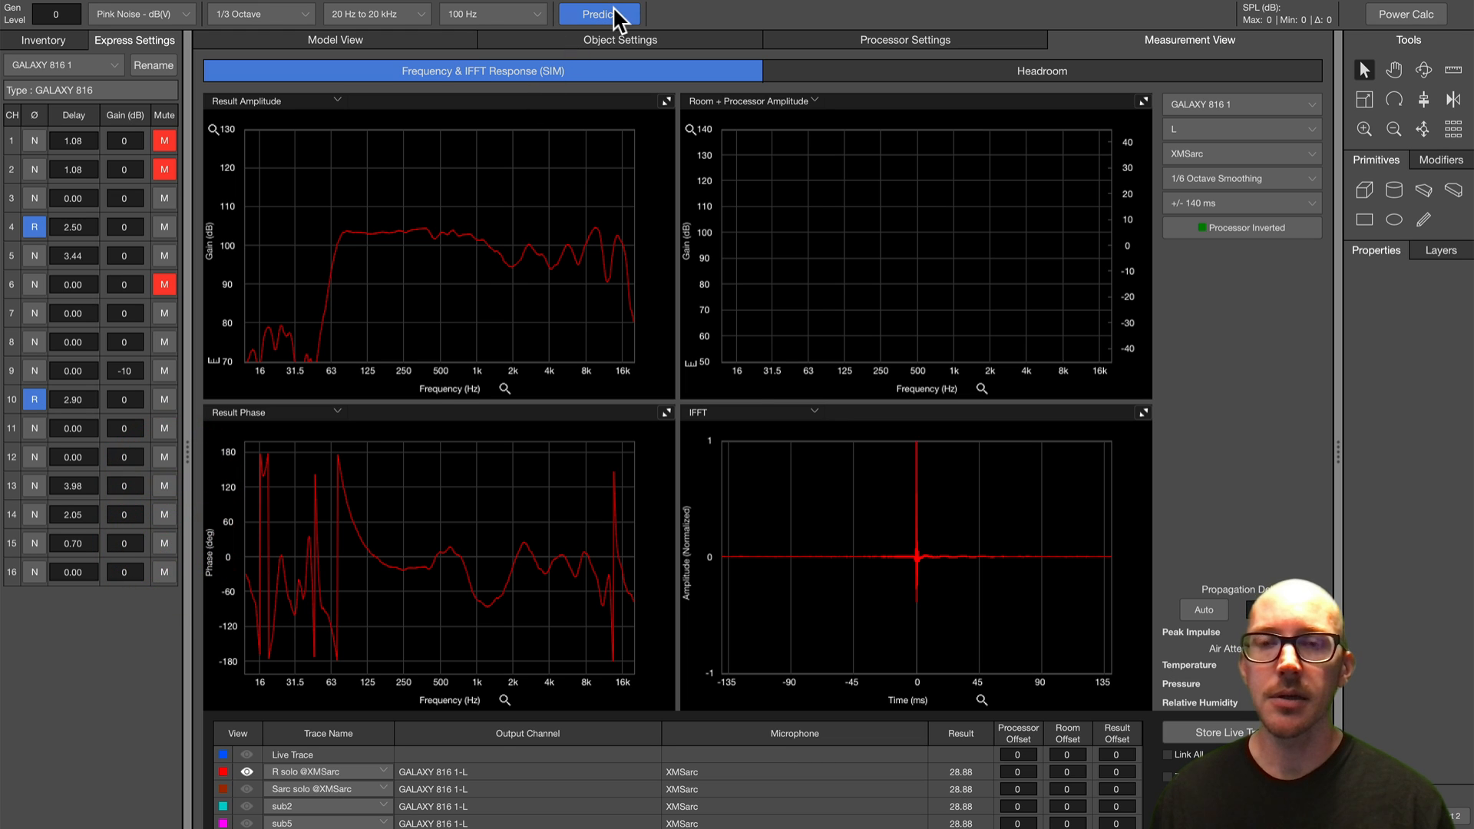
Recalculate the prediction, show the live trace, and read low-frequency phase values
{"action": "left_click", "coordinate": [599, 13]}
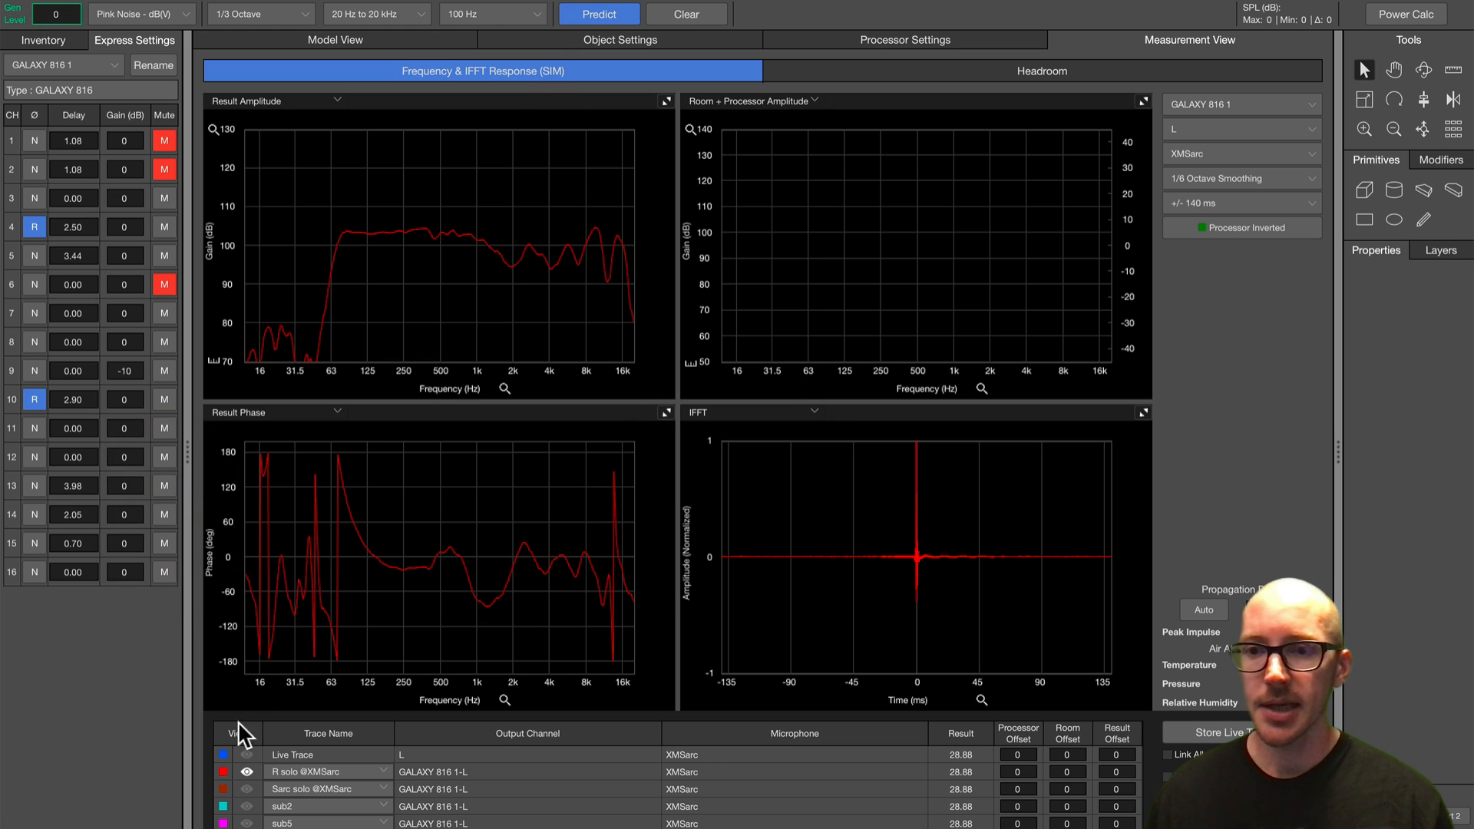
{"action": "left_click", "coordinate": [247, 760]}
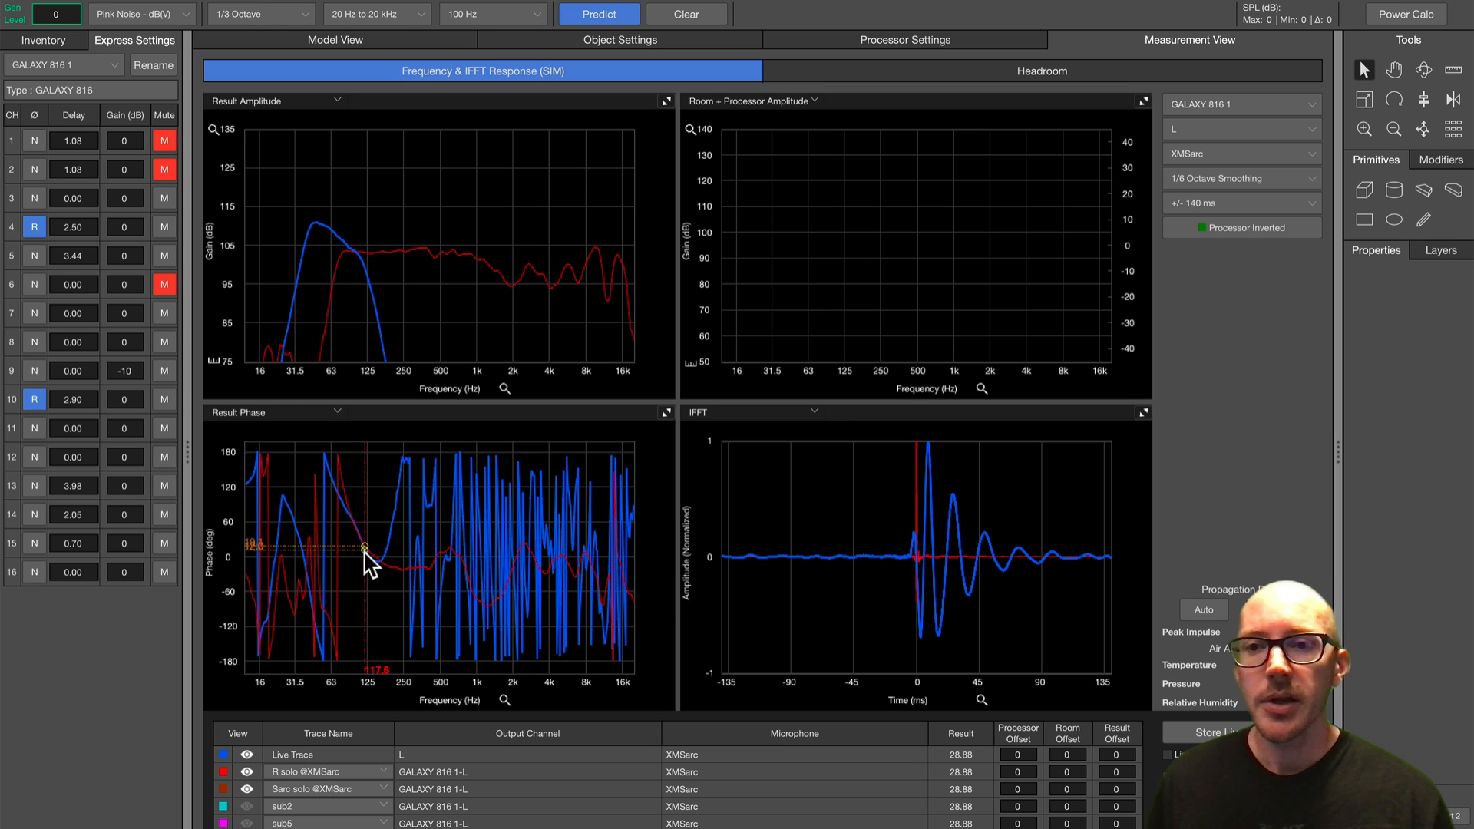
{"action": "left_click_drag", "start_coordinate": [365, 548], "coordinate": [351, 548]}
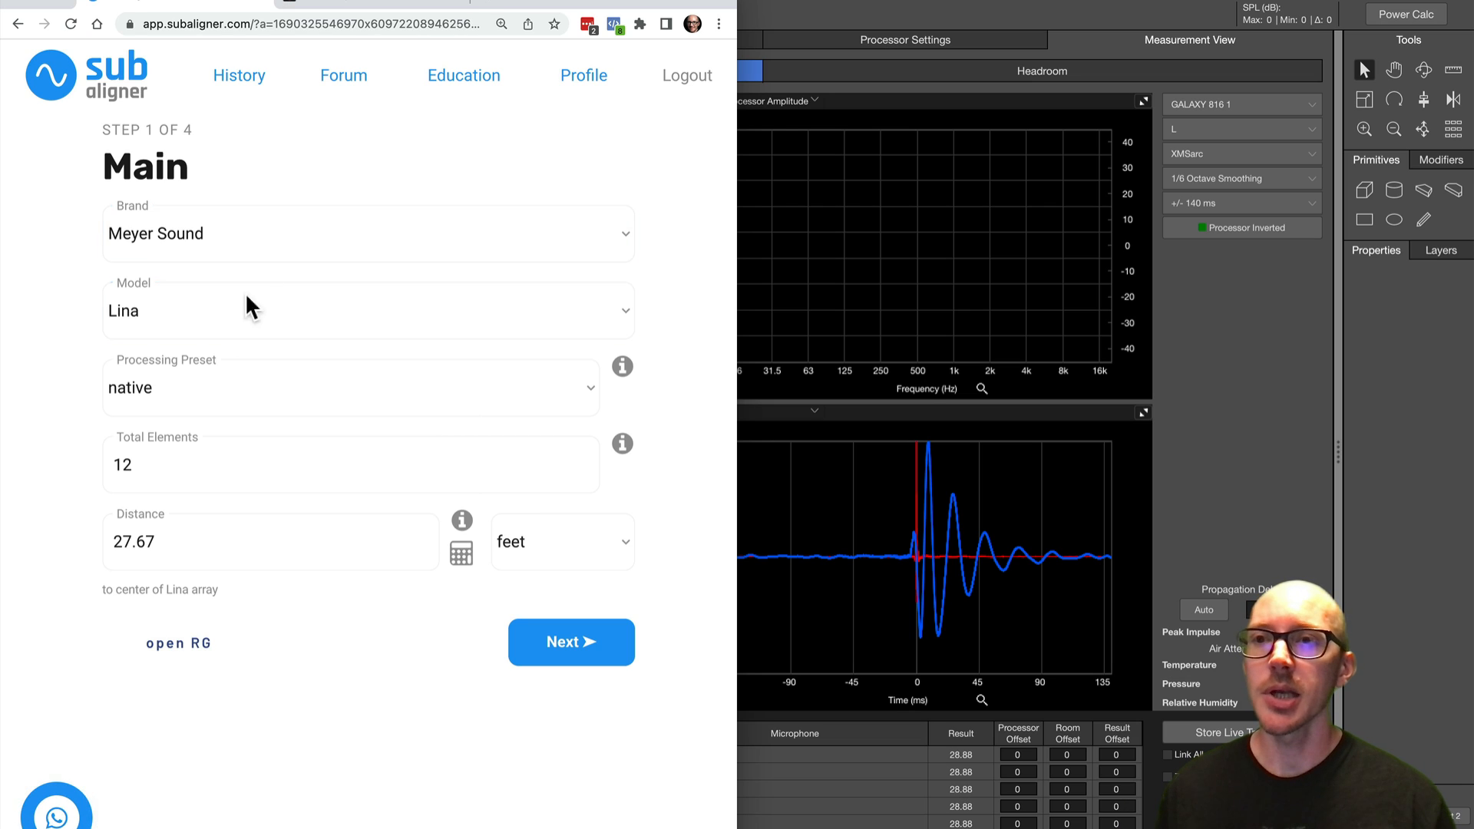
{"action": "left_click", "coordinate": [351, 464]}
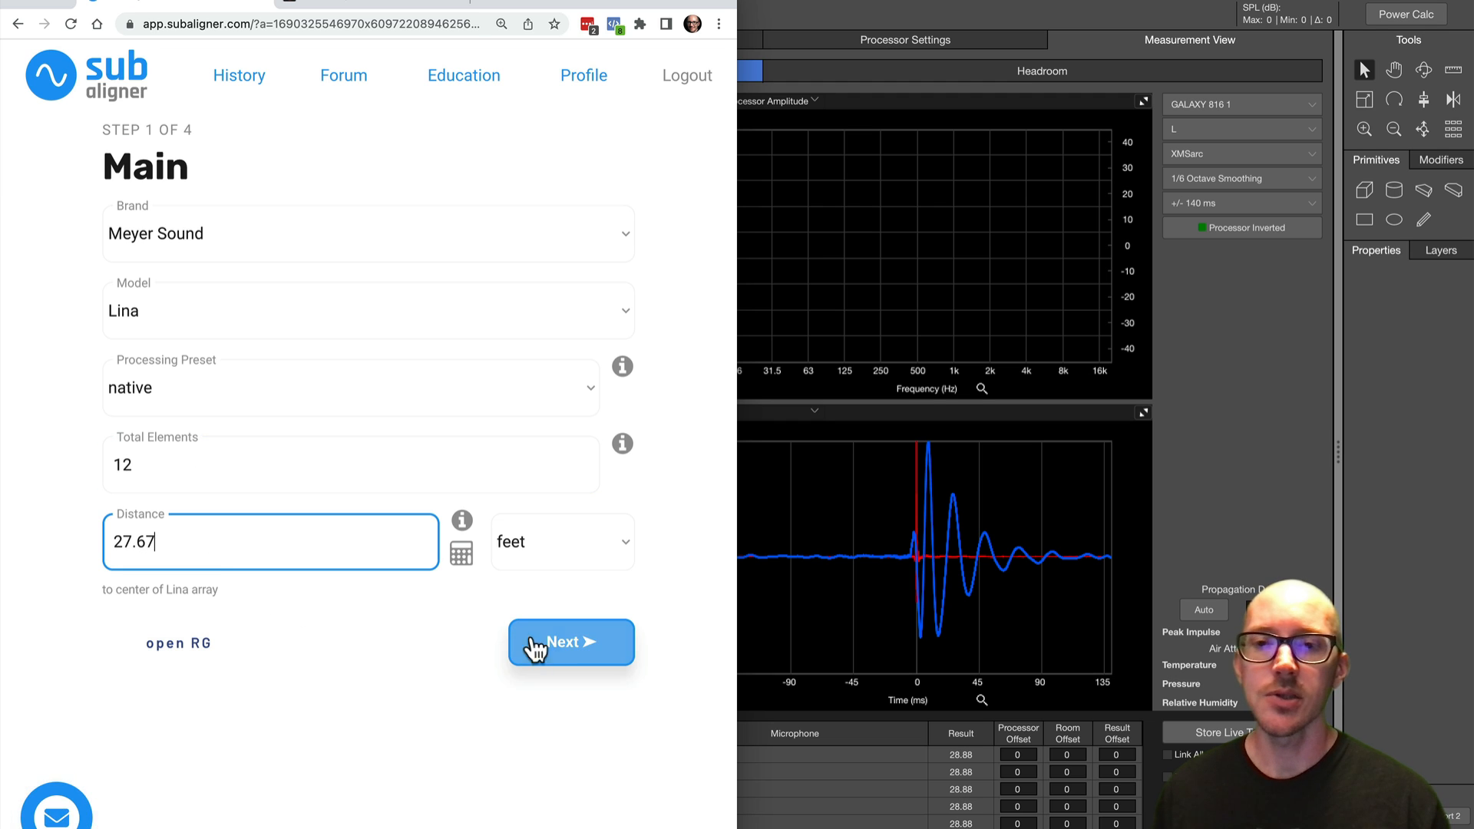
{"action": "left_click", "coordinate": [571, 642]}
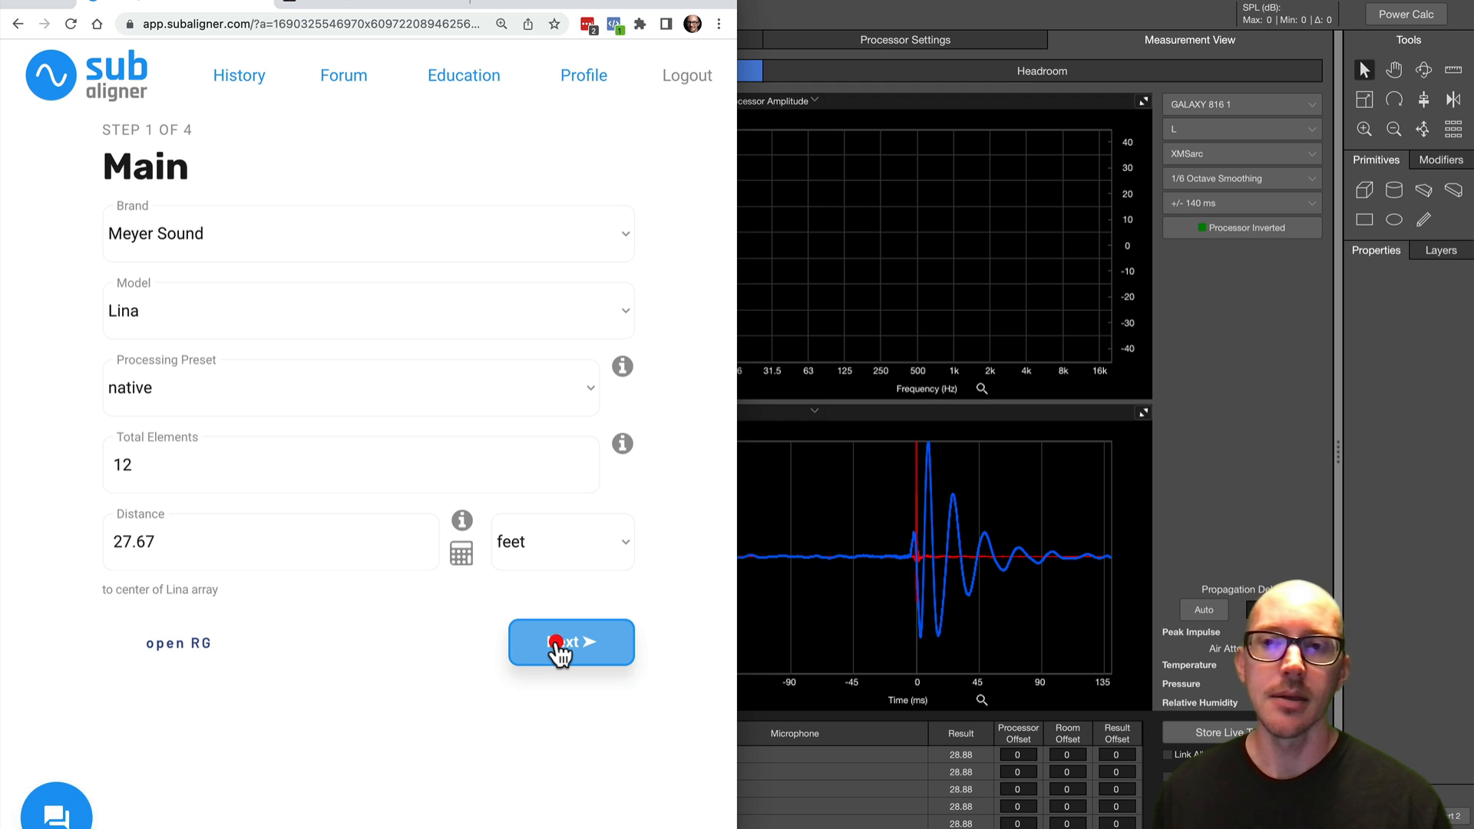
{"action": "left_click", "coordinate": [570, 643]}
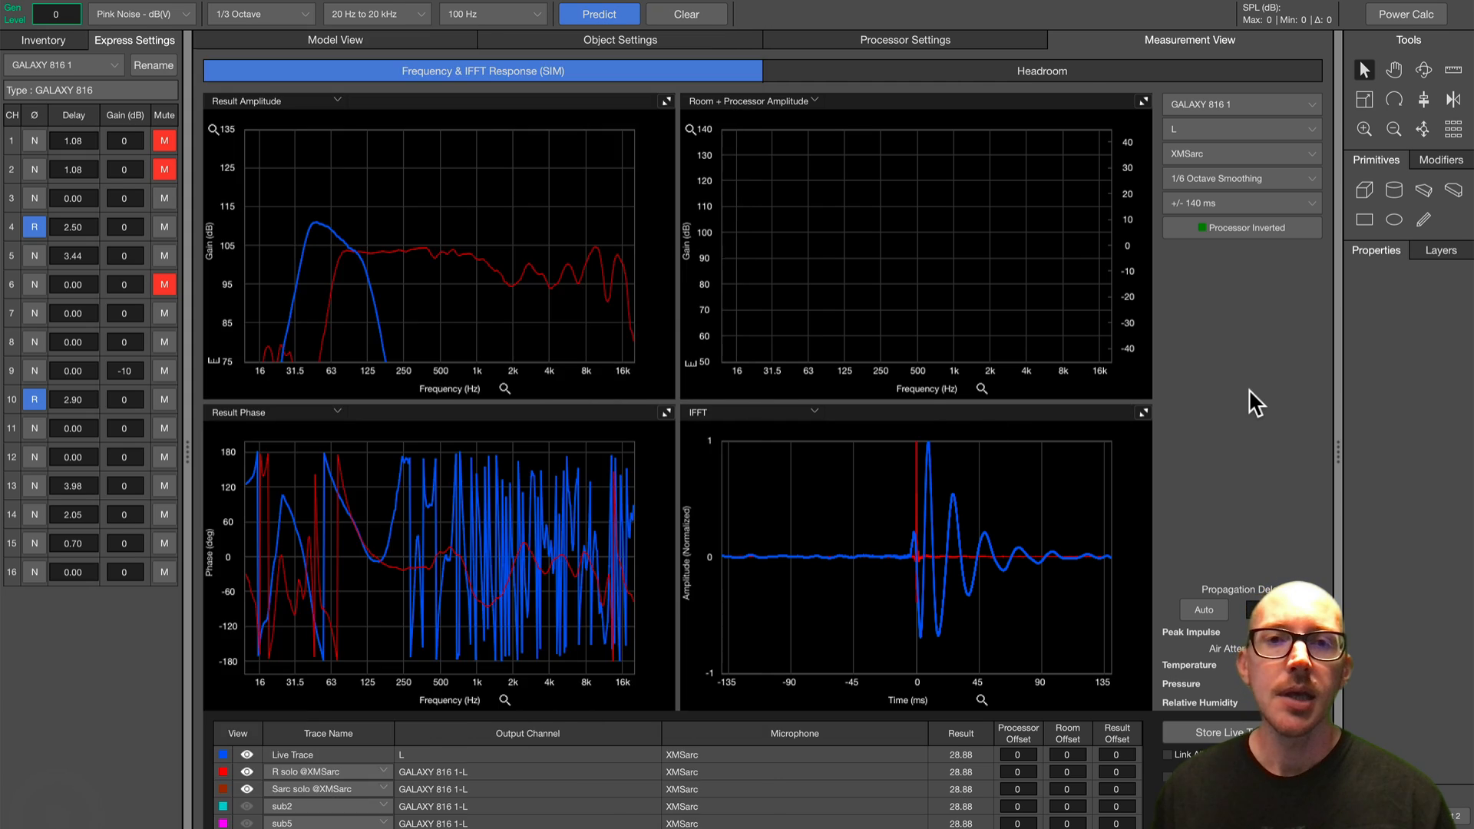
Check the sub array plan, then hide the R solo trace in Measurement View
{"action": "left_click", "coordinate": [334, 39]}
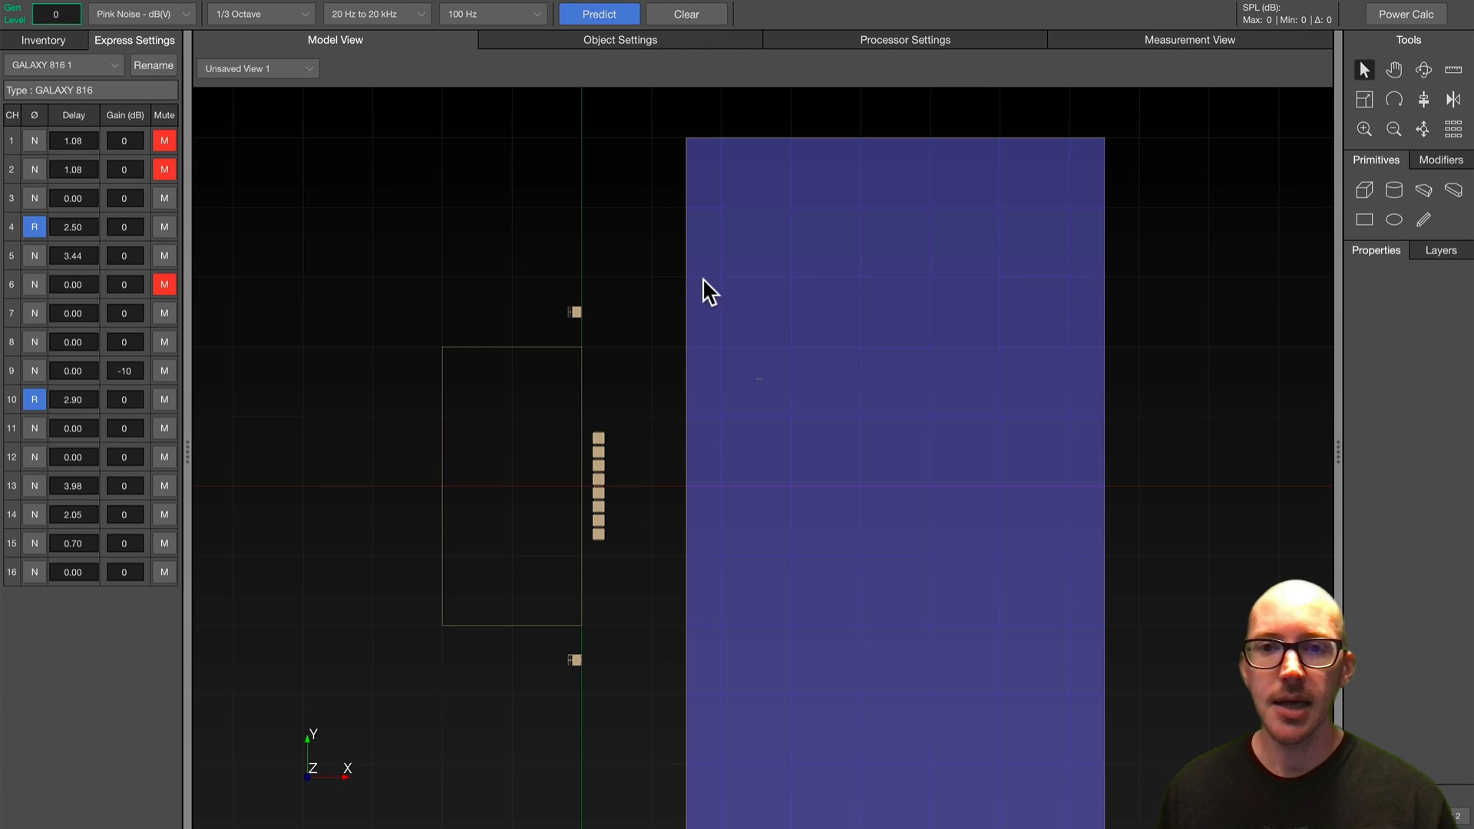
{"action": "mouse_move", "coordinate": [766, 378]}
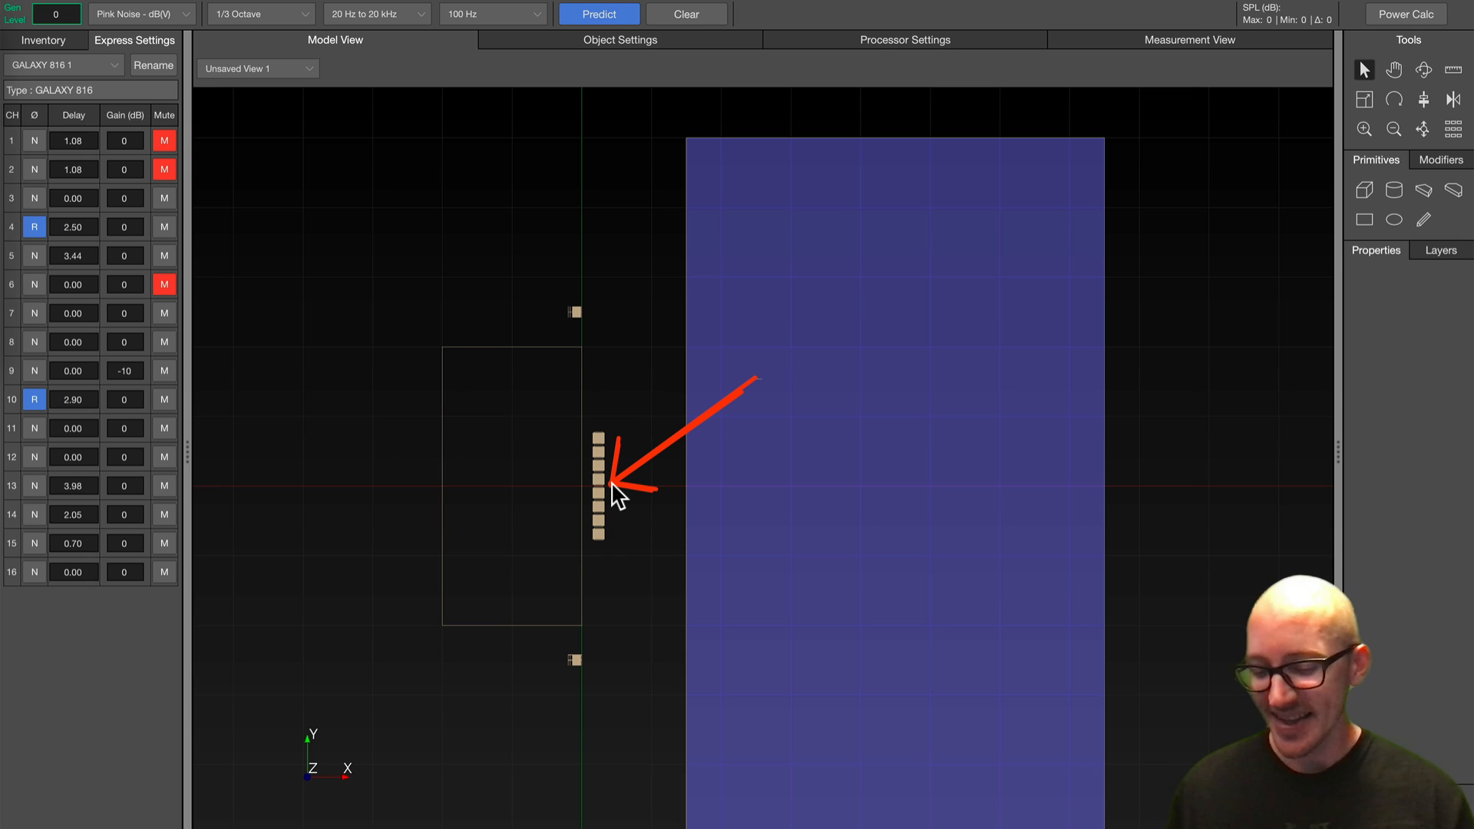
{"action": "left_click", "coordinate": [1188, 39]}
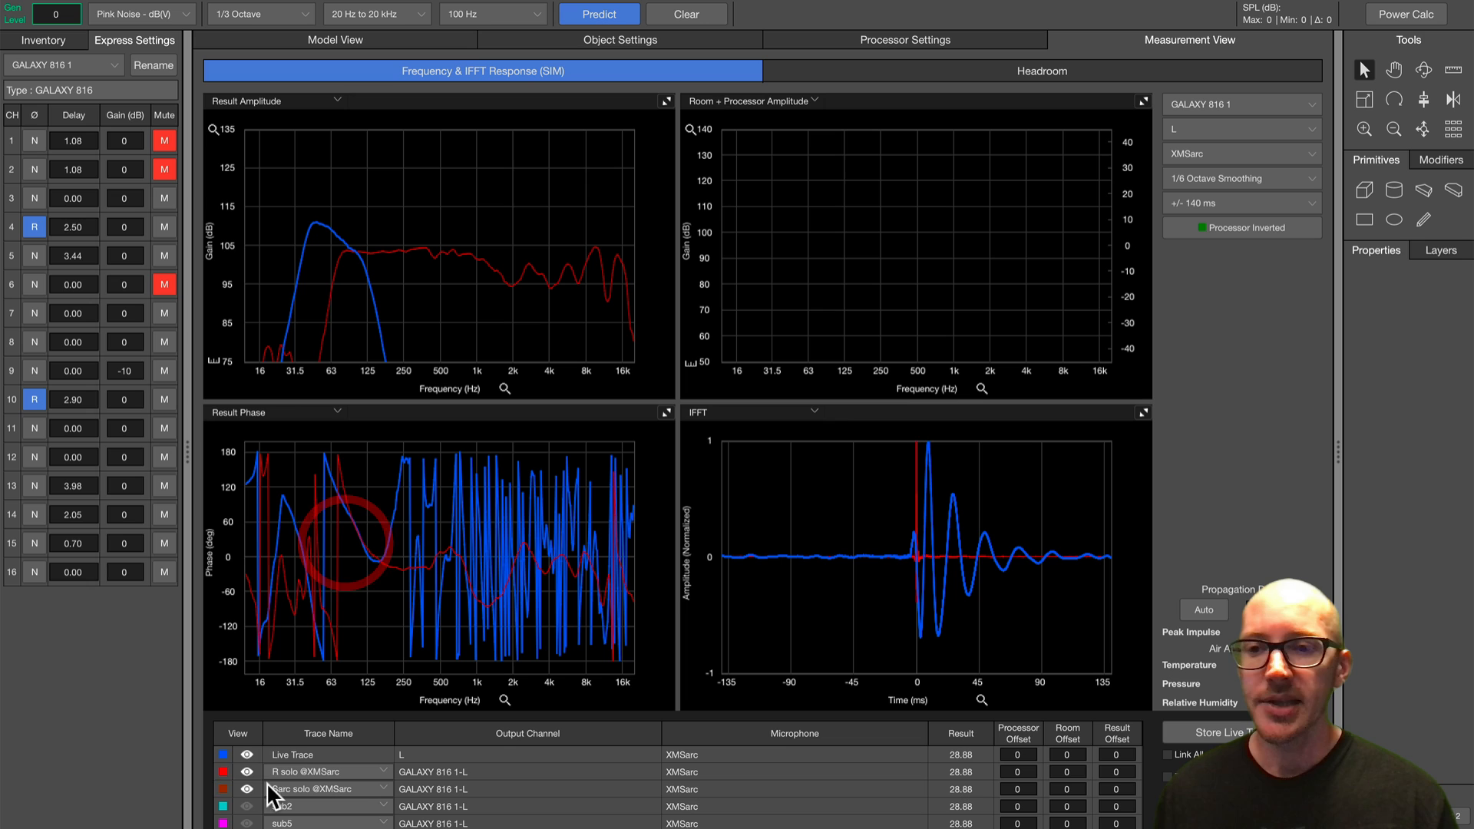
{"action": "left_click", "coordinate": [247, 772]}
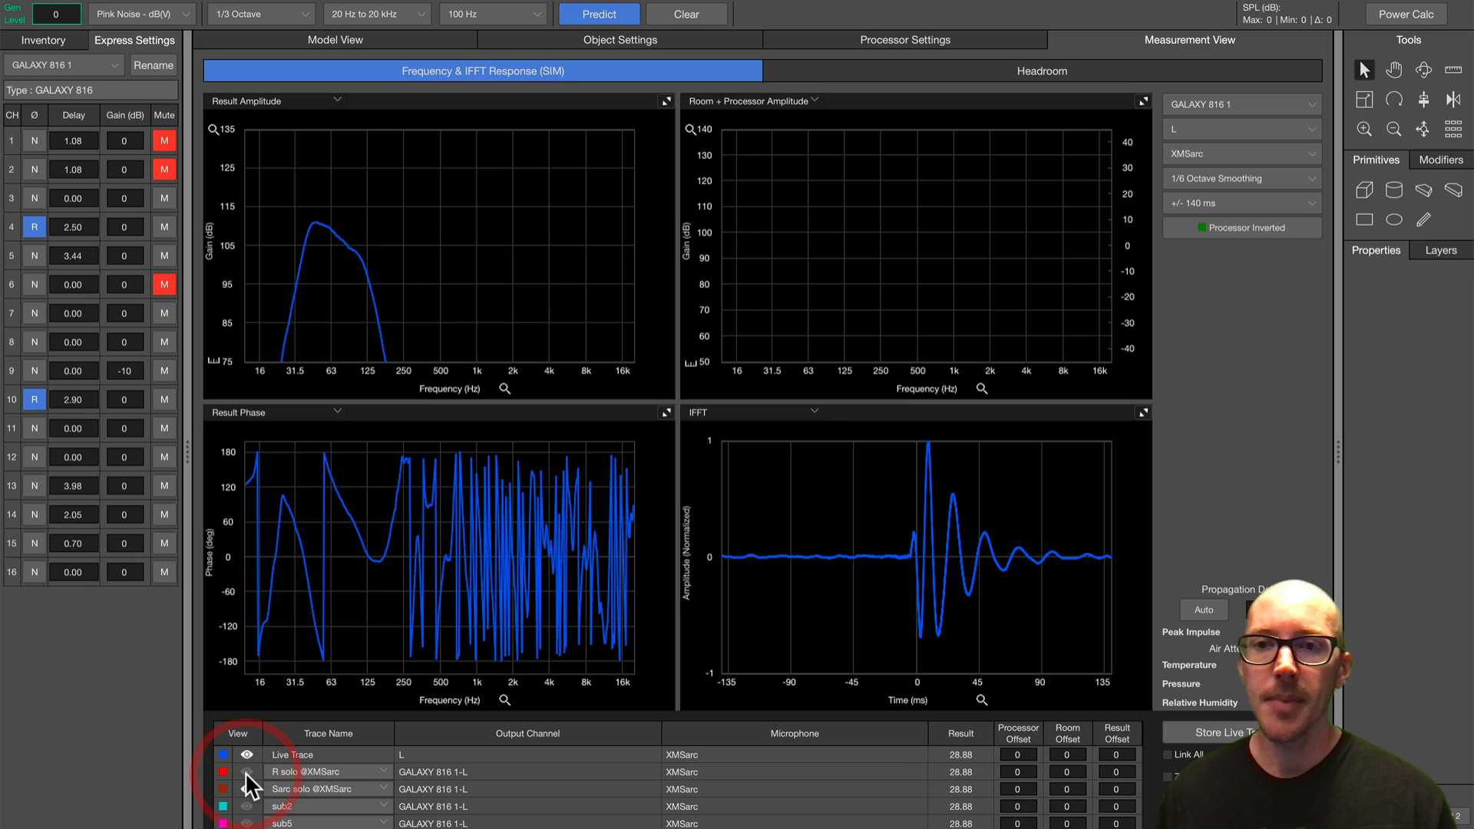
{"action": "mouse_move", "coordinate": [667, 423]}
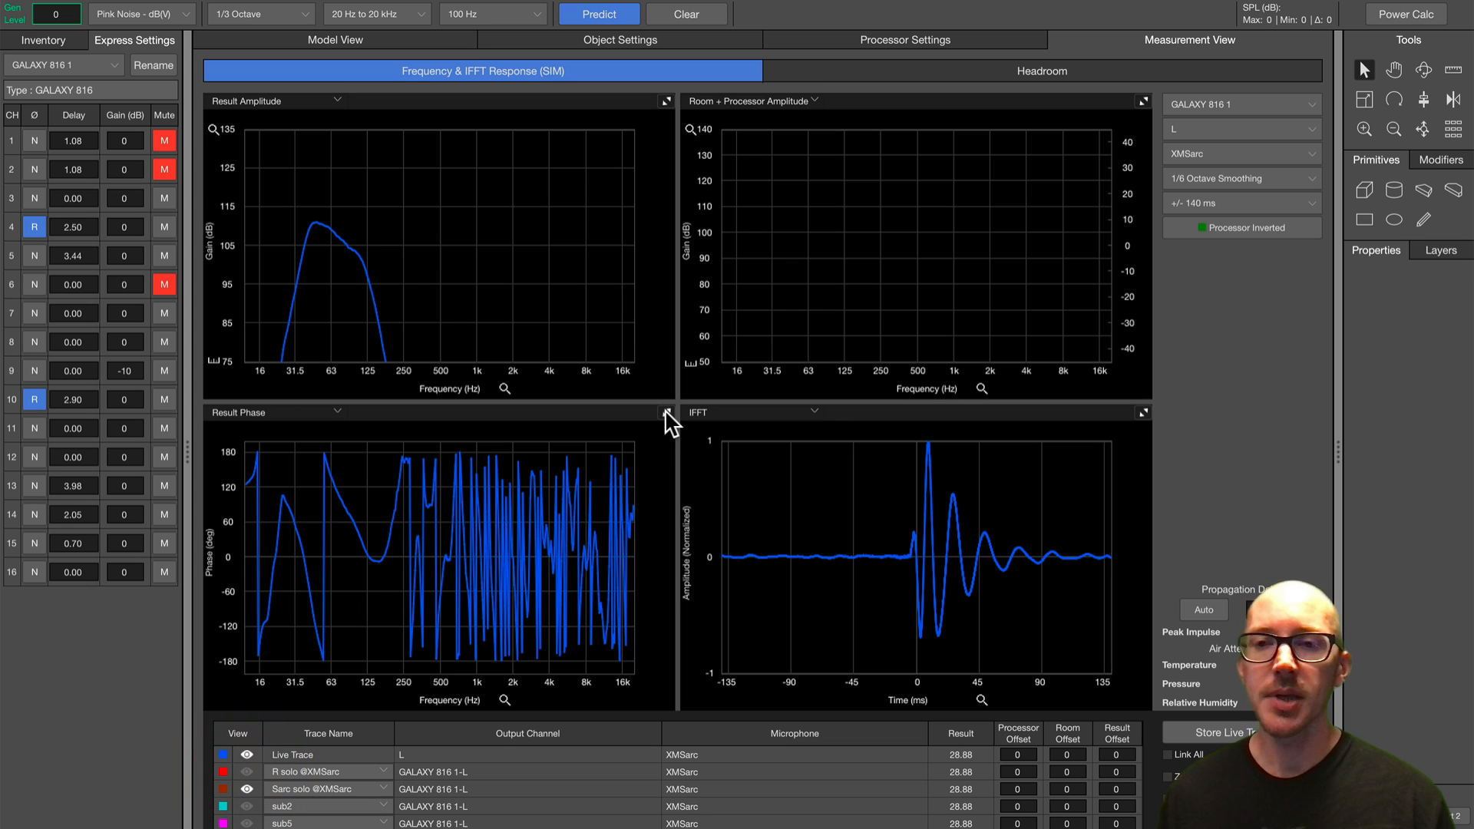
Maximize Result Phase limited to 15 Hz–400 Hz, then return to Model View
{"action": "left_click", "coordinate": [663, 413]}
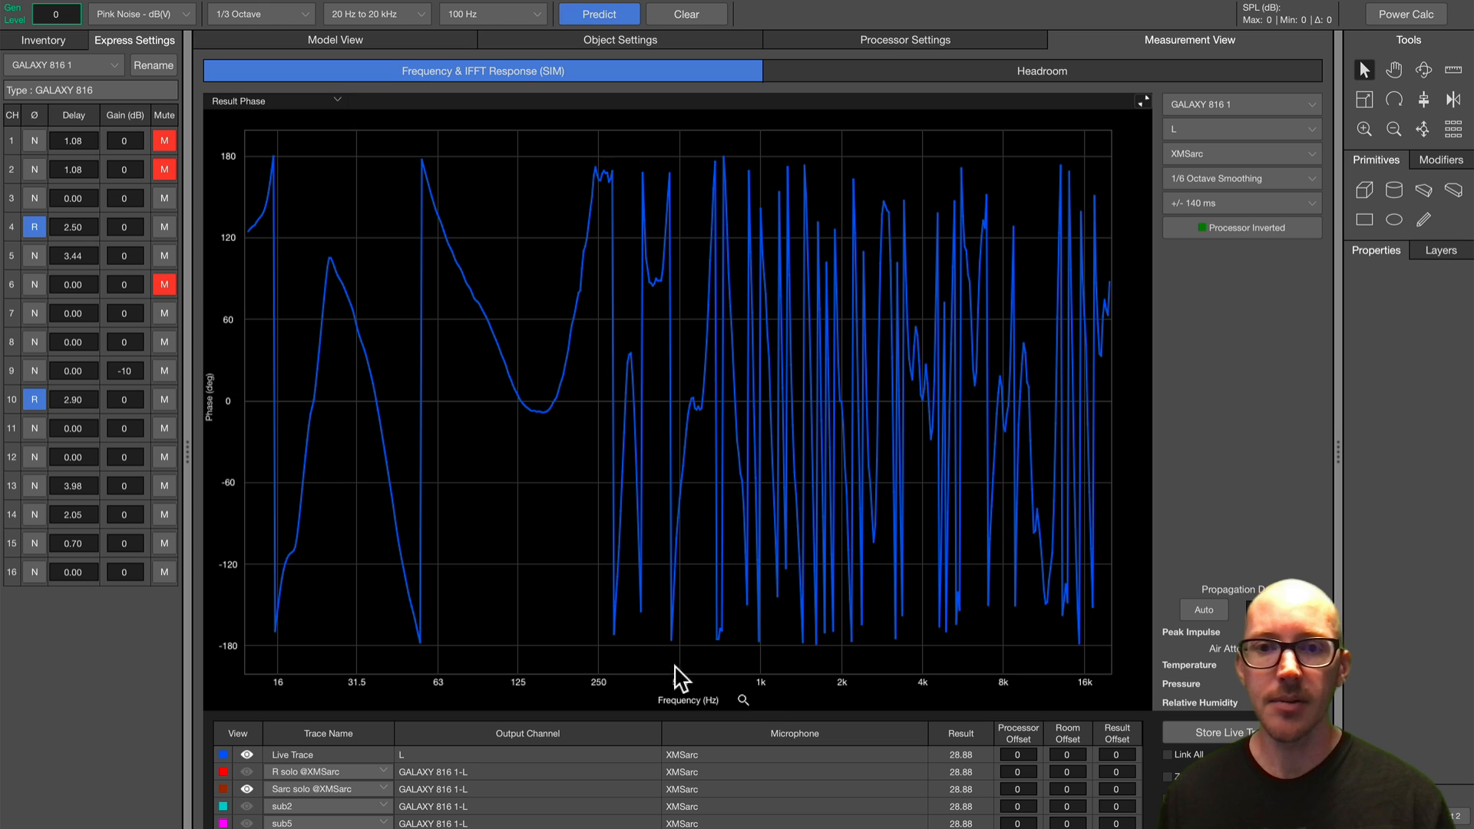
{"action": "left_click", "coordinate": [742, 700]}
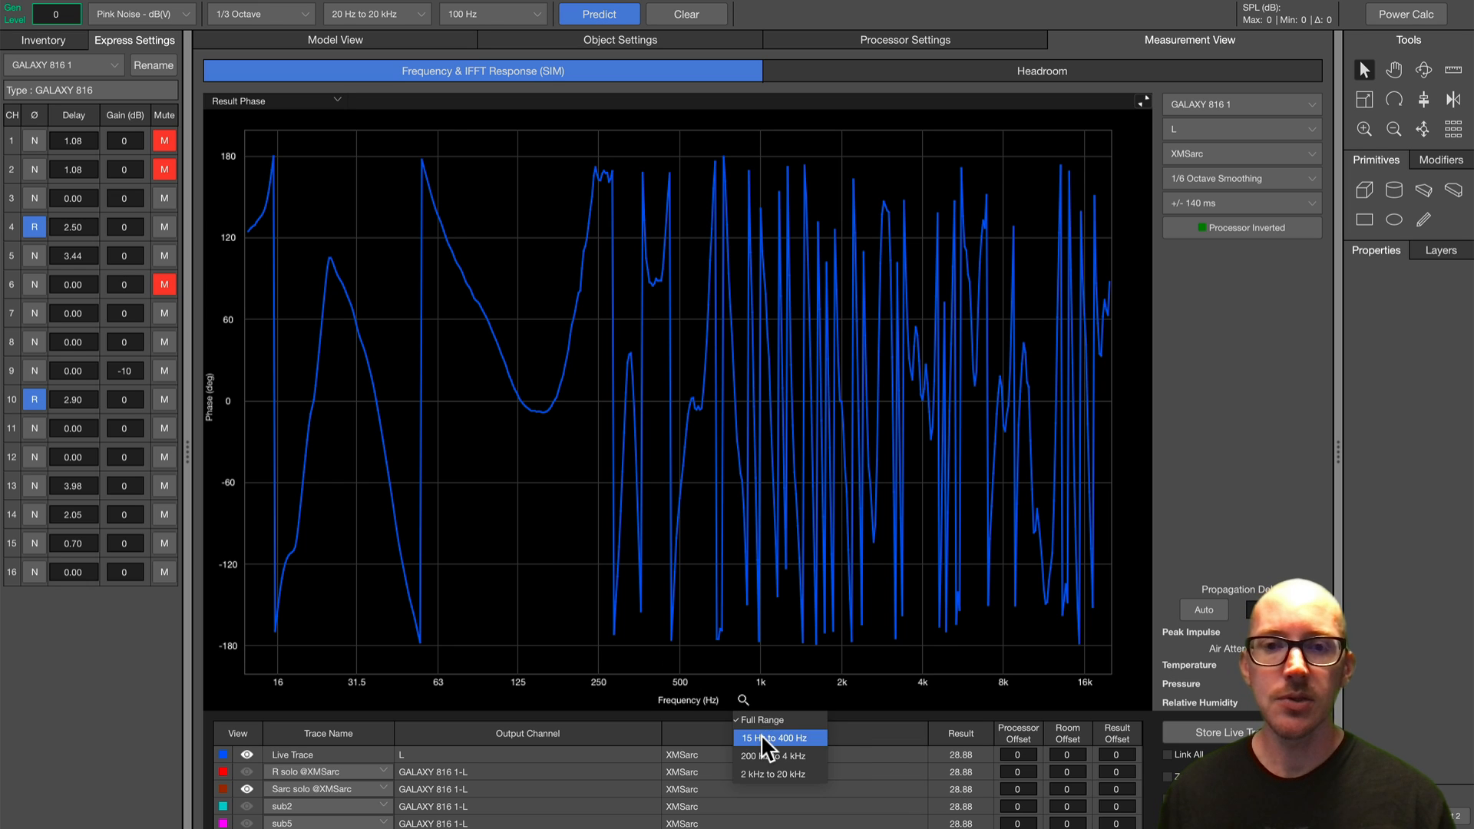
{"action": "left_click", "coordinate": [778, 737]}
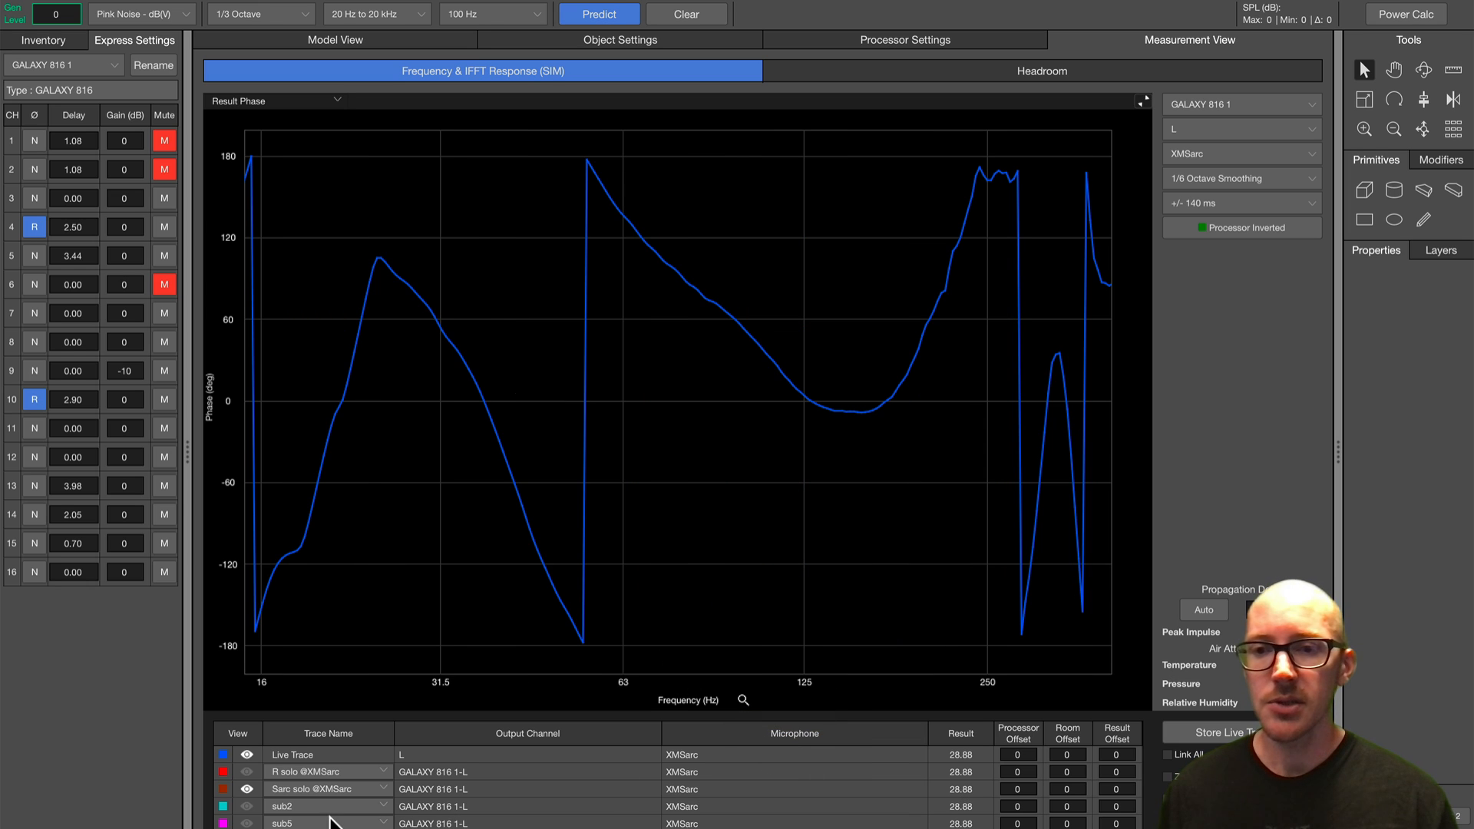
{"action": "left_click", "coordinate": [334, 39]}
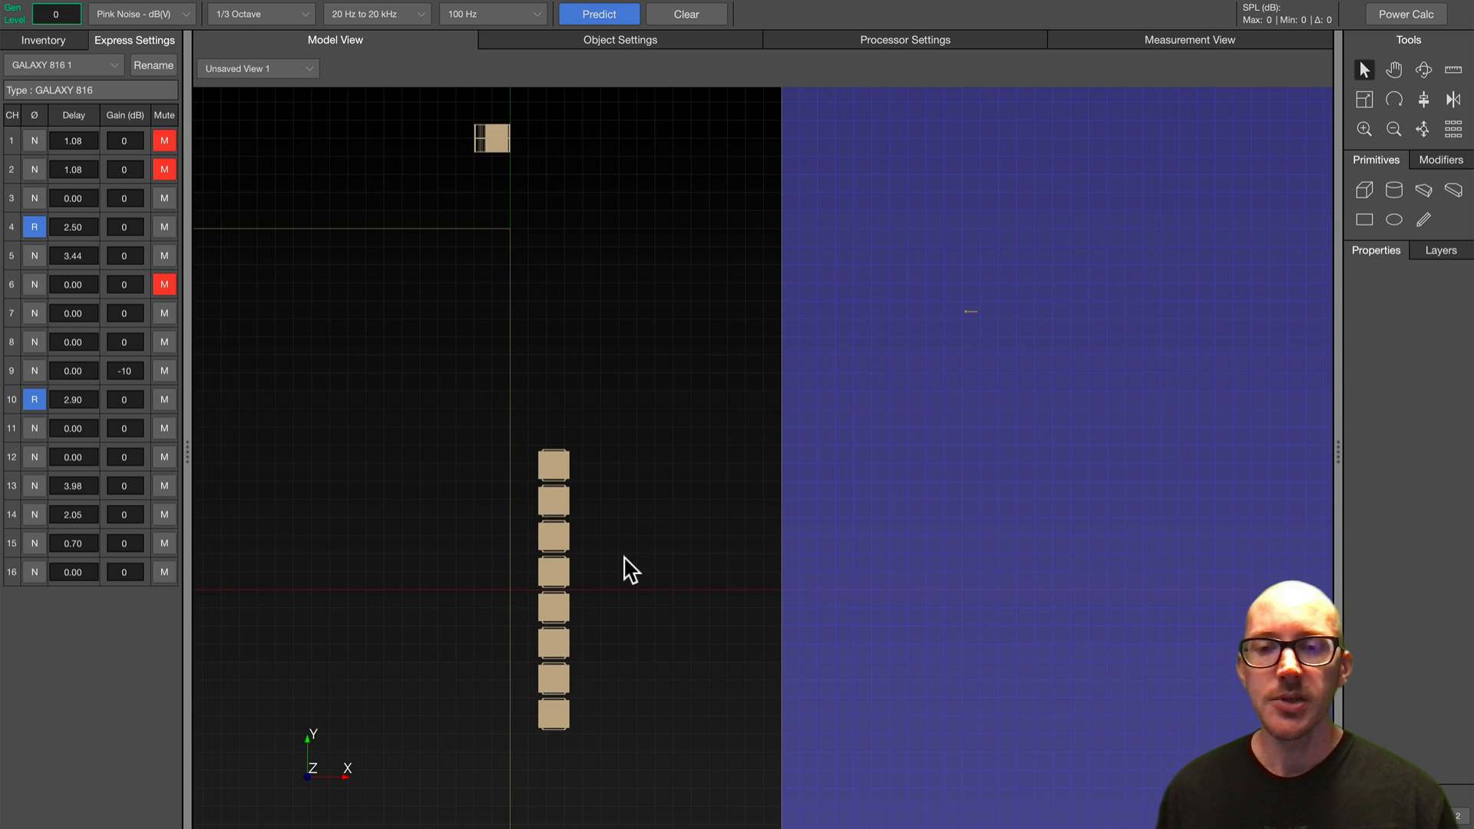
Select the upper four subs and read both phase traces near 63 Hz
{"action": "left_click", "coordinate": [553, 574]}
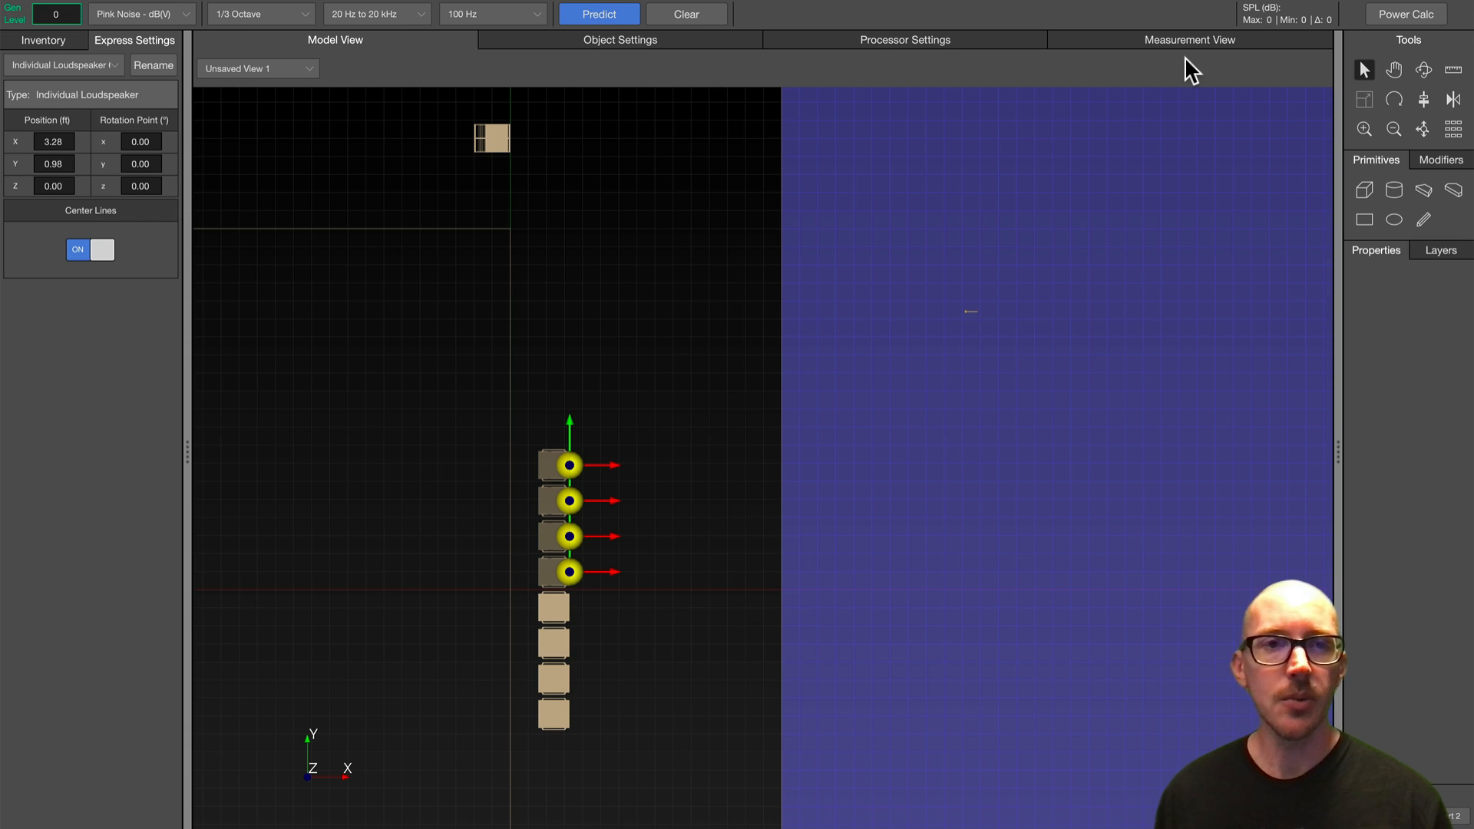
{"action": "left_click", "coordinate": [1188, 39]}
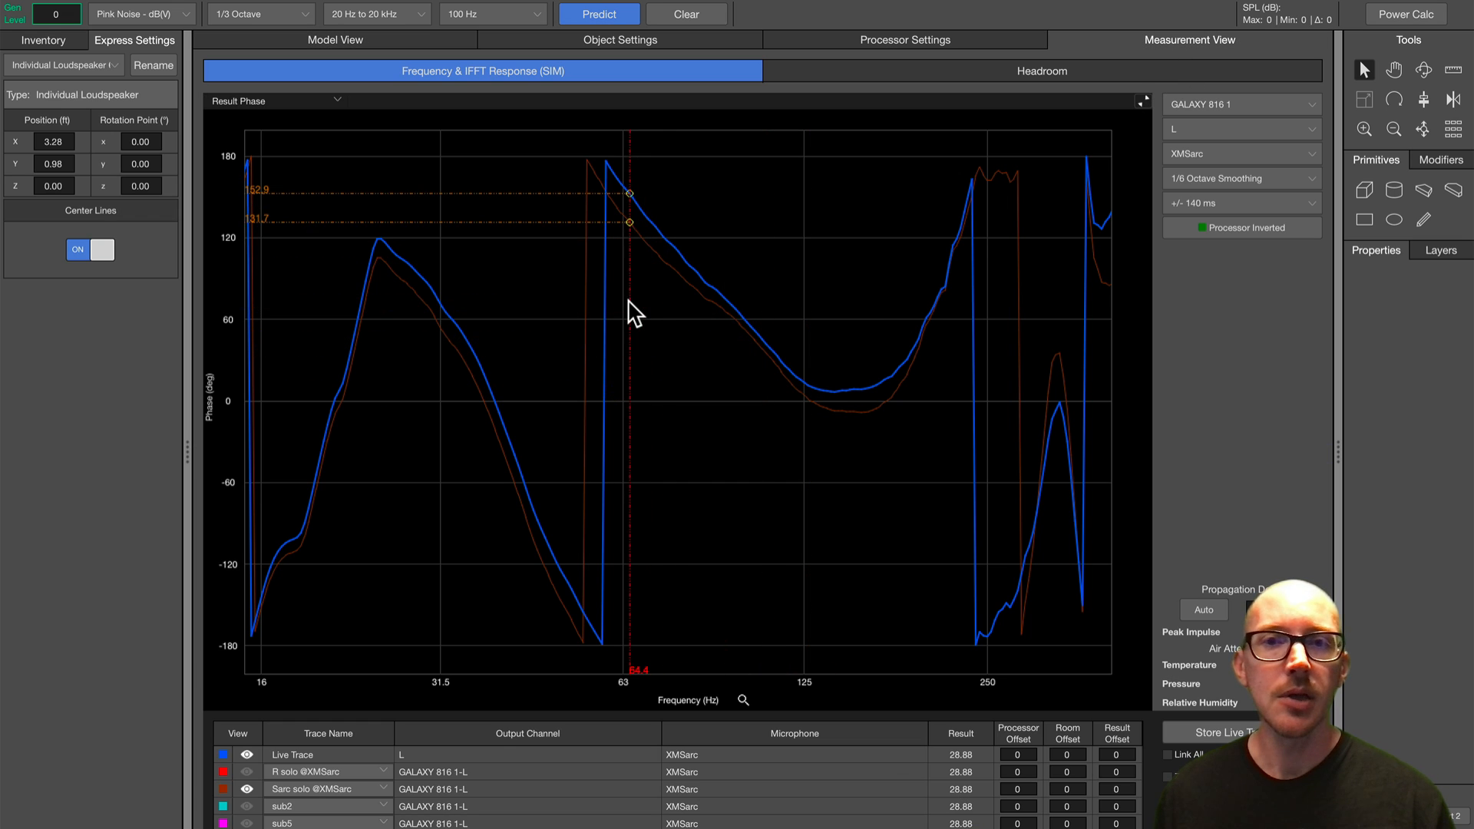
{"action": "left_click_drag", "start_coordinate": [632, 312], "coordinate": [804, 385]}
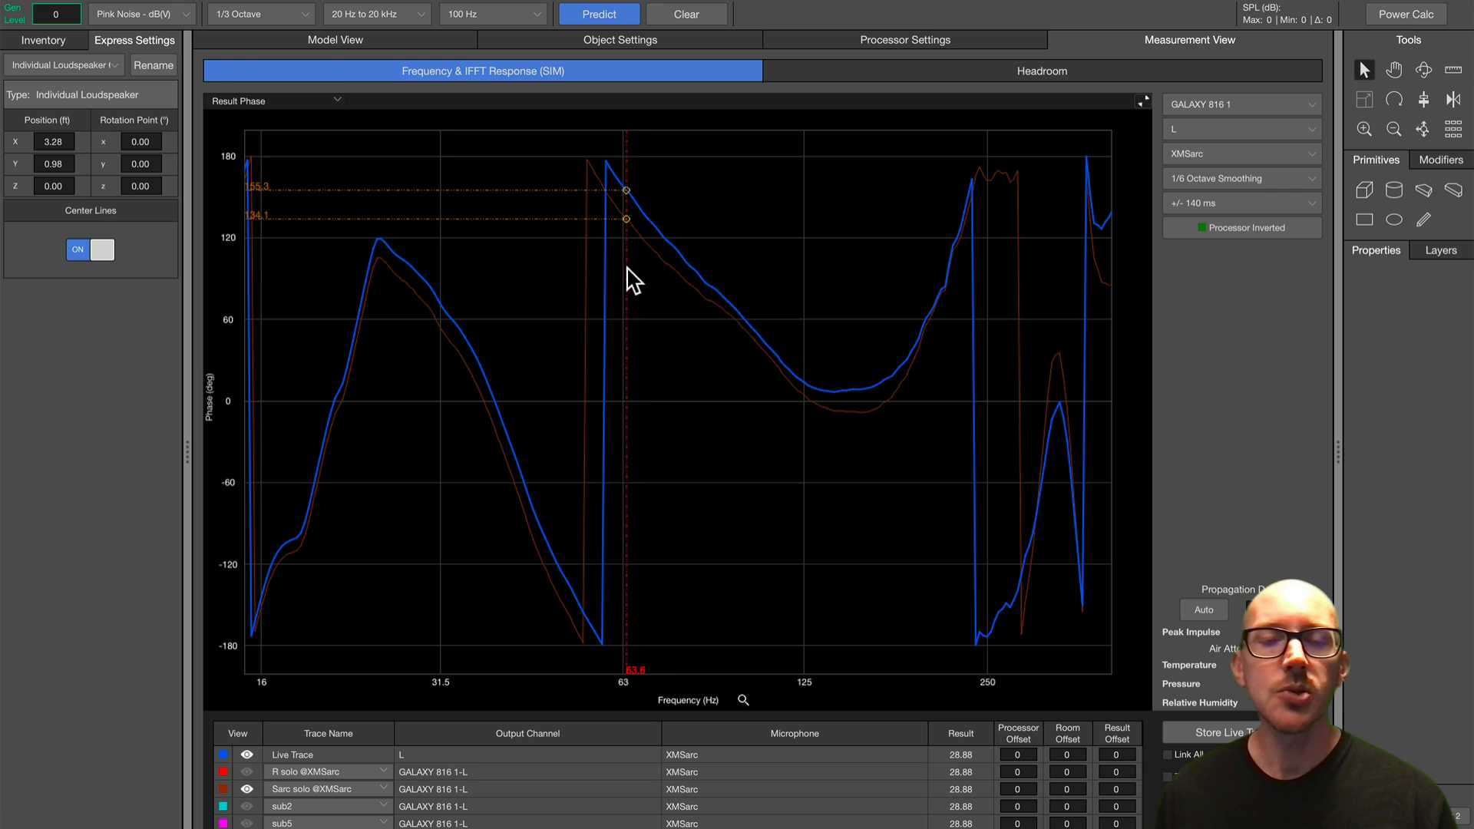
Compare the live and solo phase traces from just above 63 Hz to 98 Hz
{"action": "left_click_drag", "start_coordinate": [625, 278], "coordinate": [703, 278]}
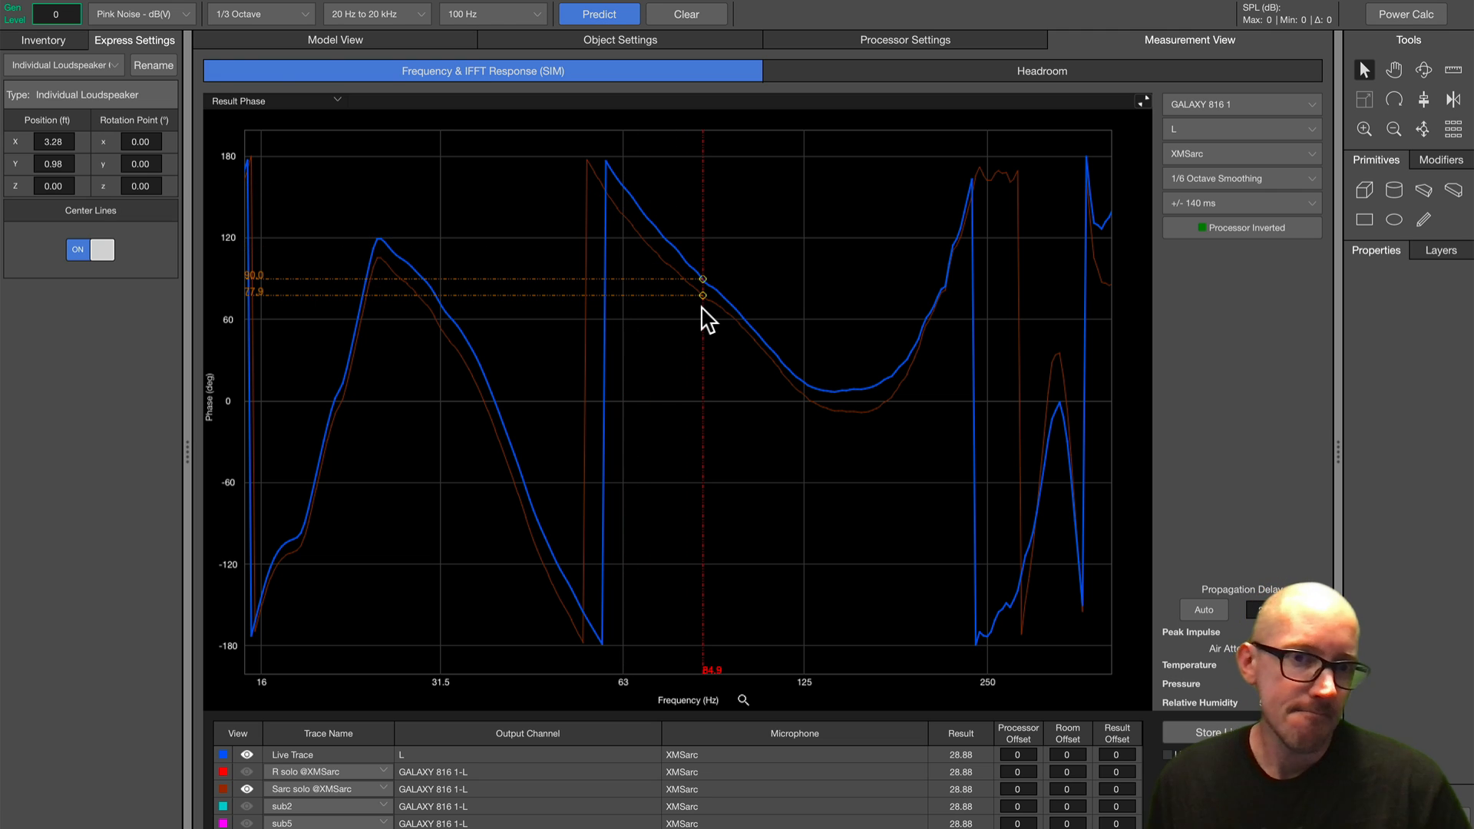
{"action": "left_click_drag", "start_coordinate": [703, 292], "coordinate": [736, 310]}
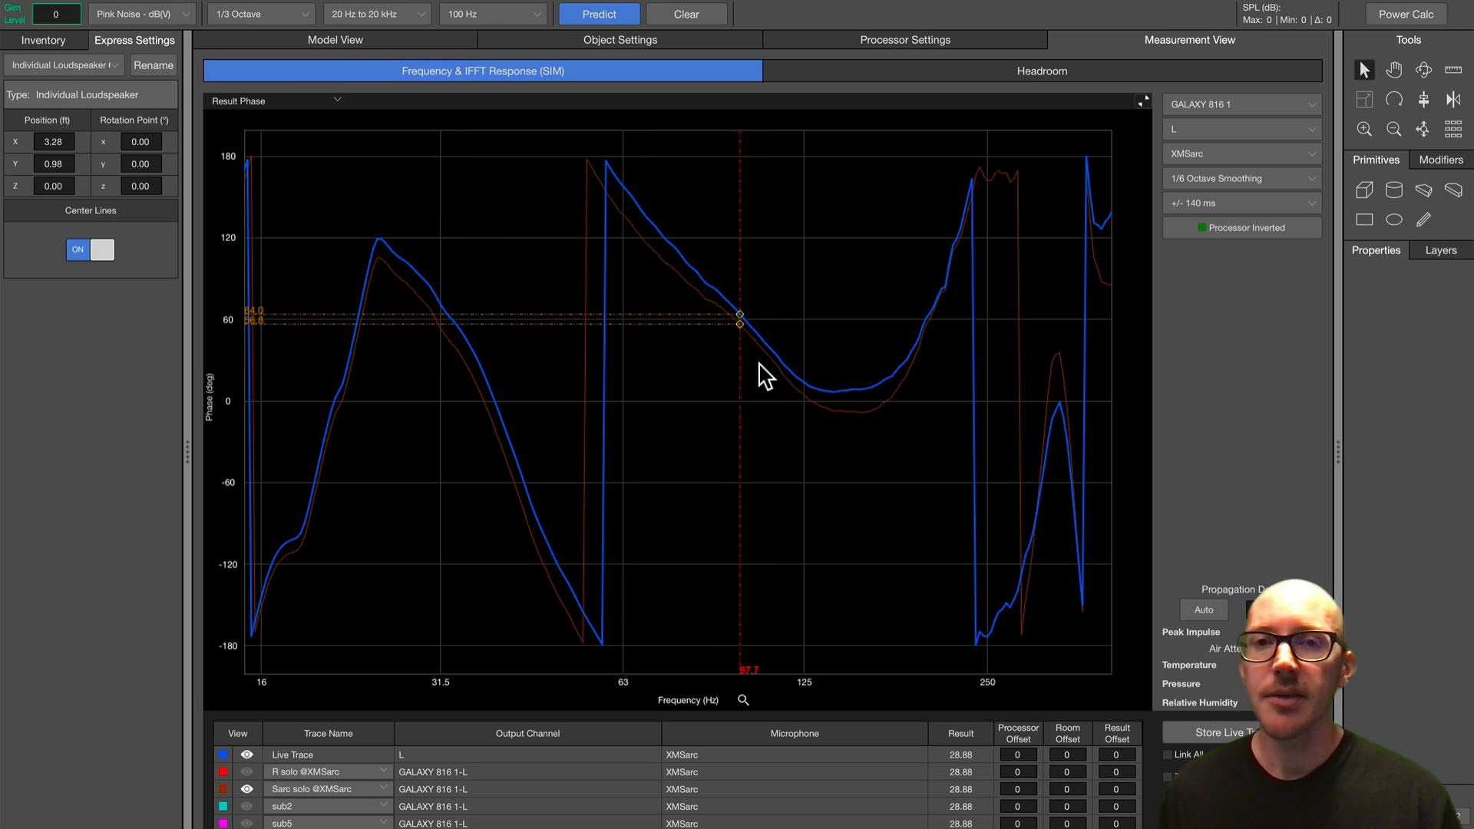
{"action": "left_click_drag", "start_coordinate": [738, 323], "coordinate": [787, 368]}
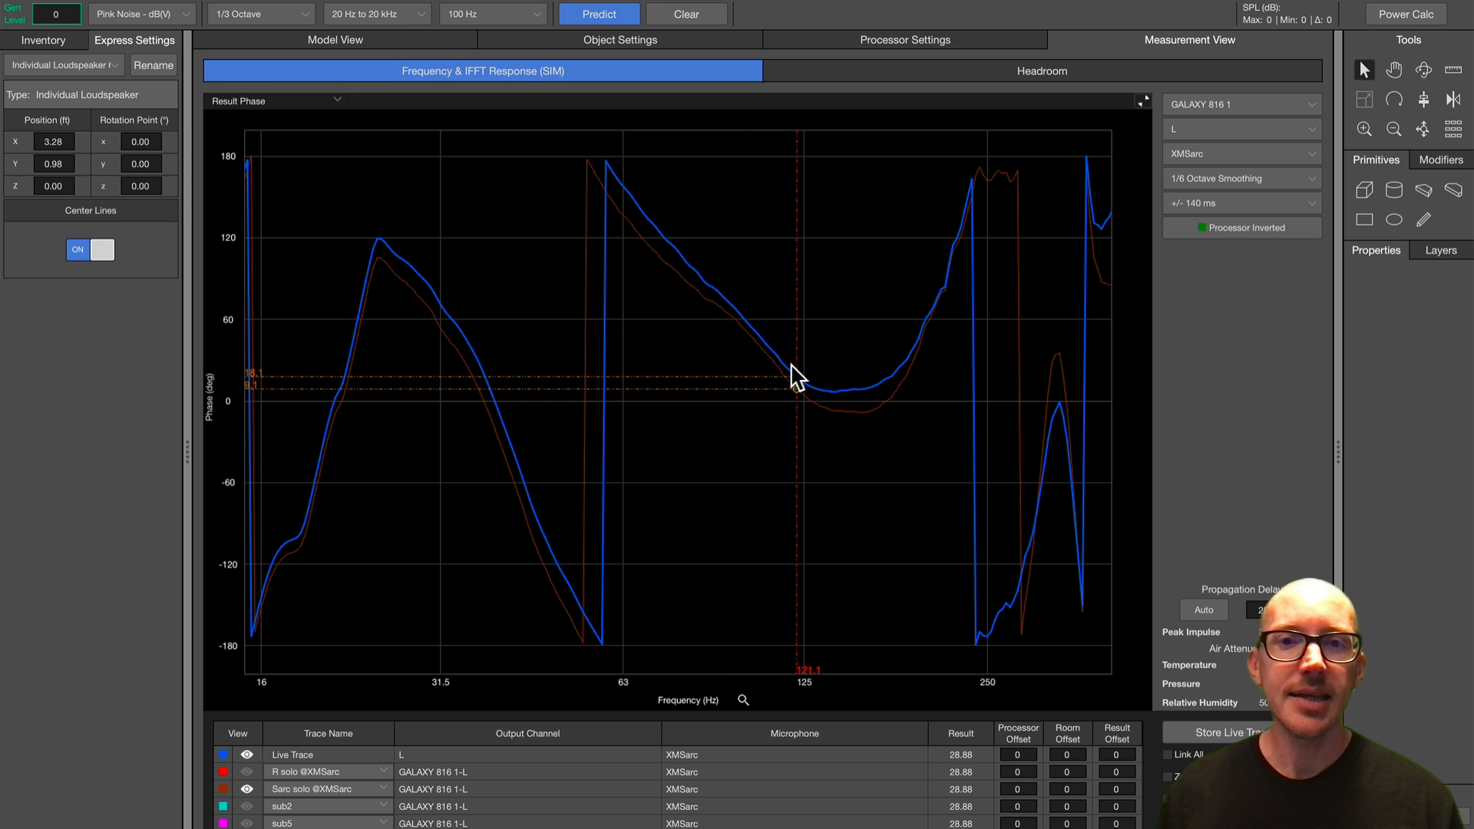
{"action": "mouse_move", "coordinate": [700, 372]}
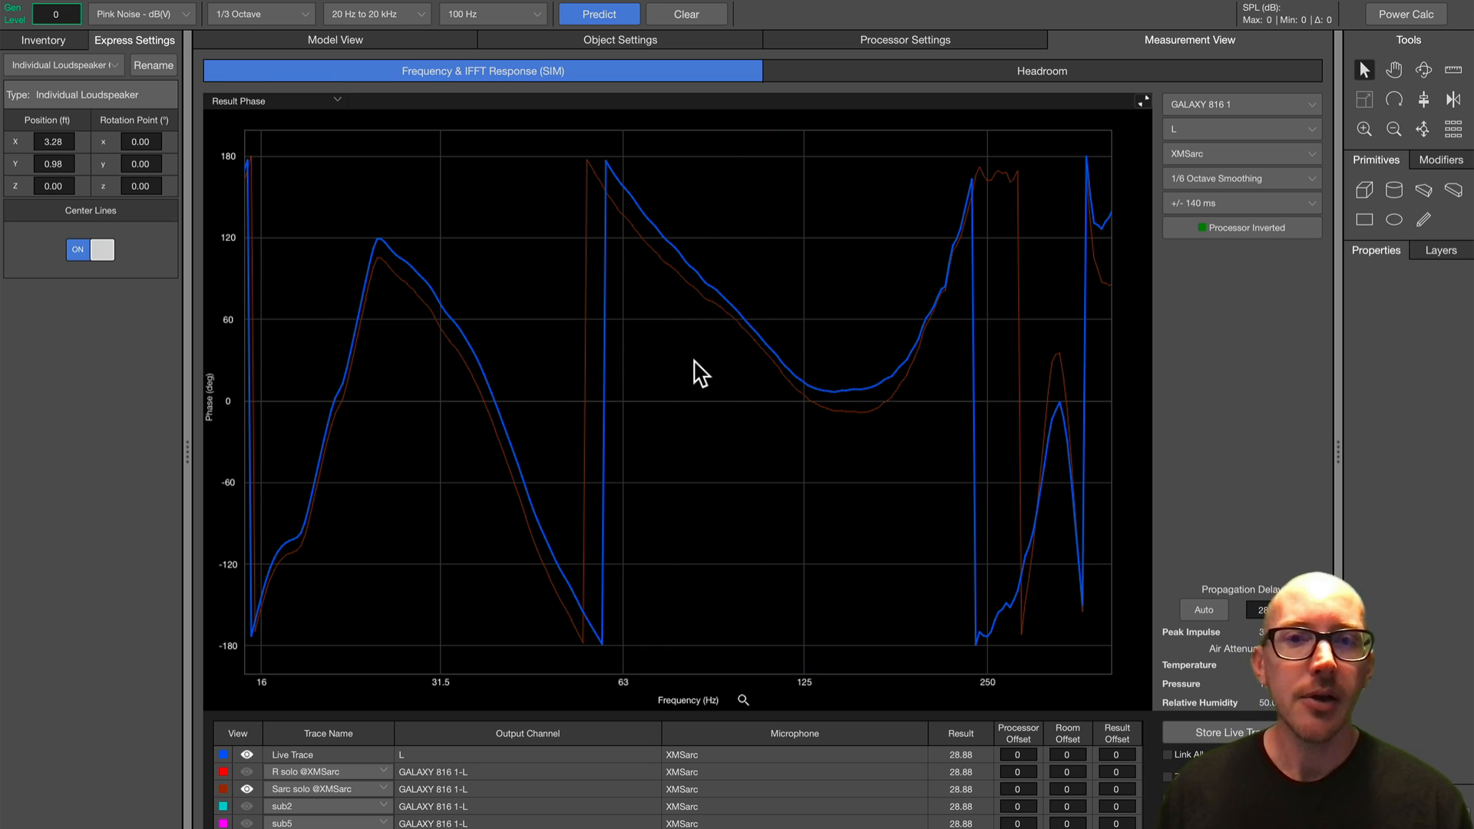
{"action": "mouse_move", "coordinate": [761, 362]}
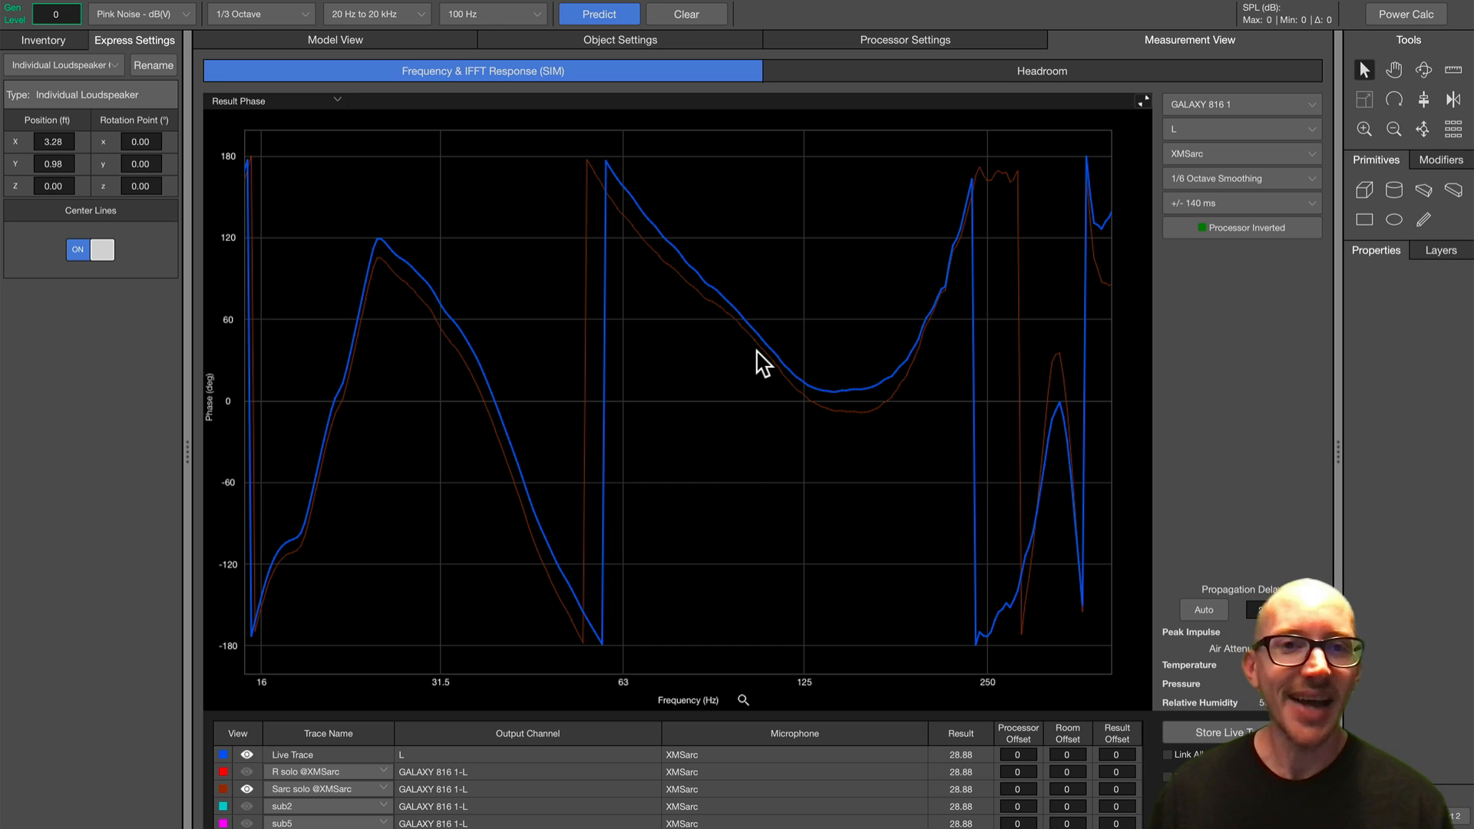
{"action": "mouse_move", "coordinate": [766, 369]}
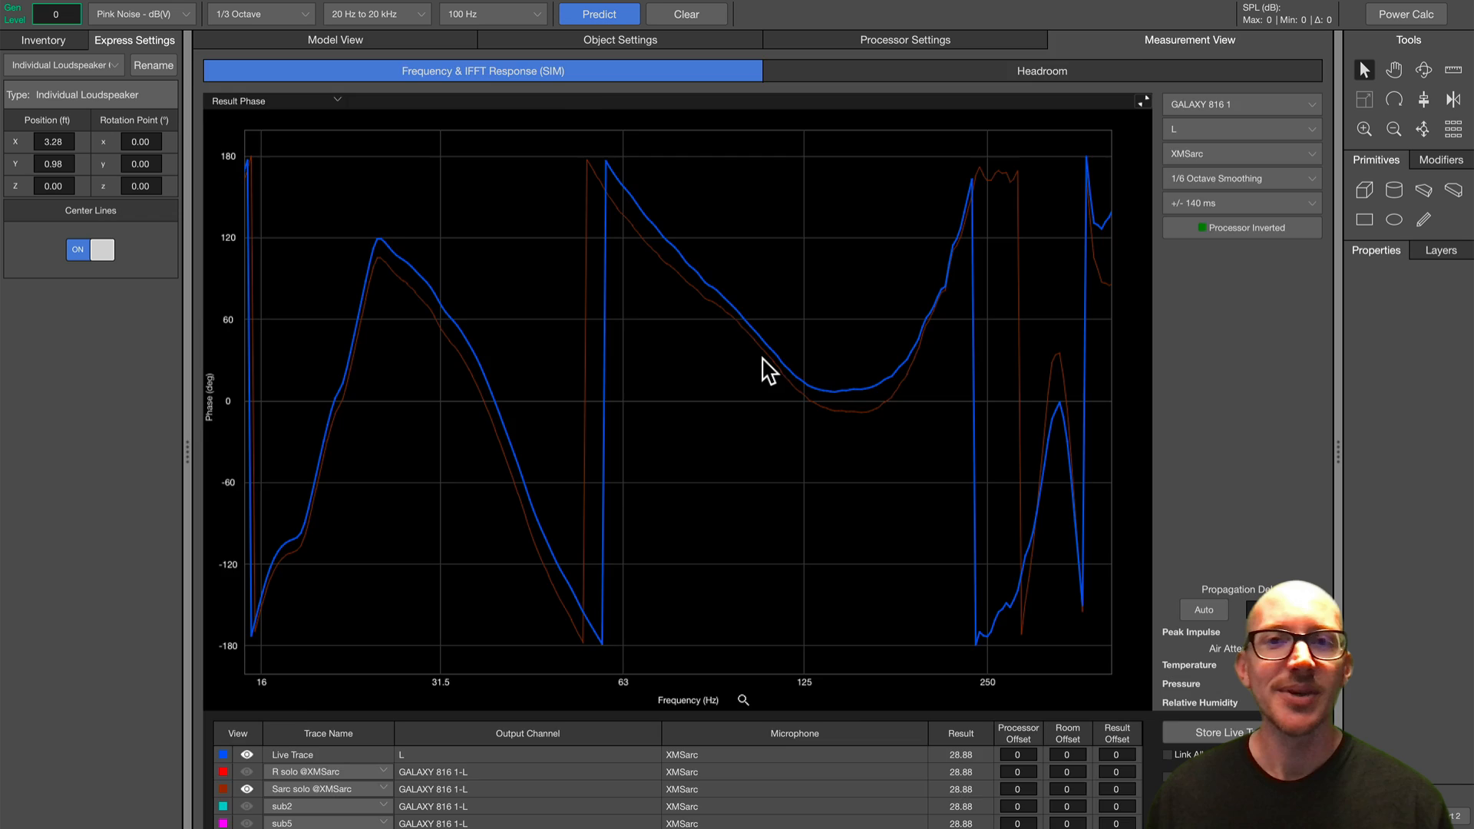
Switch to the Model View showing the eight-box sub array beside the audience area
{"action": "left_click", "coordinate": [335, 40]}
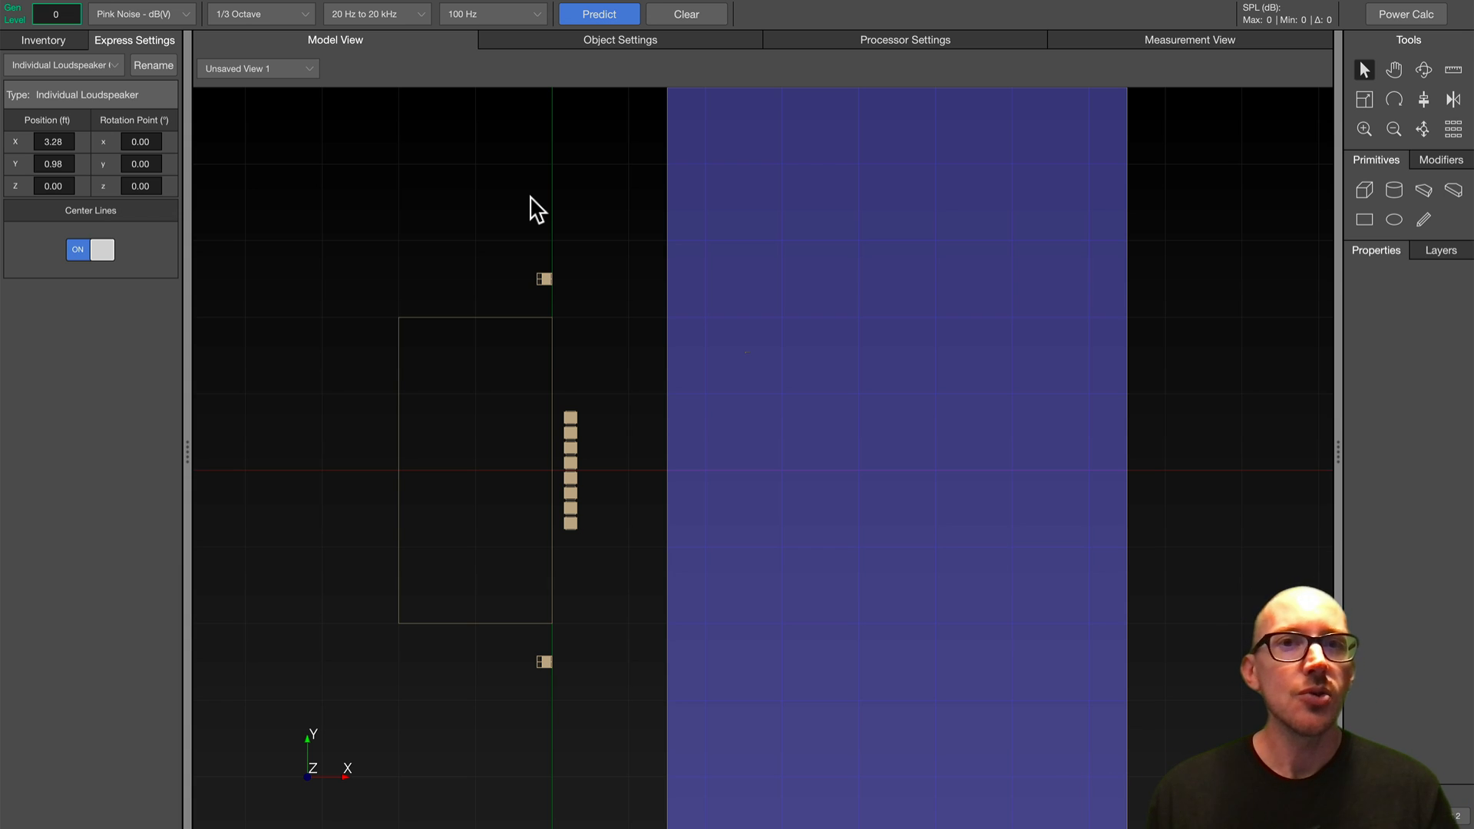
{"action": "mouse_move", "coordinate": [553, 536]}
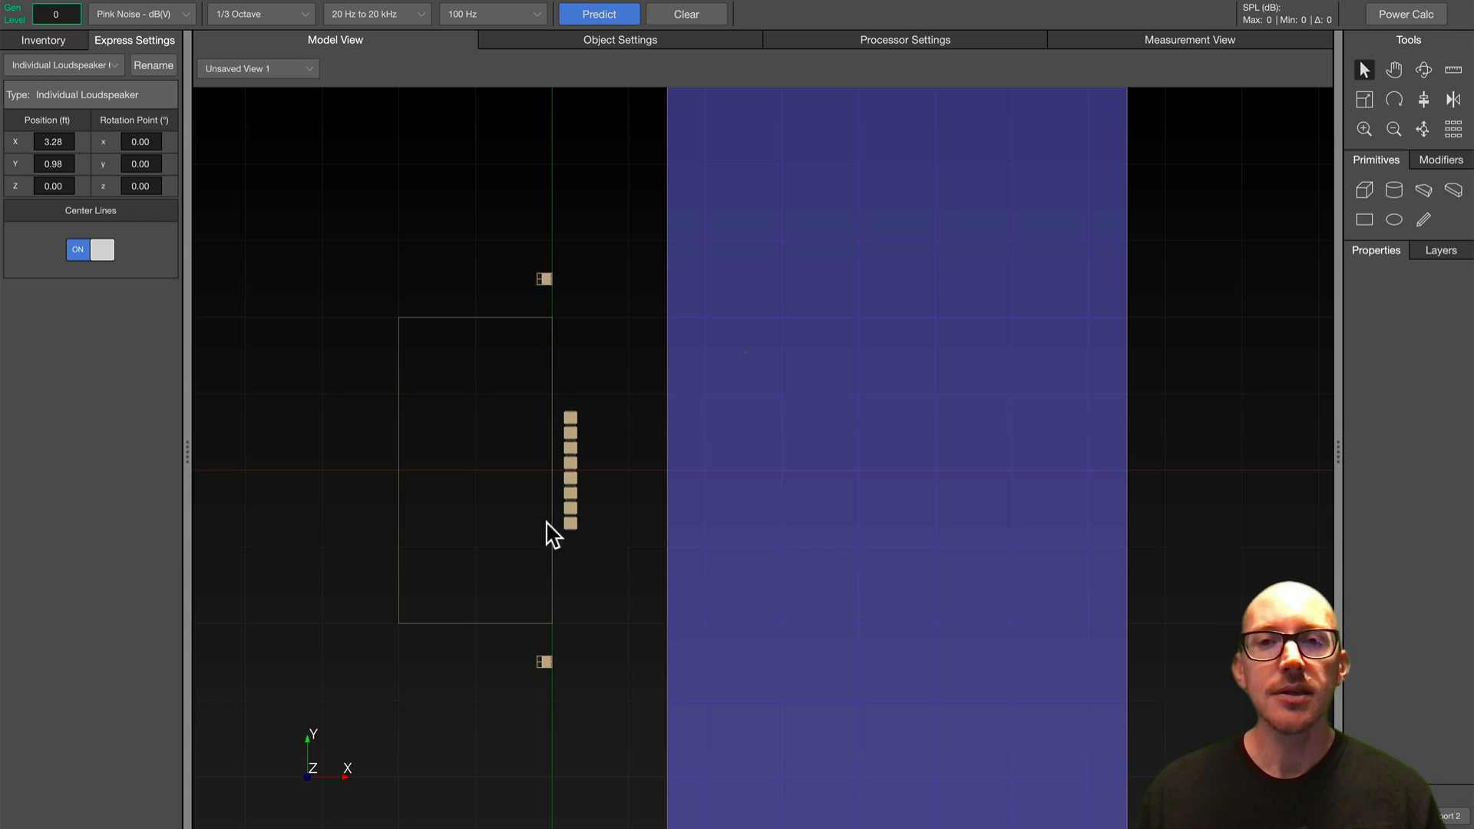